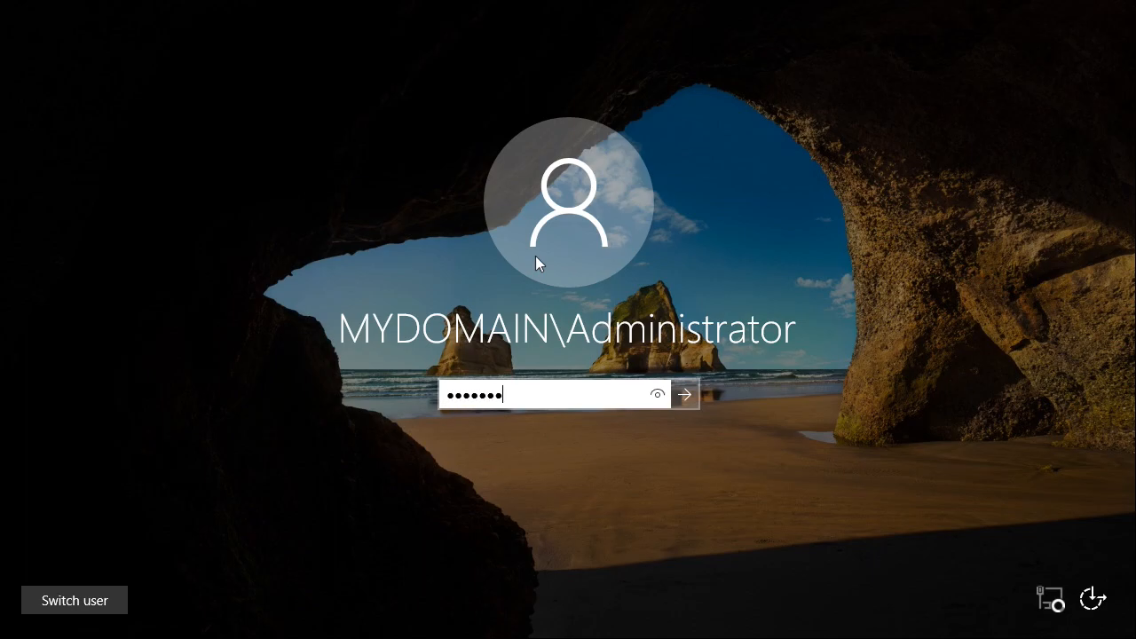
# Step: Sign in to the server with the domain administrator password
pyautogui.click(683, 394)
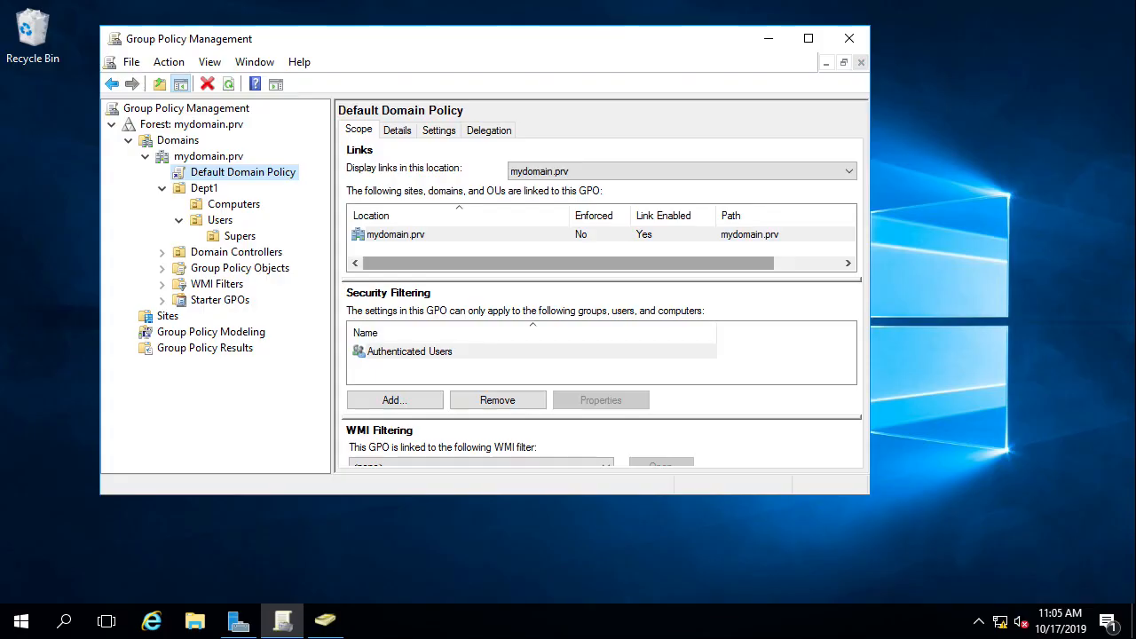
pyautogui.moveTo(220, 118)
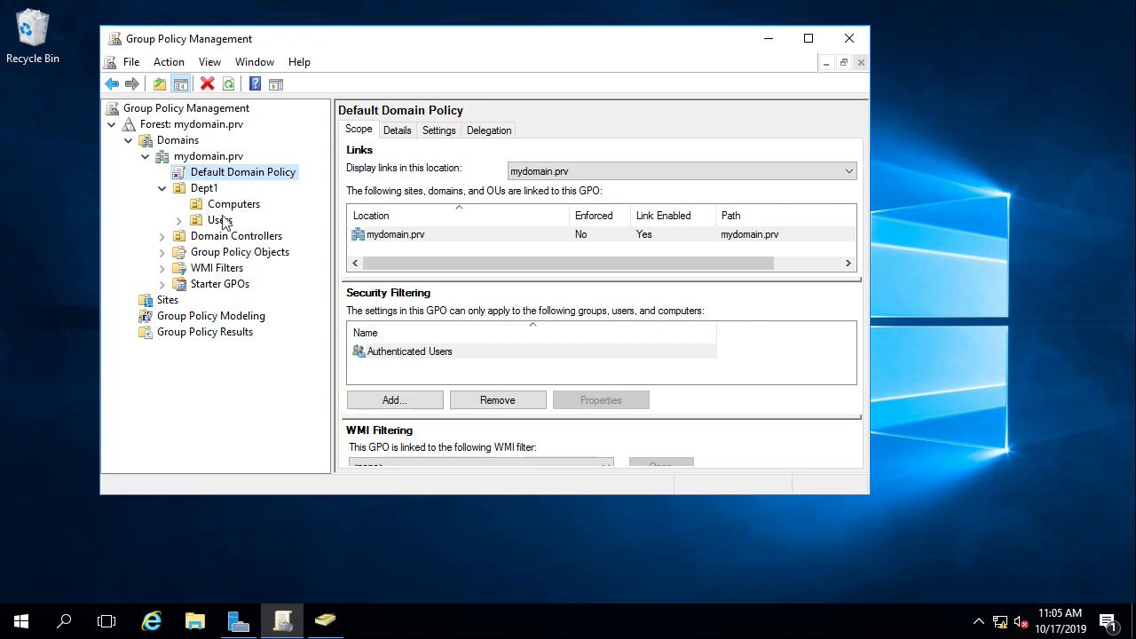
pyautogui.moveTo(226, 219)
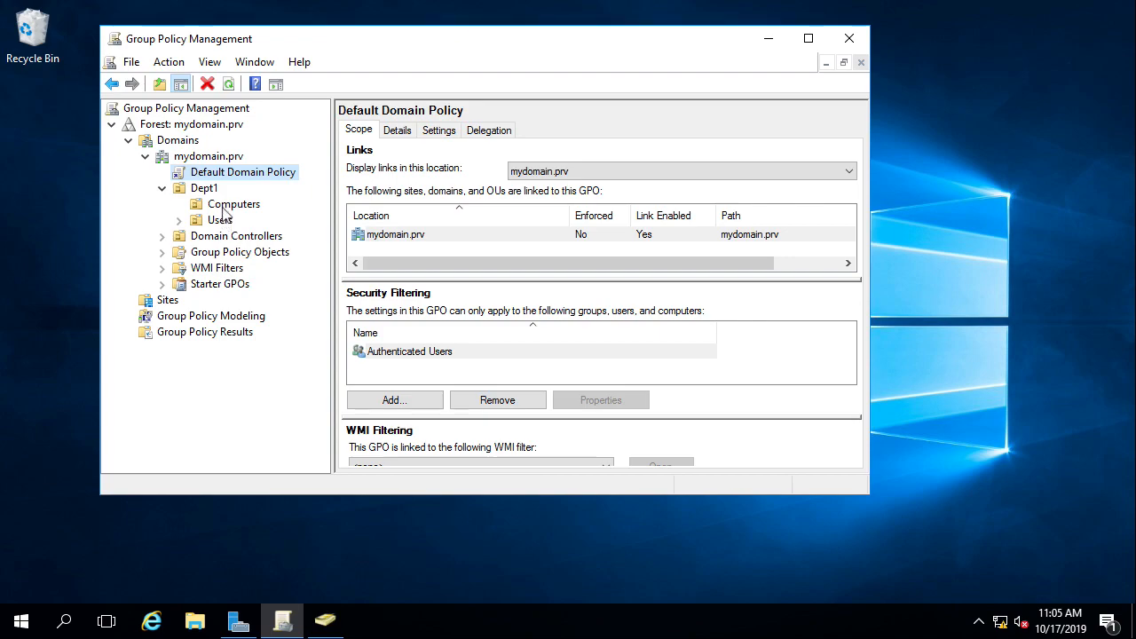
# Step: Browse the Users and Computers OUs' linked GPOs, ending on Dept1 with none linked
pyautogui.click(219, 219)
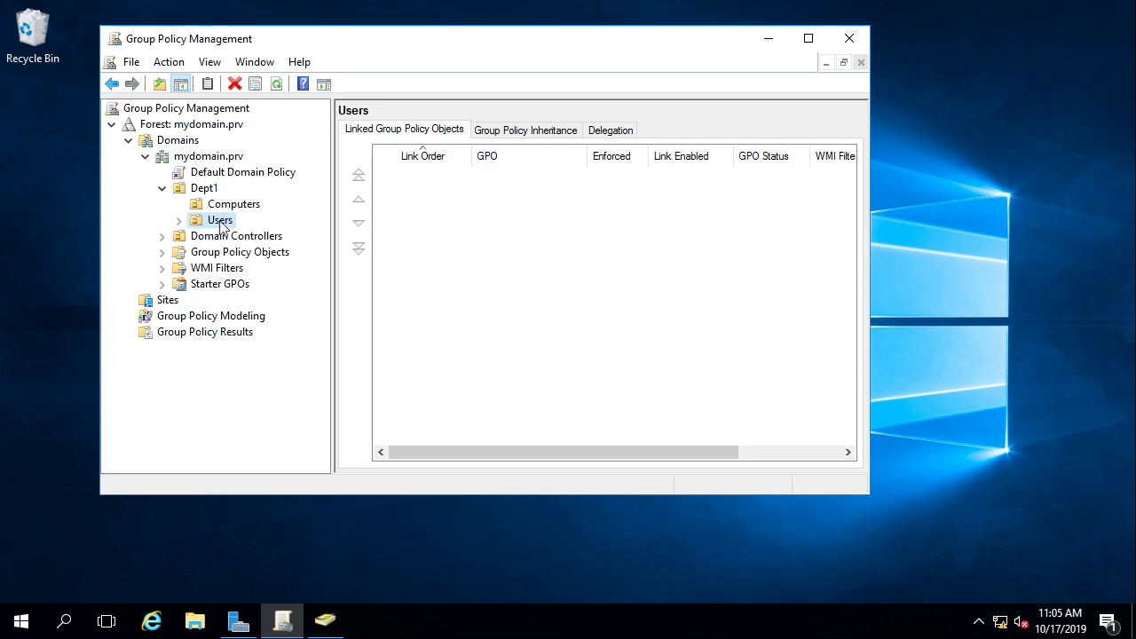
pyautogui.moveTo(220, 216)
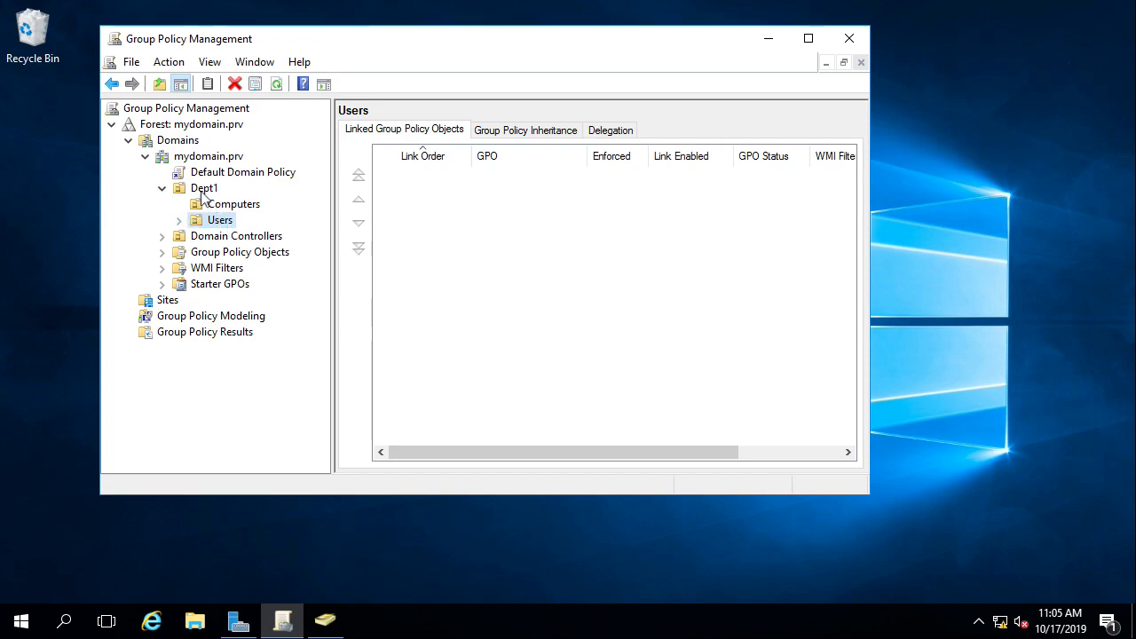
pyautogui.click(219, 219)
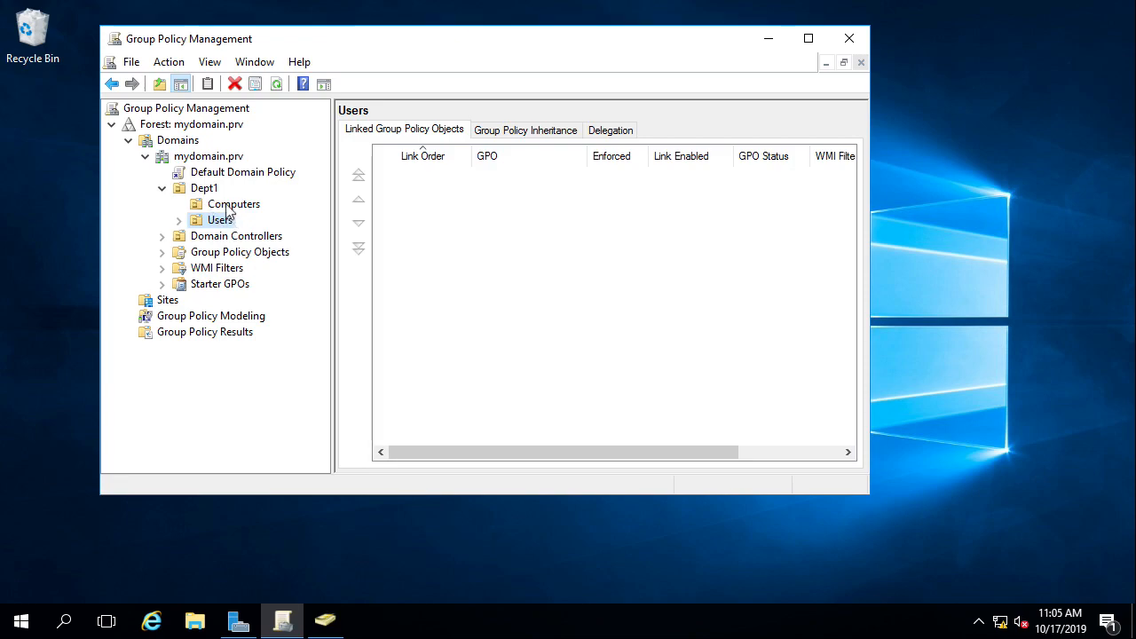
pyautogui.click(233, 204)
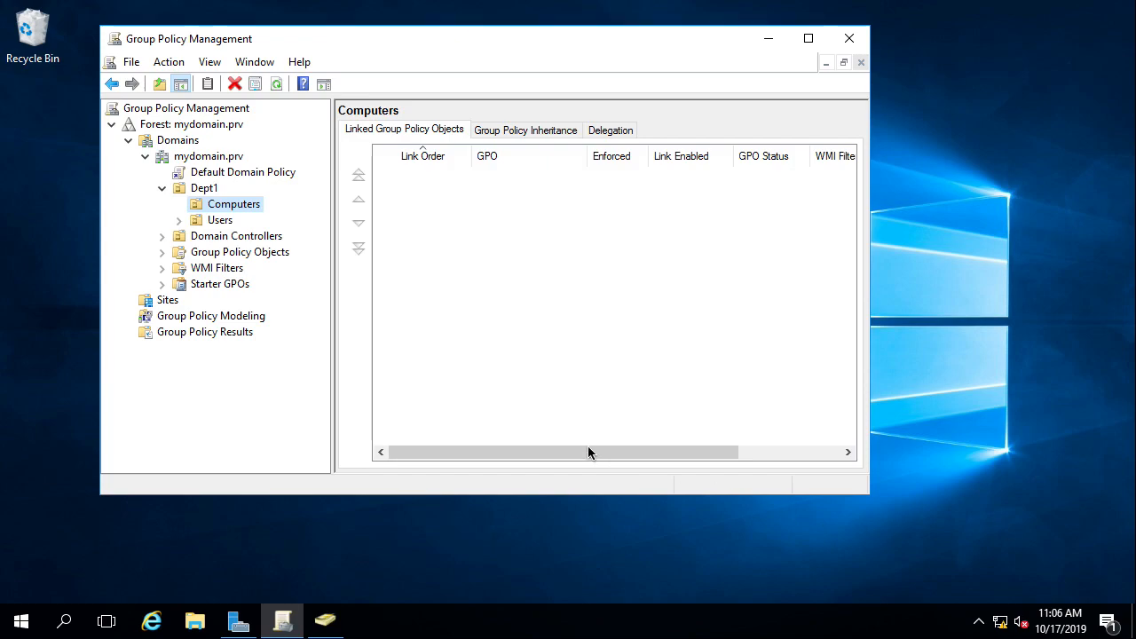
pyautogui.moveTo(567, 456)
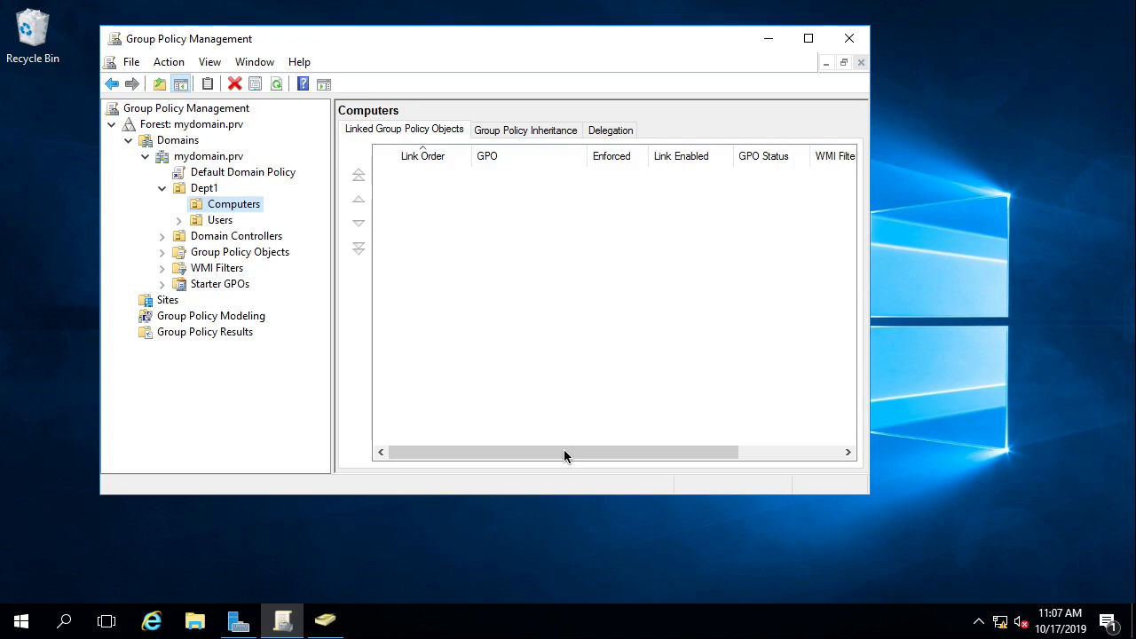
pyautogui.moveTo(279, 316)
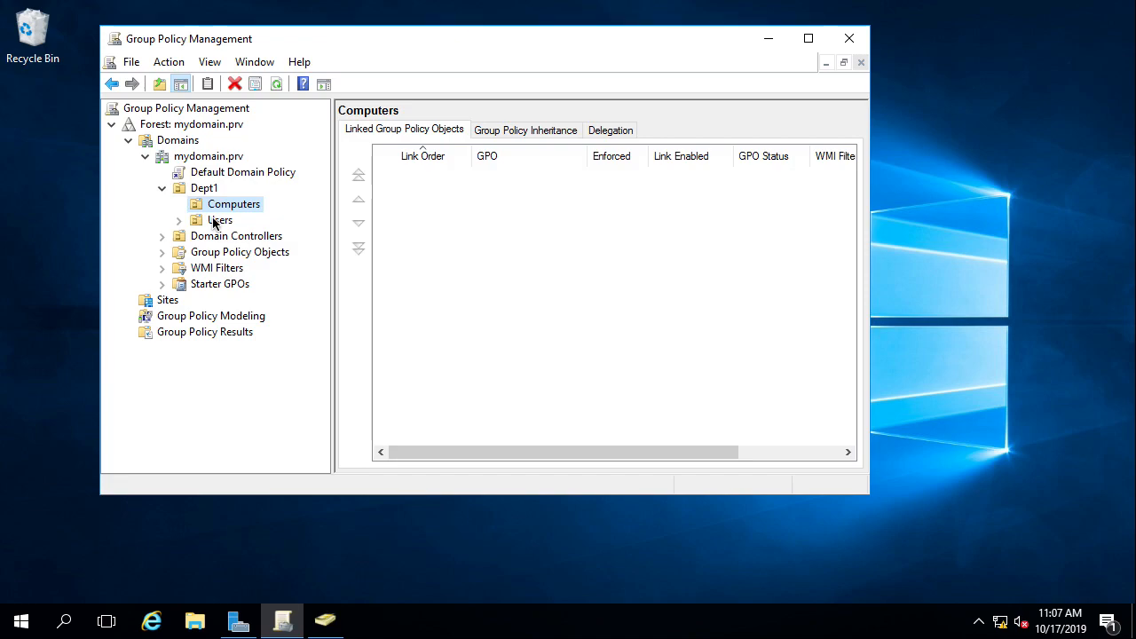
pyautogui.click(220, 219)
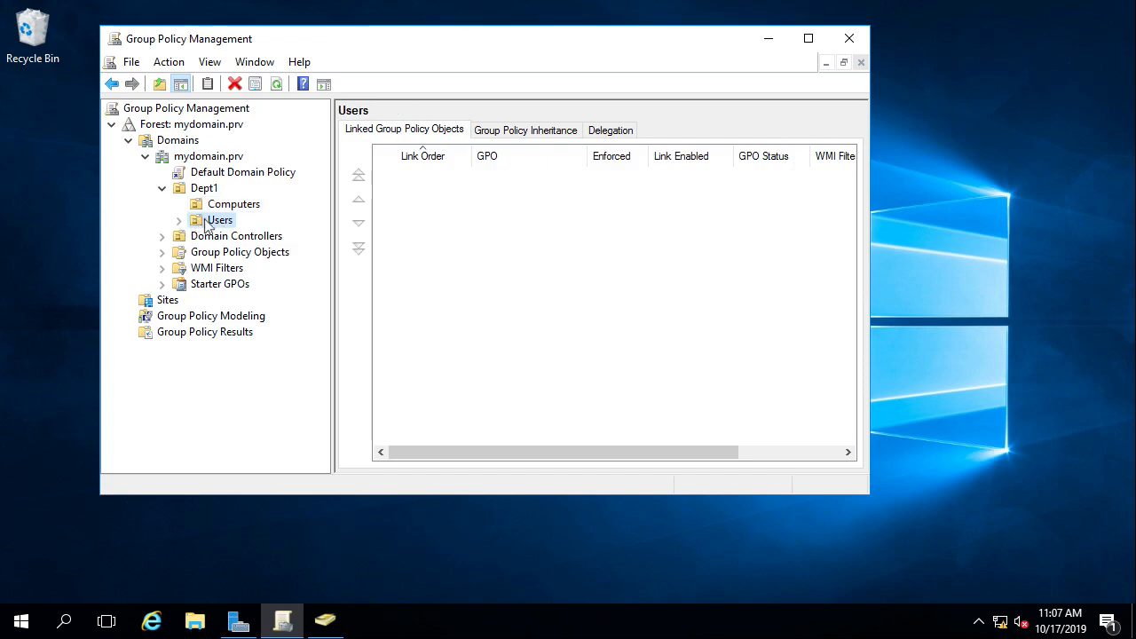
pyautogui.rightClick(218, 219)
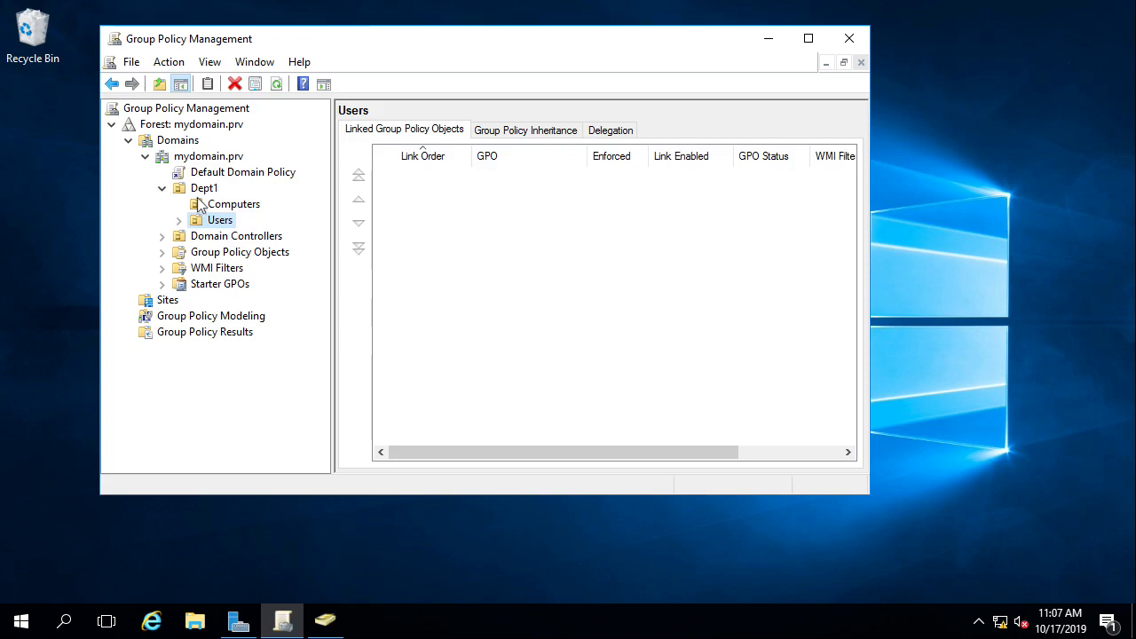
pyautogui.click(204, 188)
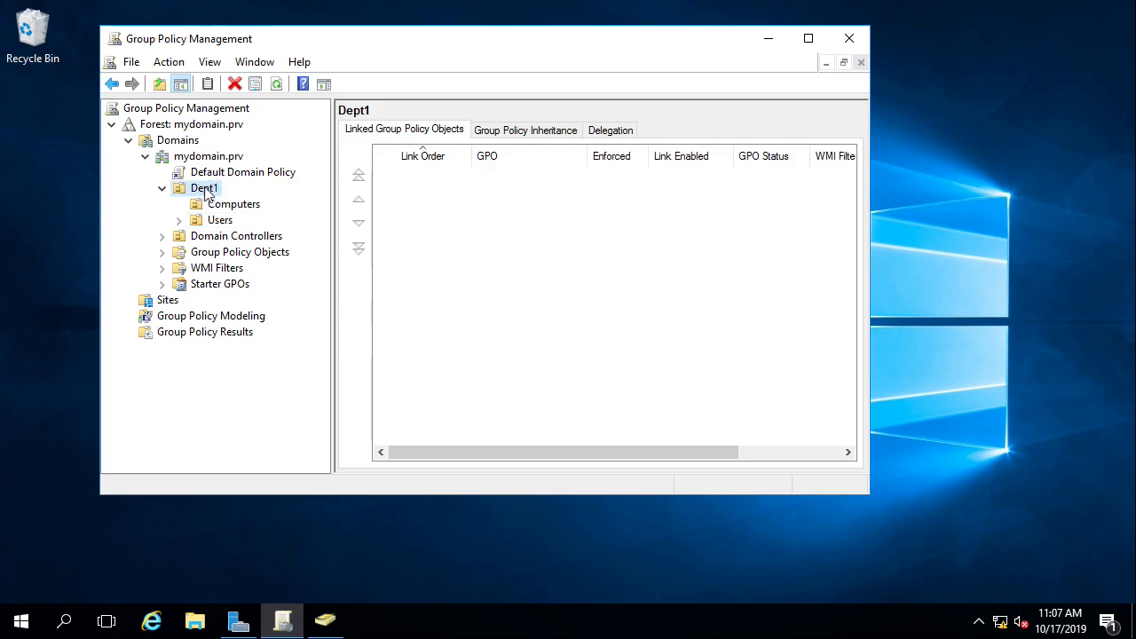
# Step: Bring up Dept1's context menu showing 'Create a GPO in this domain, and Link it here'
pyautogui.rightClick(203, 187)
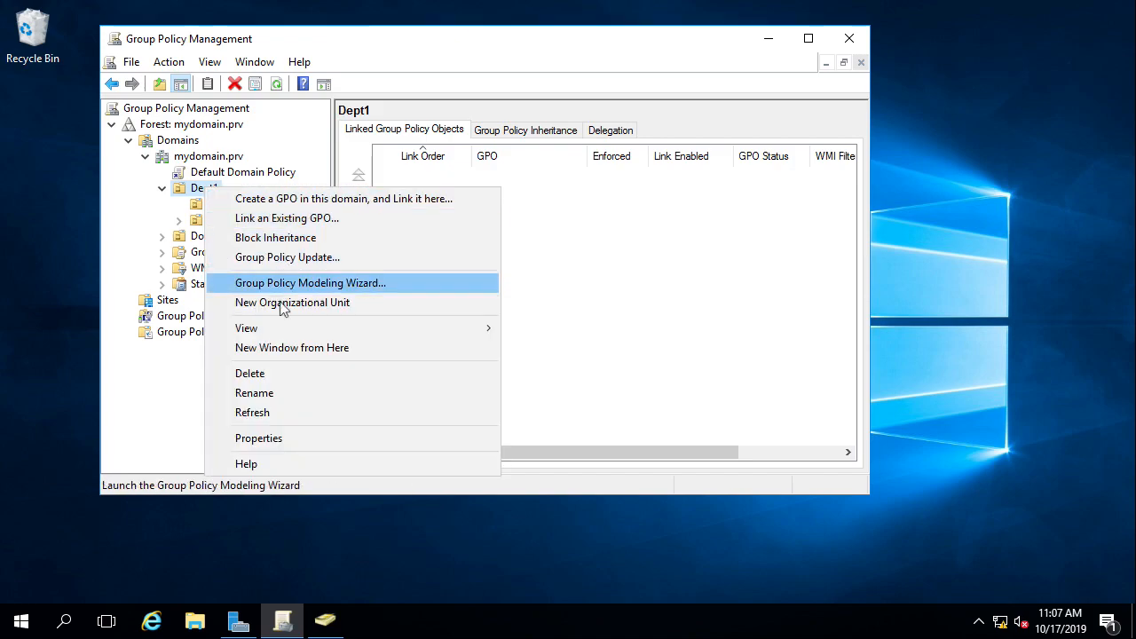
pyautogui.moveTo(302, 372)
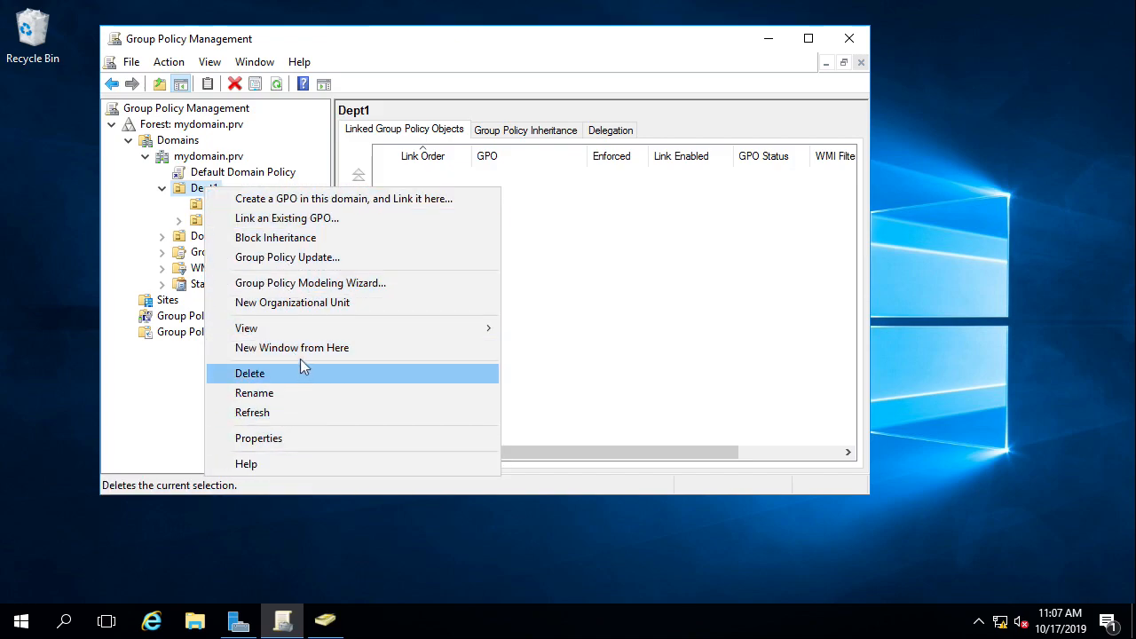
pyautogui.moveTo(292, 302)
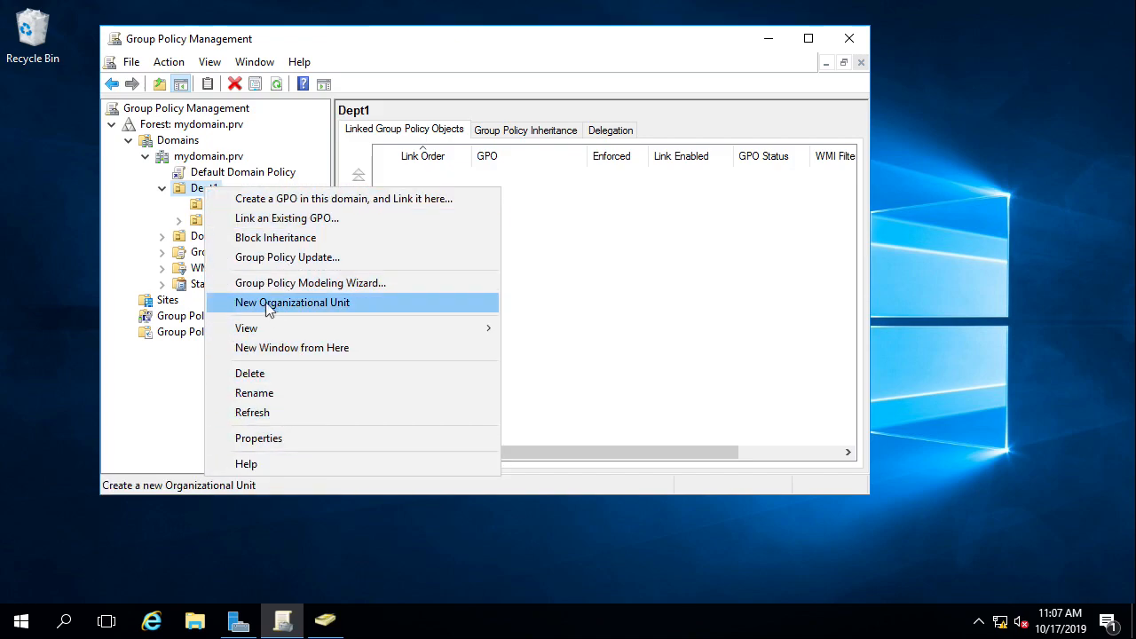
pyautogui.moveTo(275, 208)
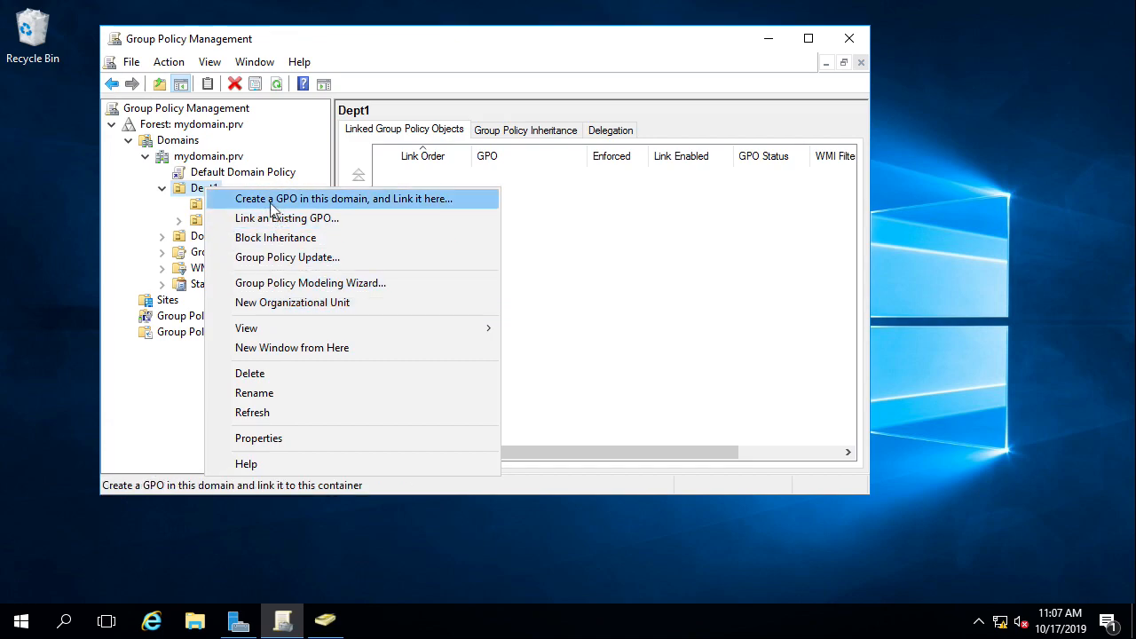
pyautogui.moveTo(386, 207)
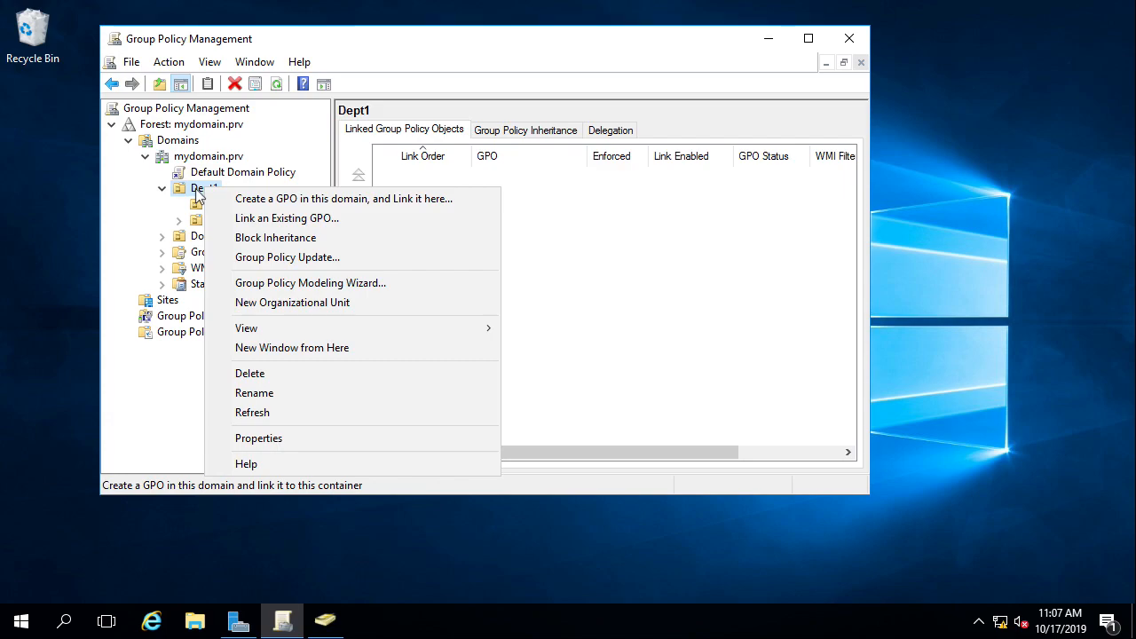
pyautogui.moveTo(363, 198)
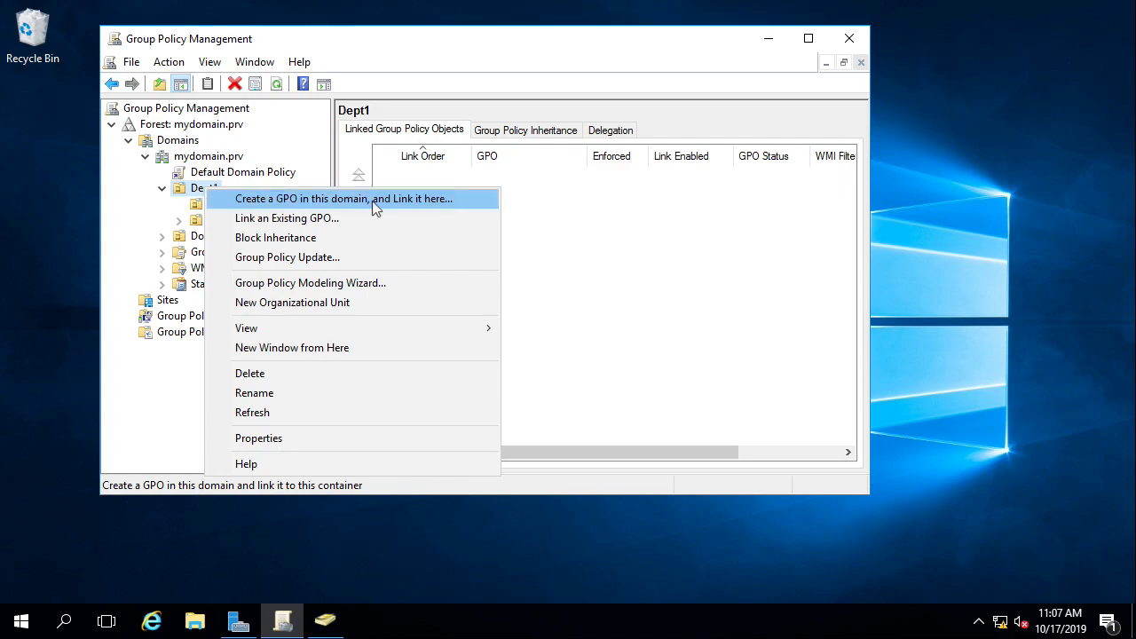
# Step: Create a GPO named 'Mapped Drives' and link it to Dept1
pyautogui.click(342, 198)
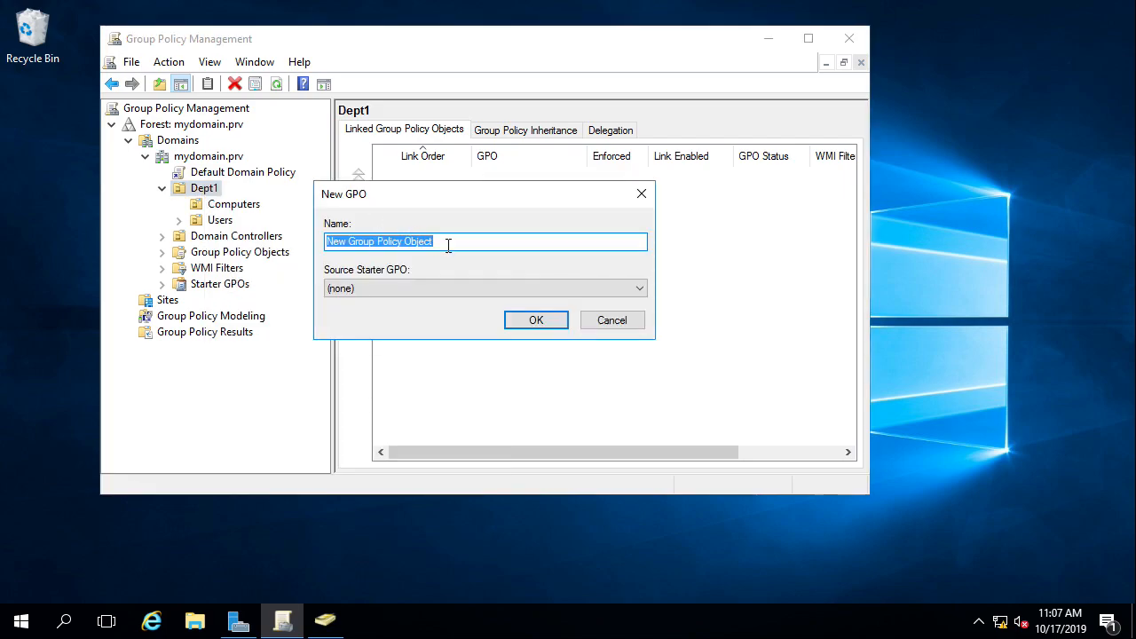
pyautogui.write('Mapped D')
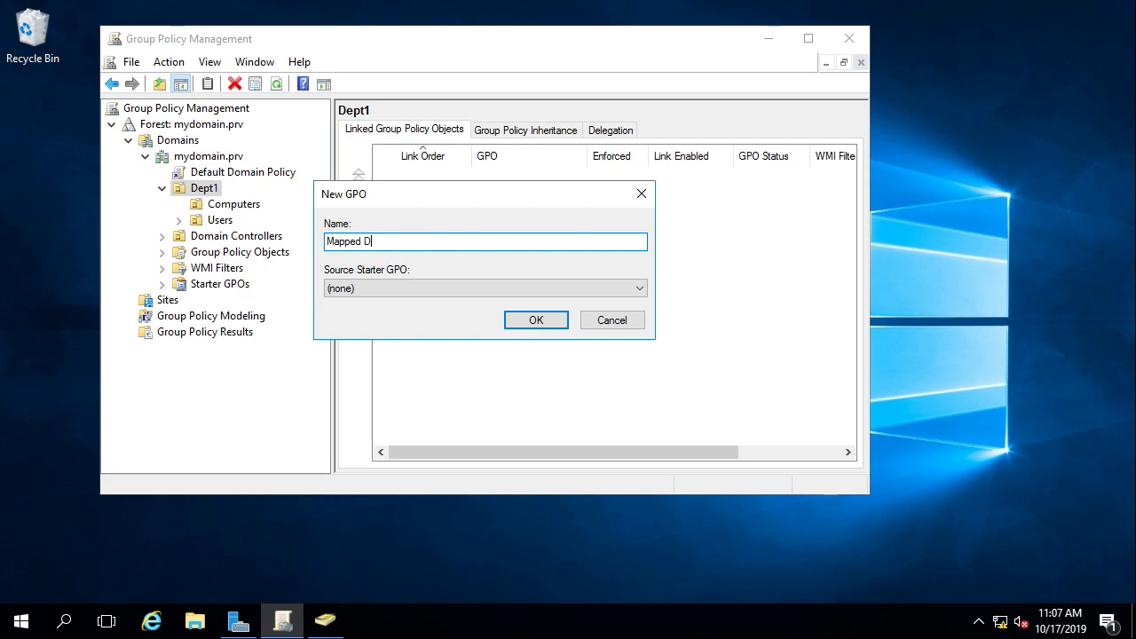
pyautogui.write('rives')
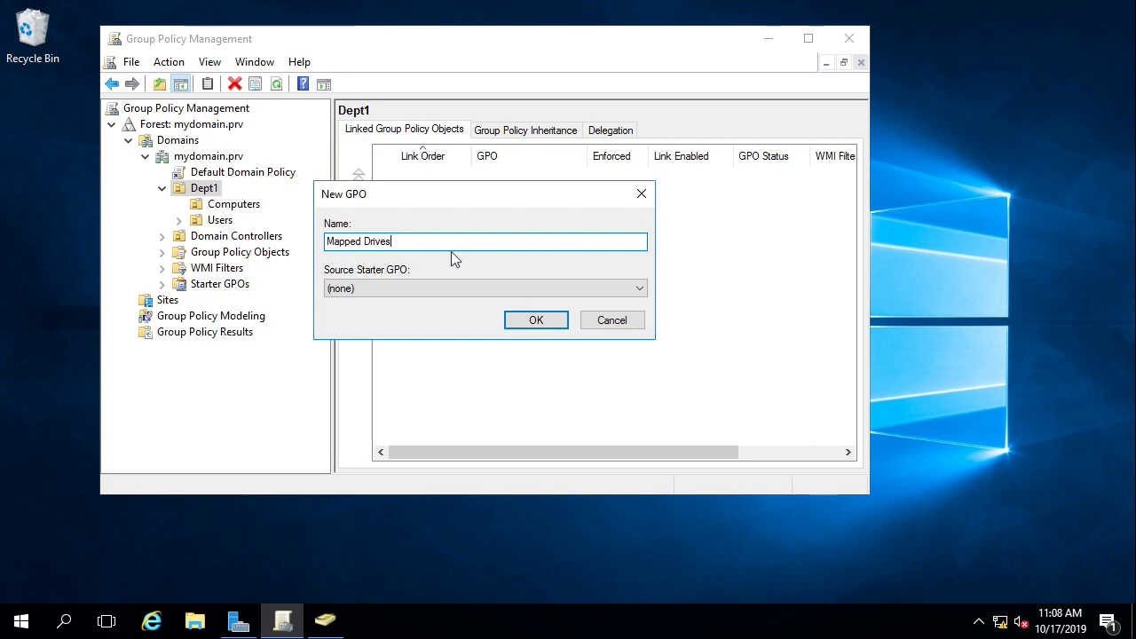
pyautogui.click(536, 320)
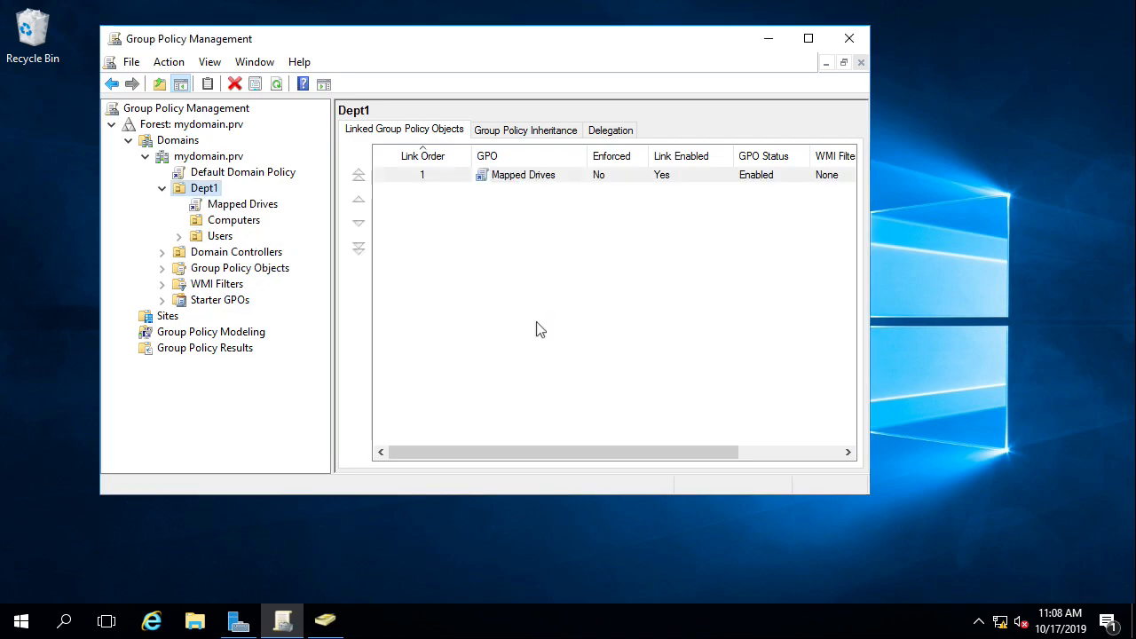
pyautogui.moveTo(260, 210)
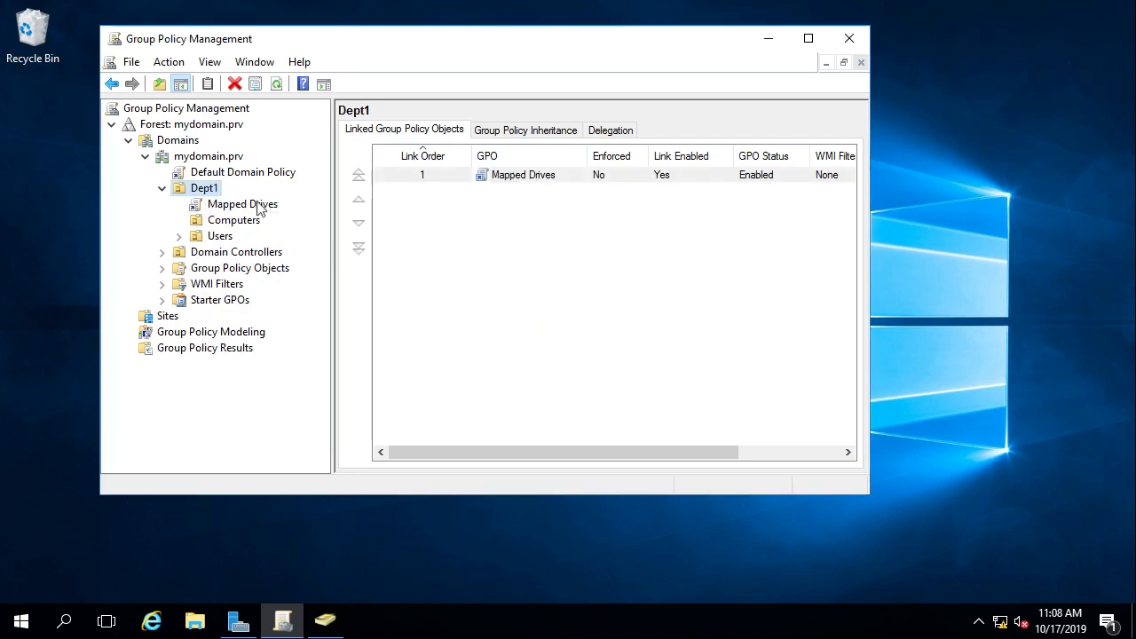
# Step: Edit Mapped Drives and reach User Configuration > Preferences > Windows Settings > Drive Maps
pyautogui.rightClick(242, 203)
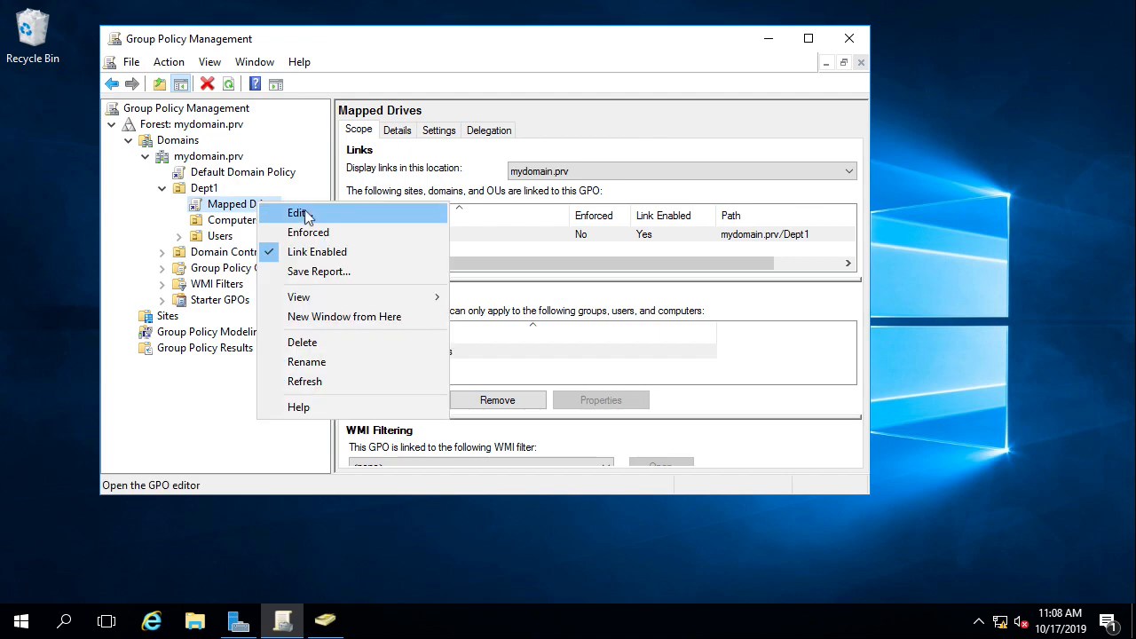
pyautogui.click(297, 213)
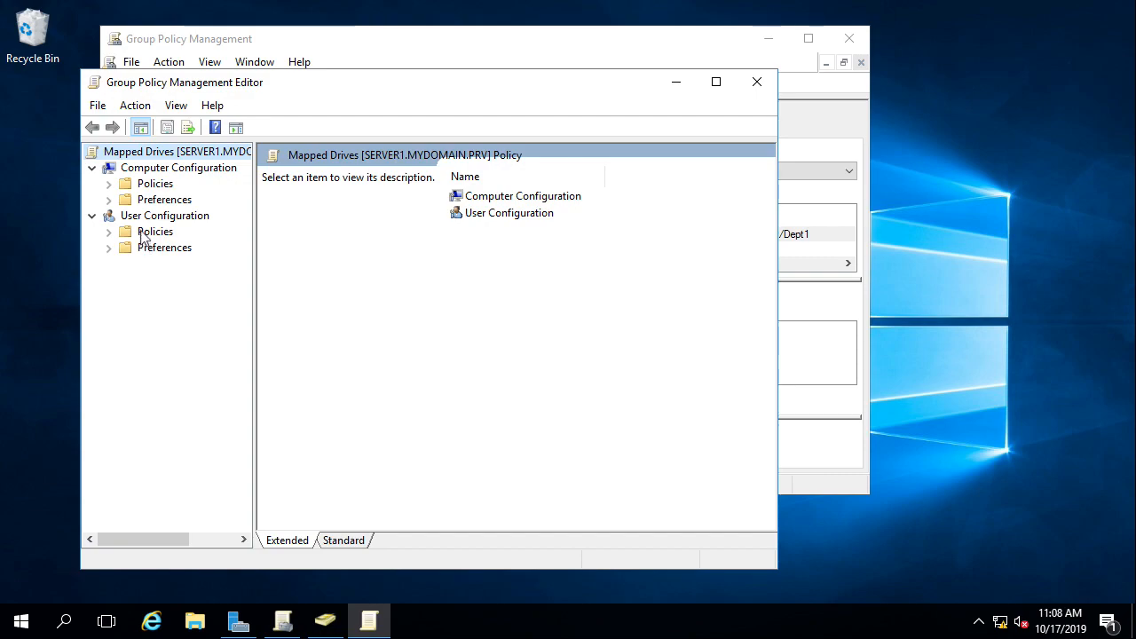
pyautogui.click(176, 168)
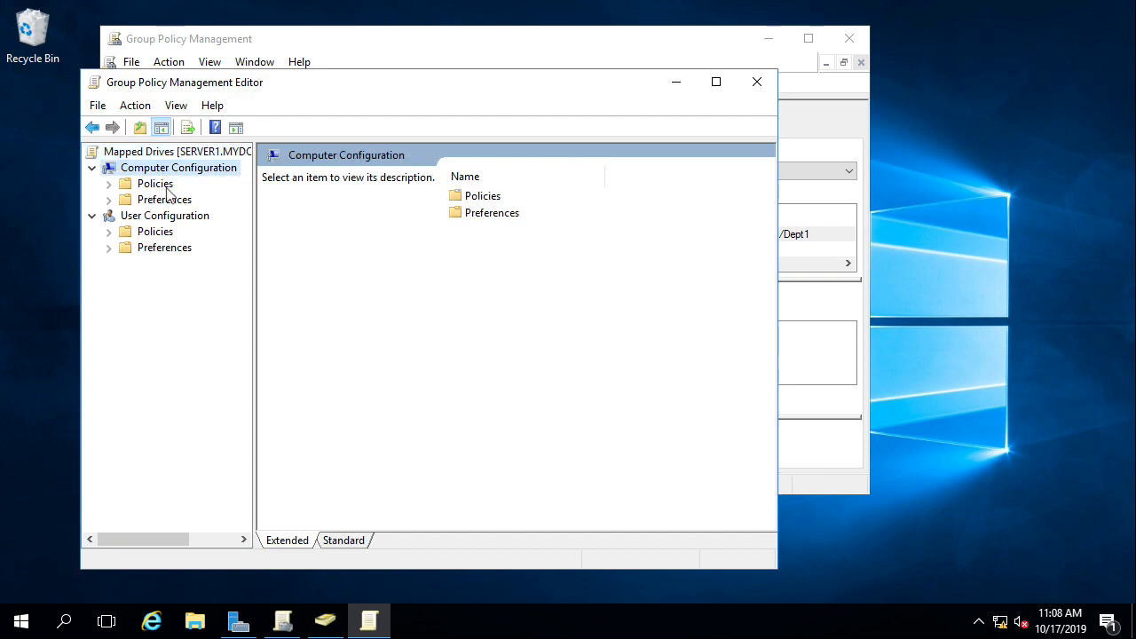
pyautogui.click(164, 215)
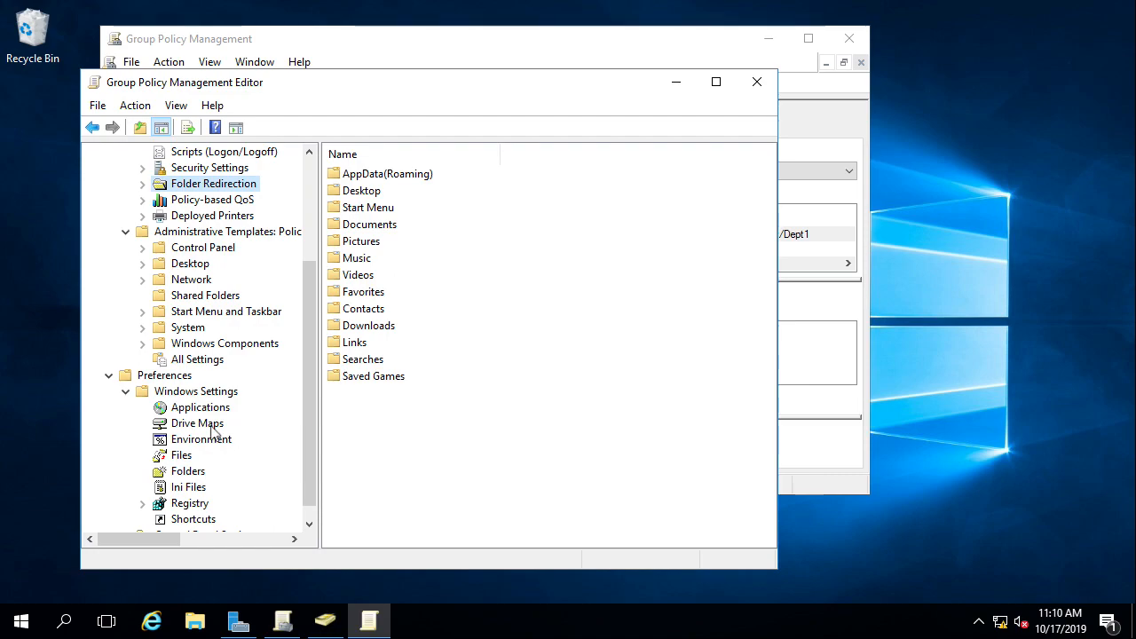
pyautogui.click(197, 424)
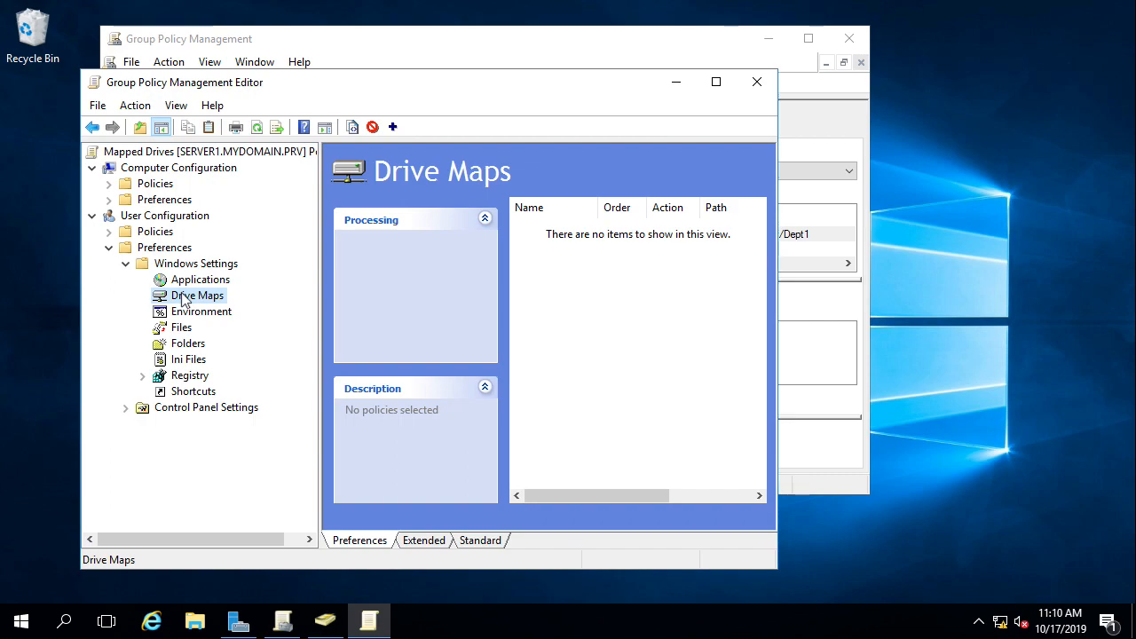
pyautogui.moveTo(191, 301)
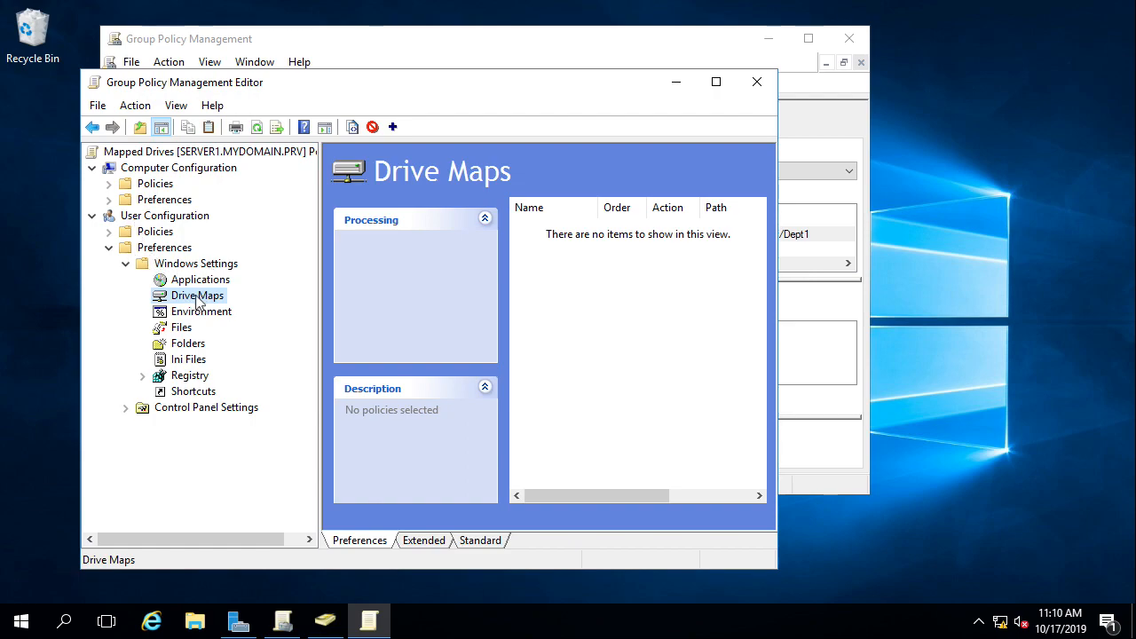
pyautogui.rightClick(197, 294)
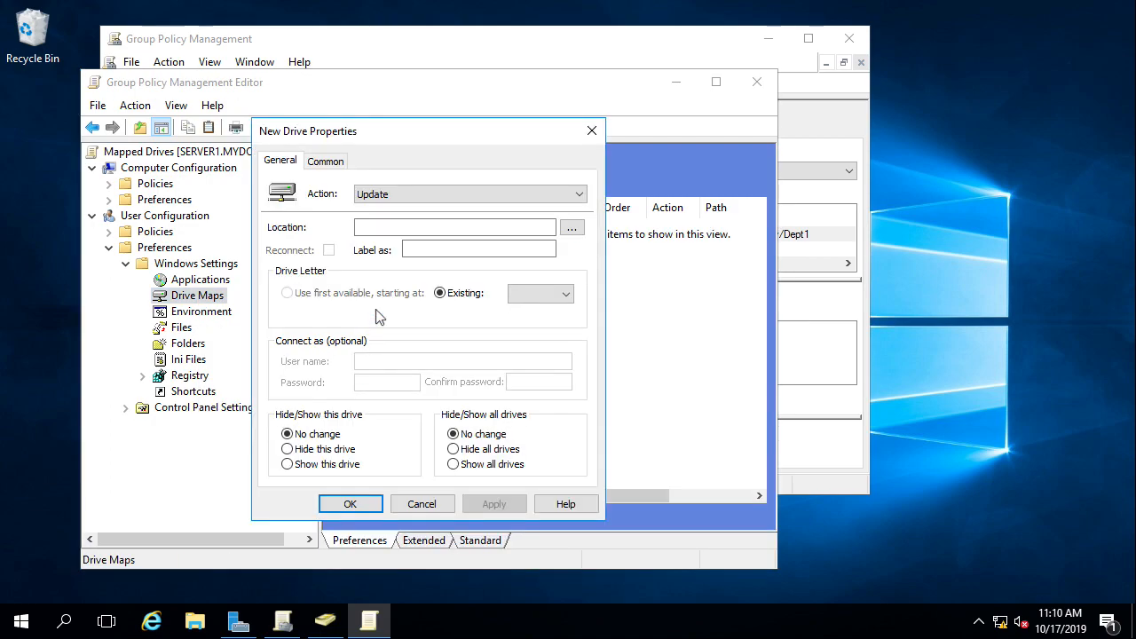
pyautogui.click(454, 227)
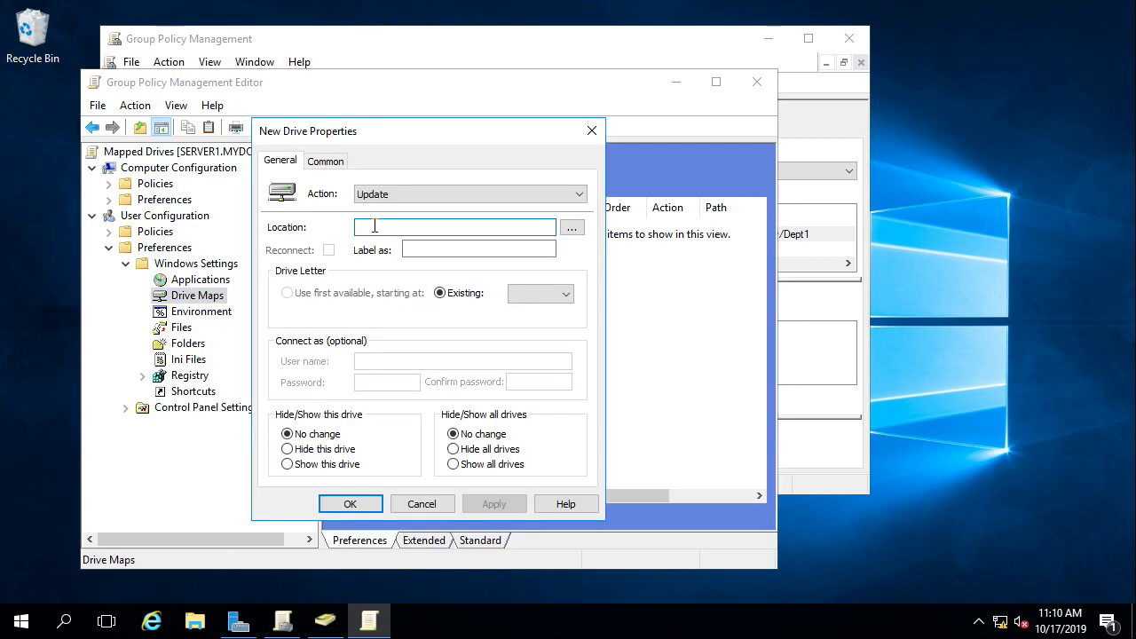
pyautogui.click(571, 227)
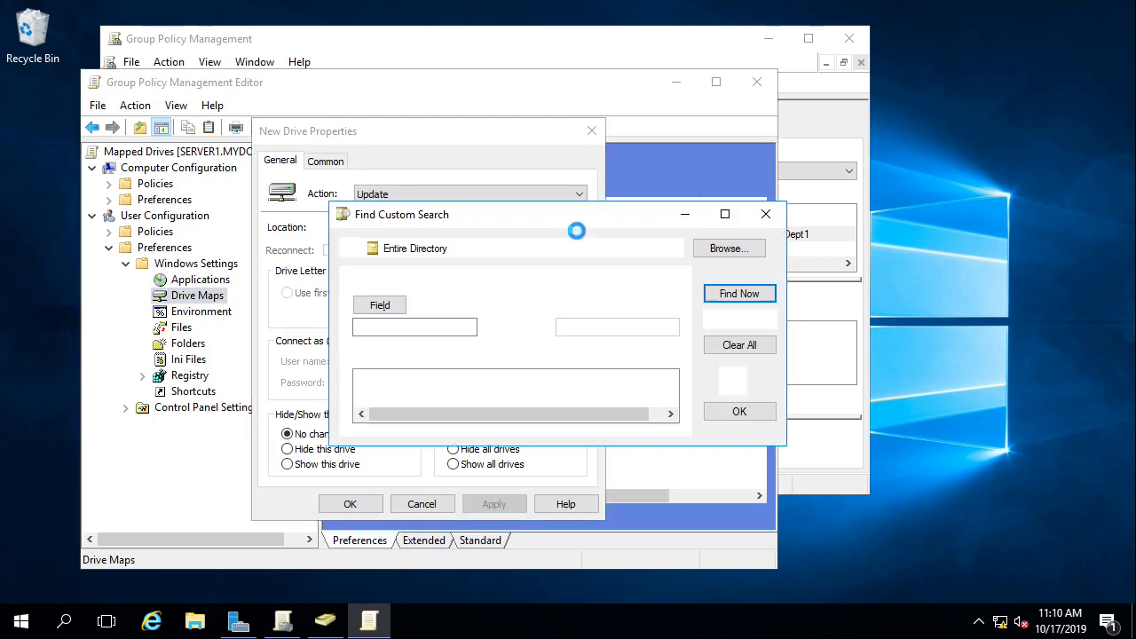
pyautogui.click(738, 293)
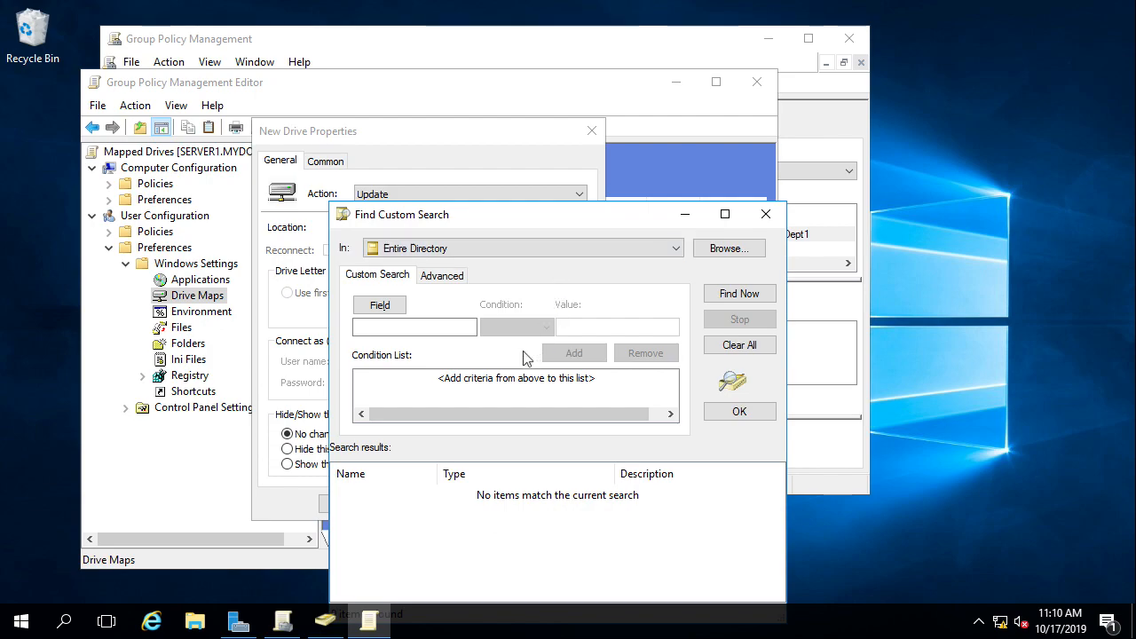
pyautogui.click(765, 214)
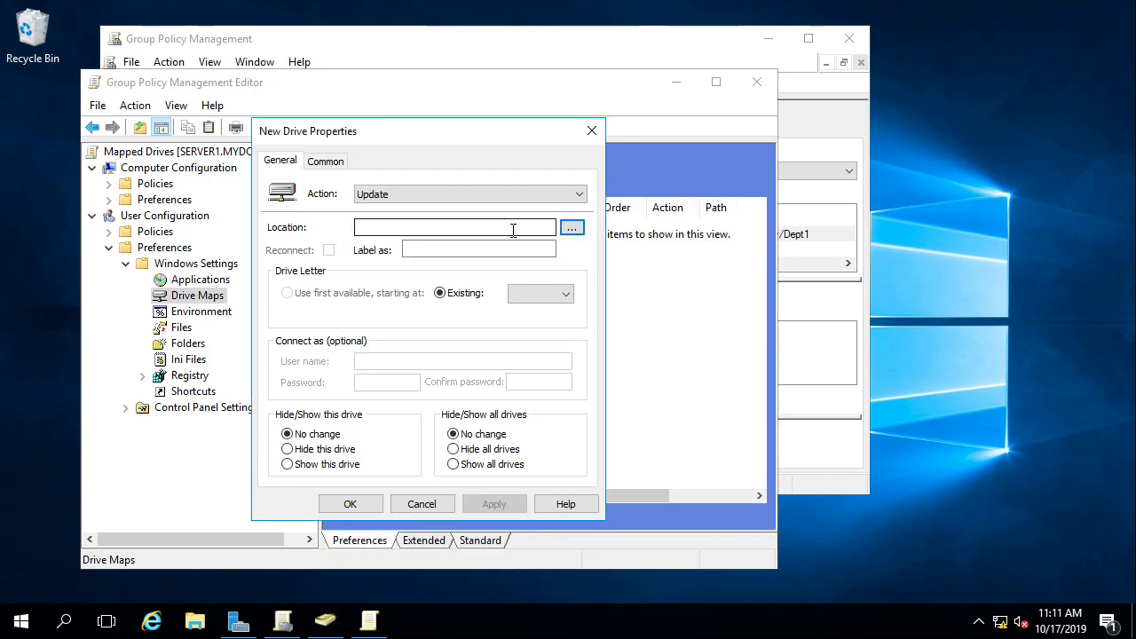
# Step: Begin the new drive's Location with \\410ServerCore and switch to File Explorer
pyautogui.click(455, 227)
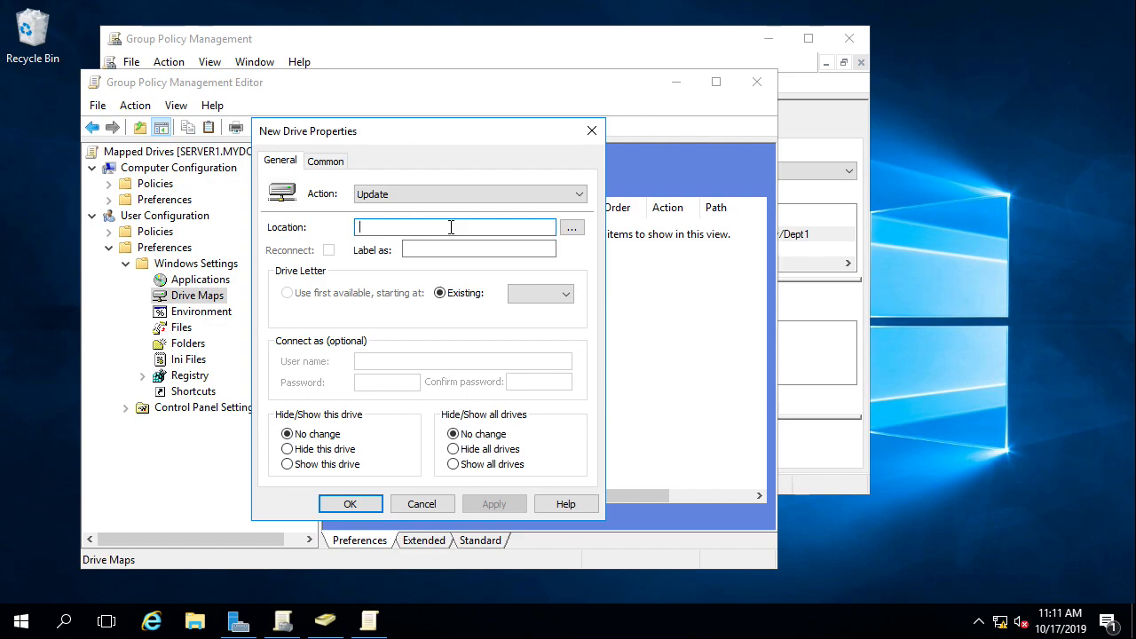
pyautogui.write('\\\\4')
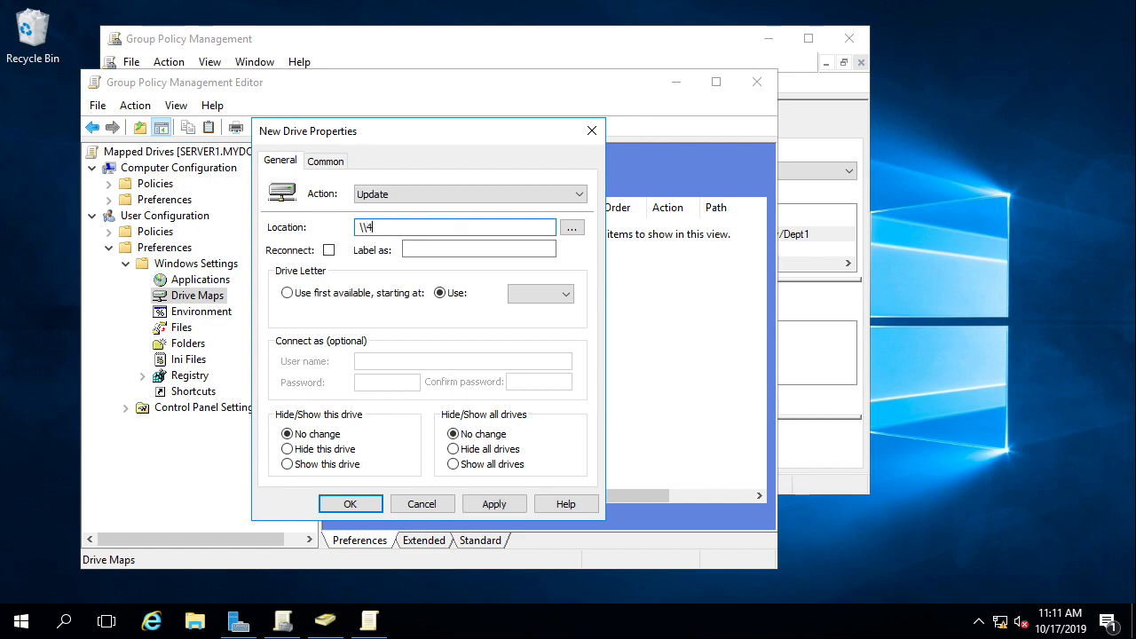
pyautogui.write('10ServerCore')
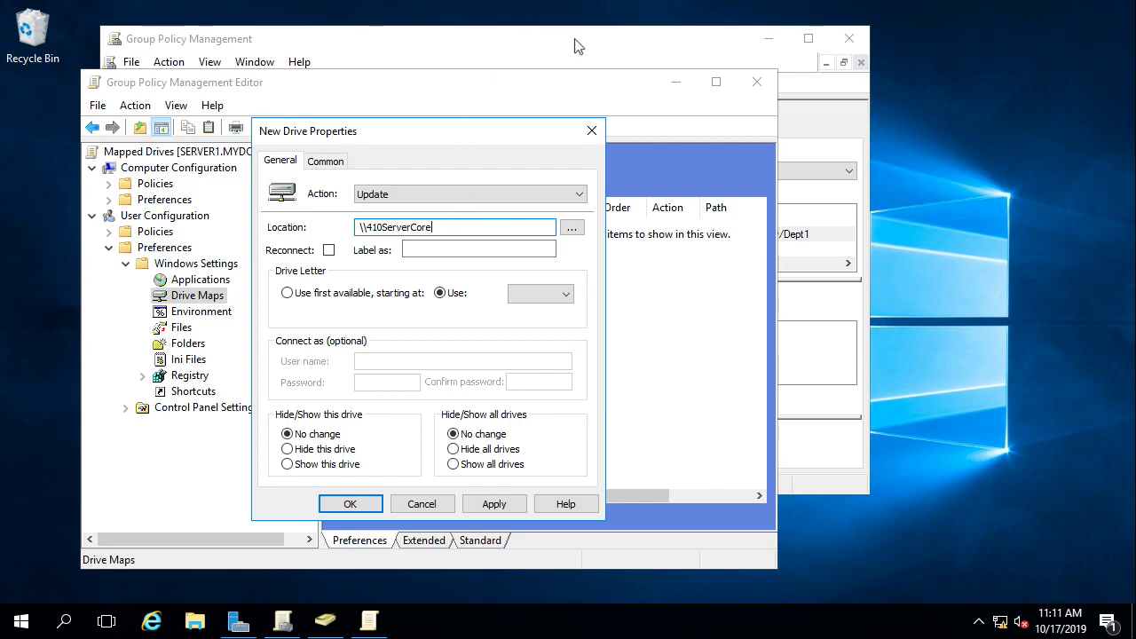
pyautogui.moveTo(160, 584)
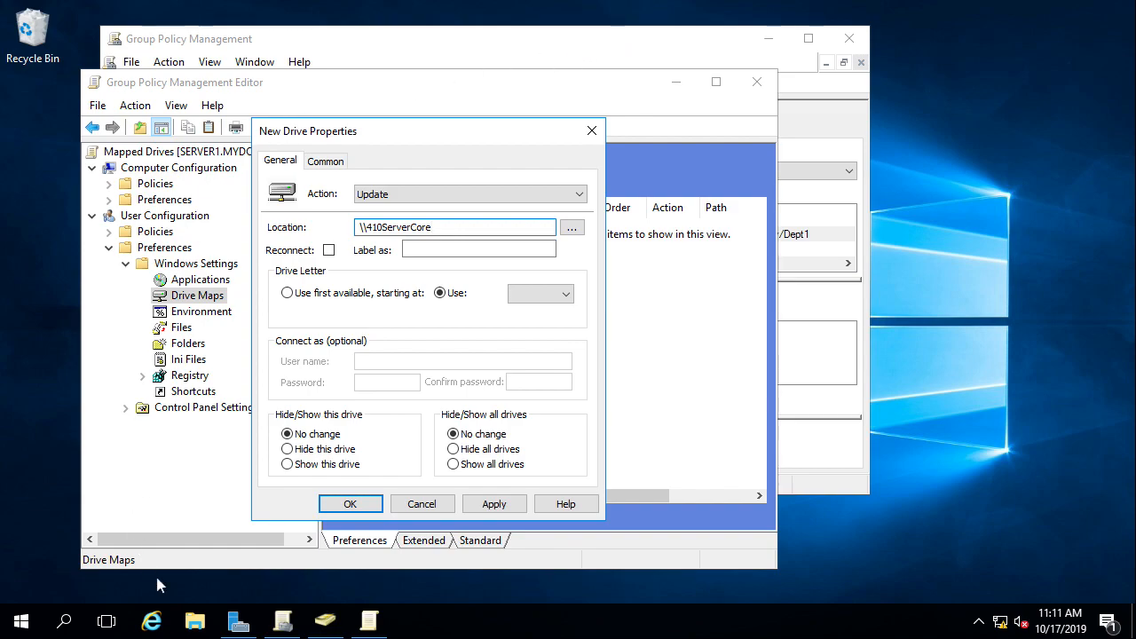
pyautogui.click(195, 620)
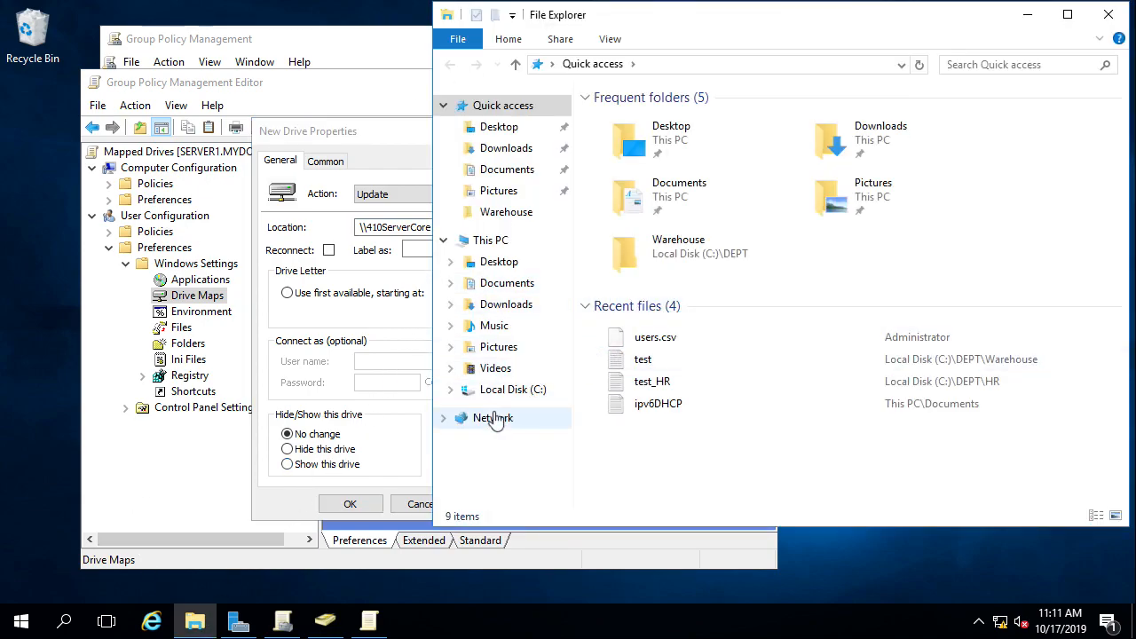
# Step: Browse Network and enter \\410SERVERCORE to reach the dept share
pyautogui.click(513, 390)
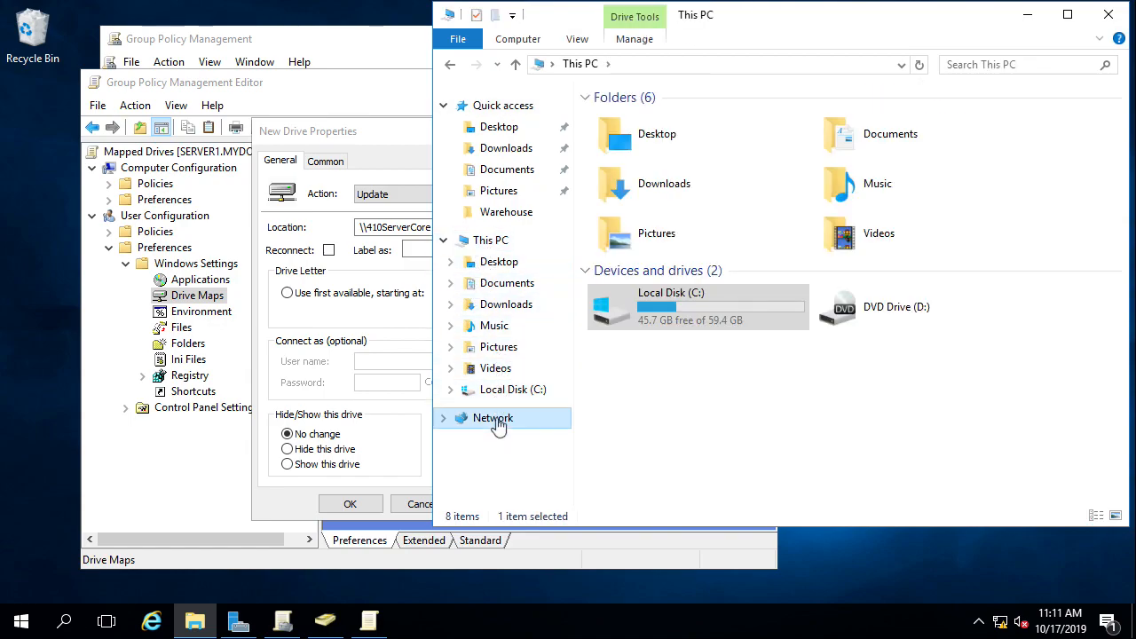
pyautogui.click(493, 418)
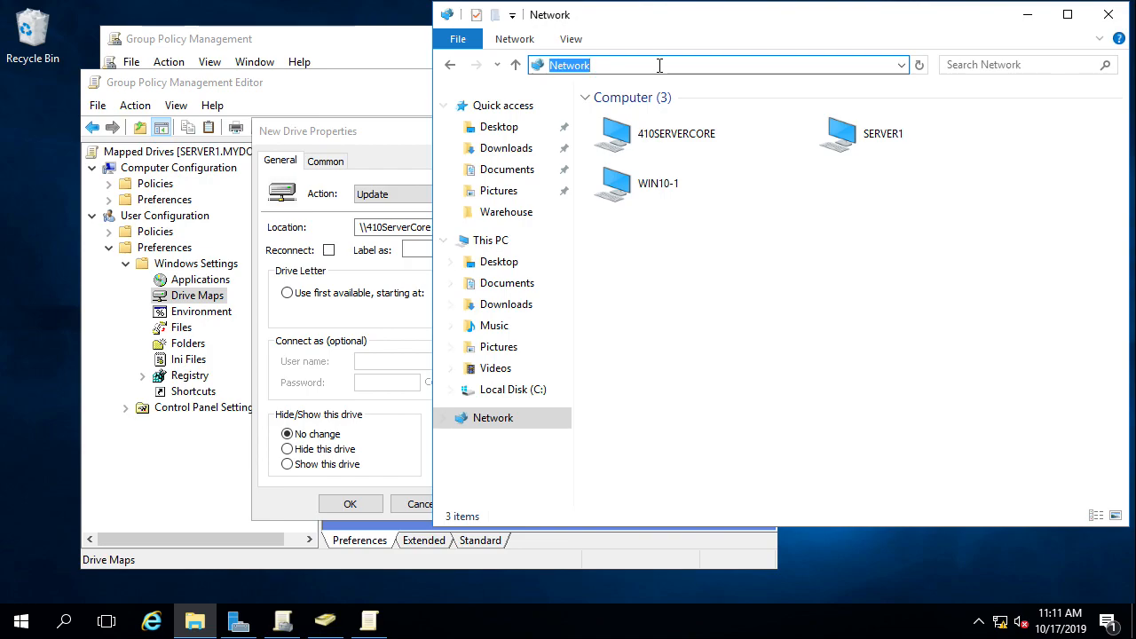
pyautogui.write('\\\\410SERVERCORE > dept')
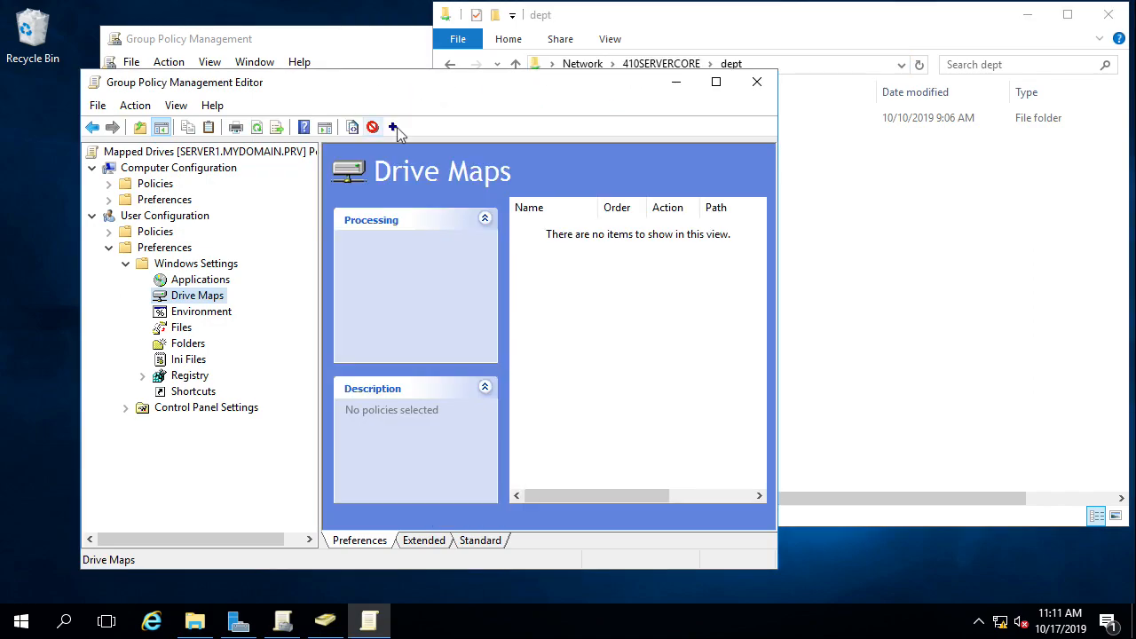
# Step: Complete the drive Location as \\410ServerCore.mydomain.prv\dept
pyautogui.click(397, 126)
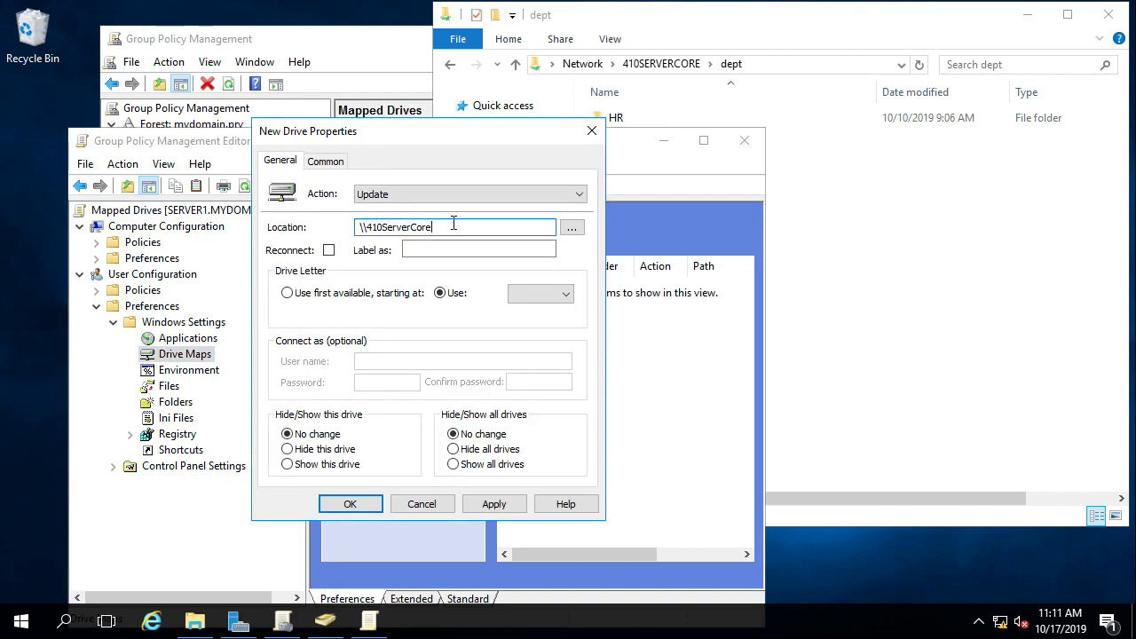
pyautogui.write('.mydomain.')
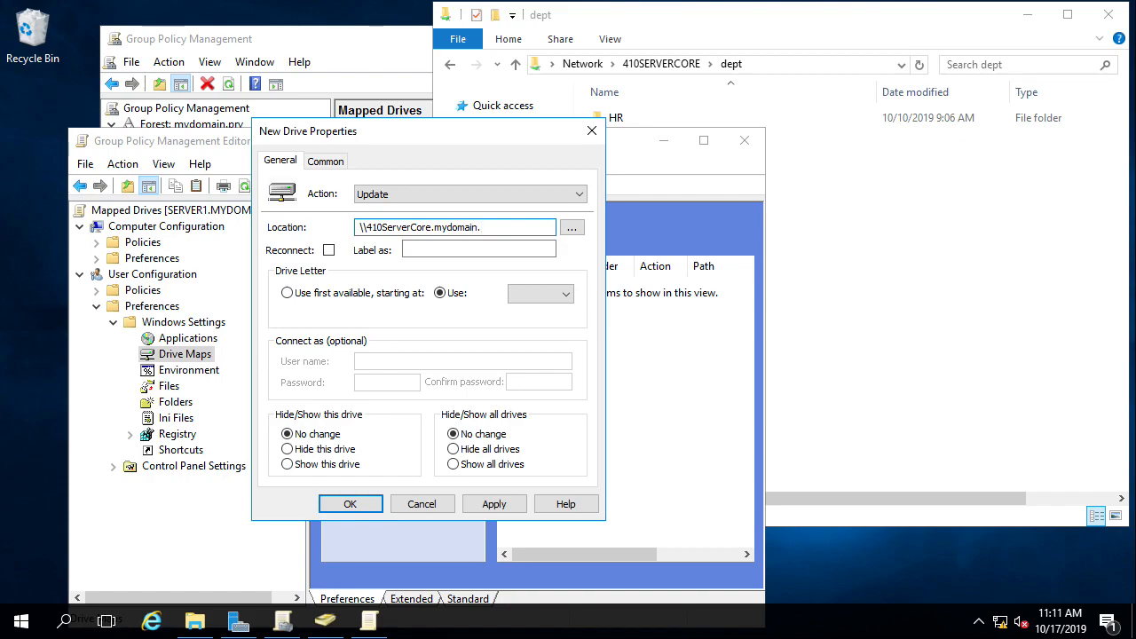
pyautogui.write('prv')
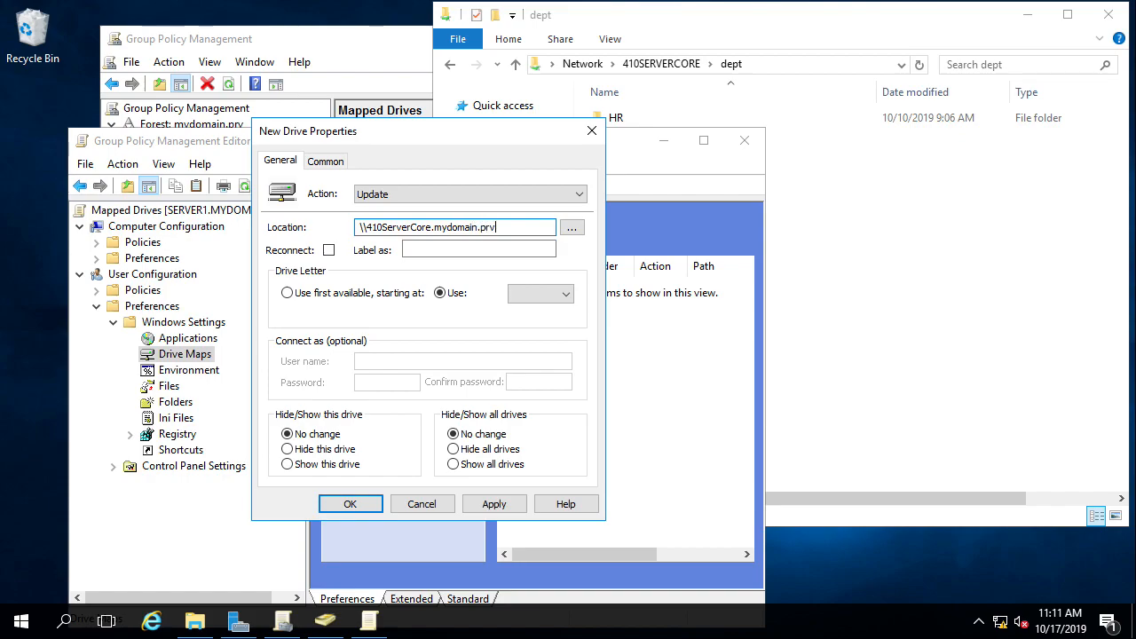
pyautogui.write('\\dep')
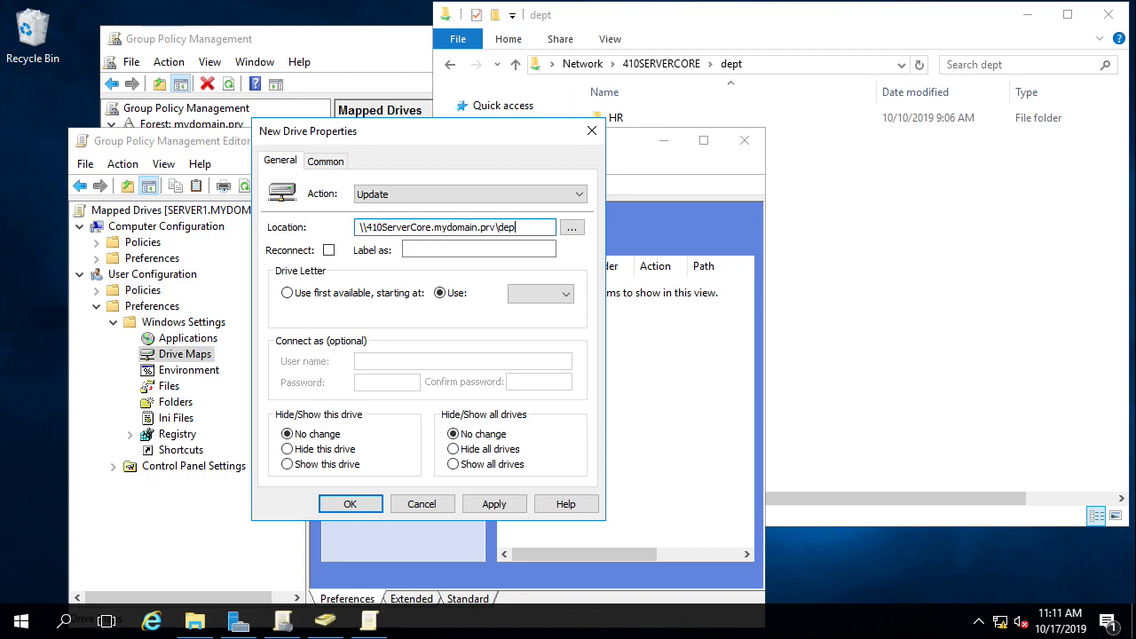
# Step: Label the mapped drive 'Dept Share'
pyautogui.click(478, 248)
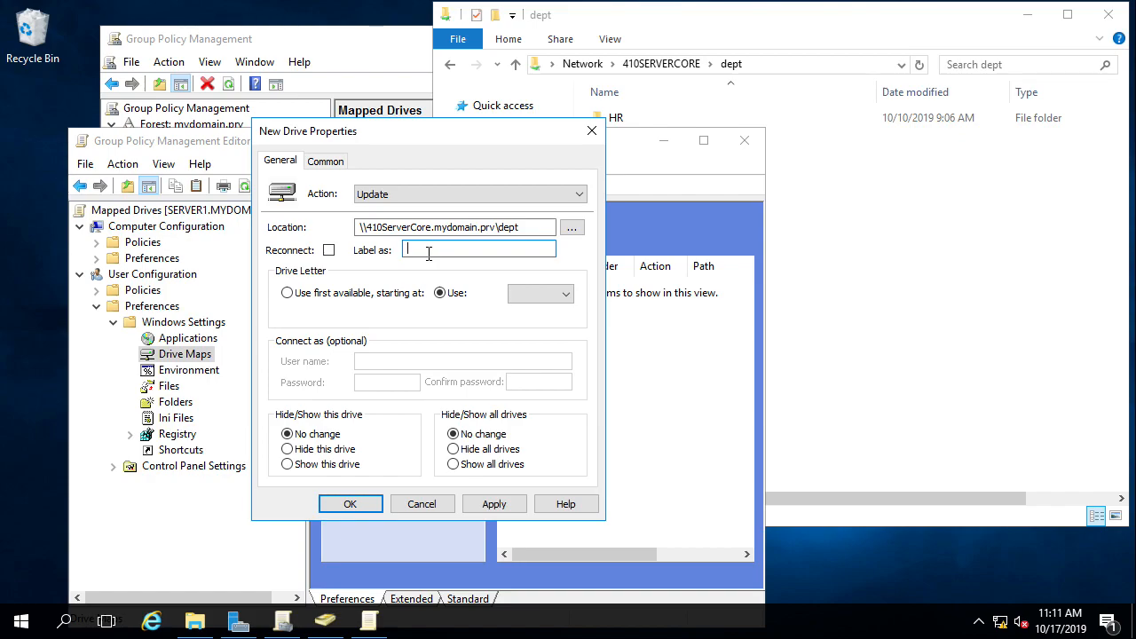
pyautogui.write('D')
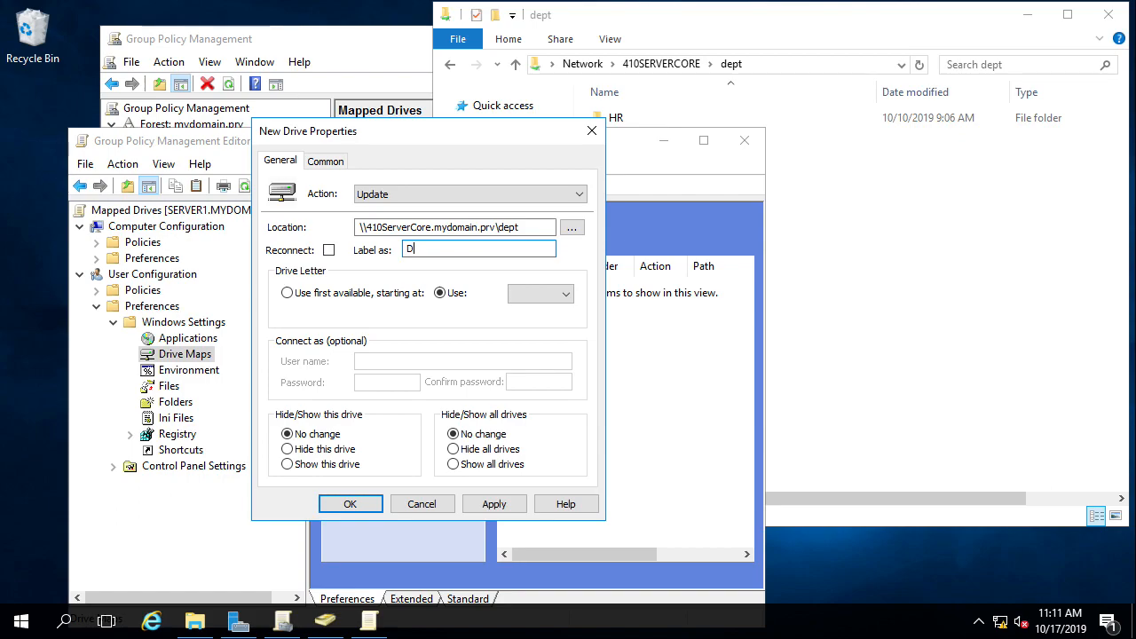
pyautogui.write('ept Share')
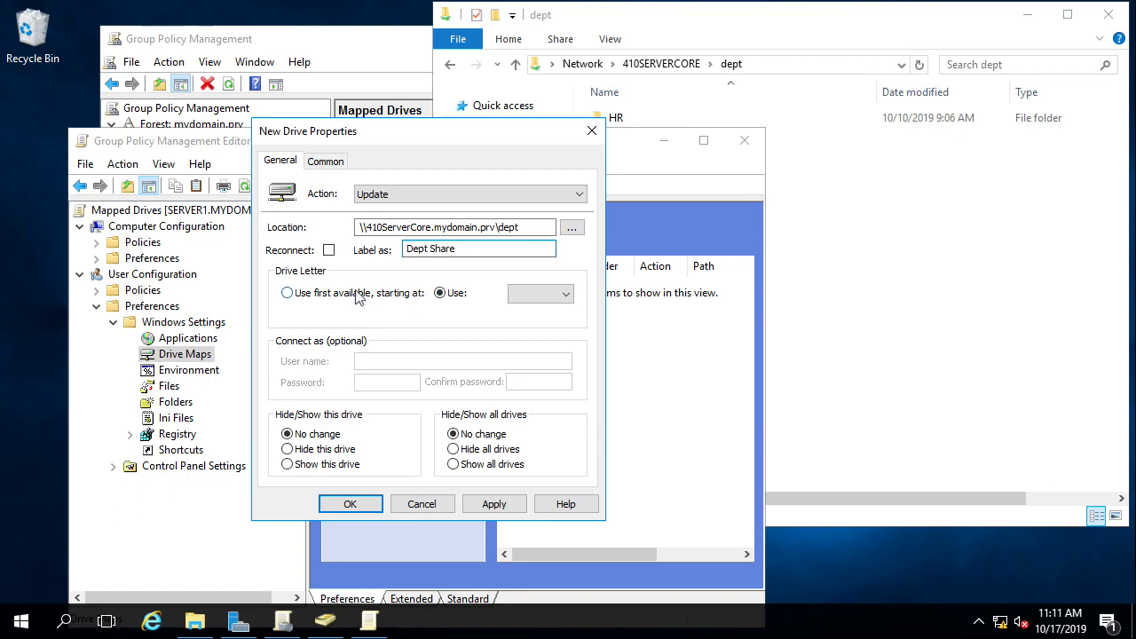
# Step: Pick T from the Use drive letter dropdown
pyautogui.click(565, 293)
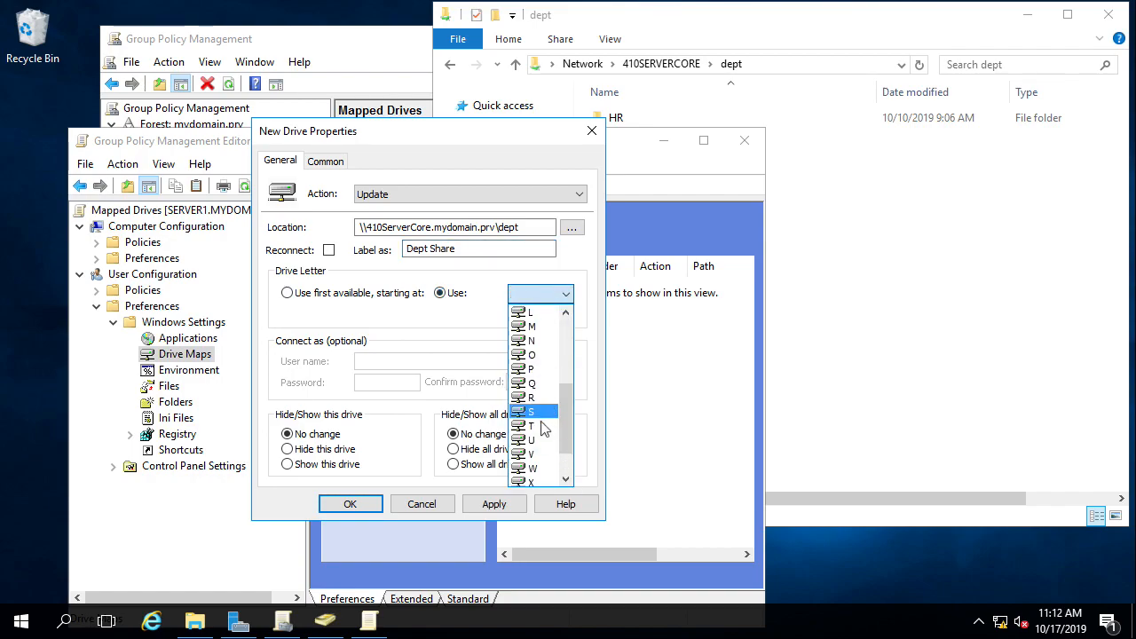
pyautogui.click(530, 426)
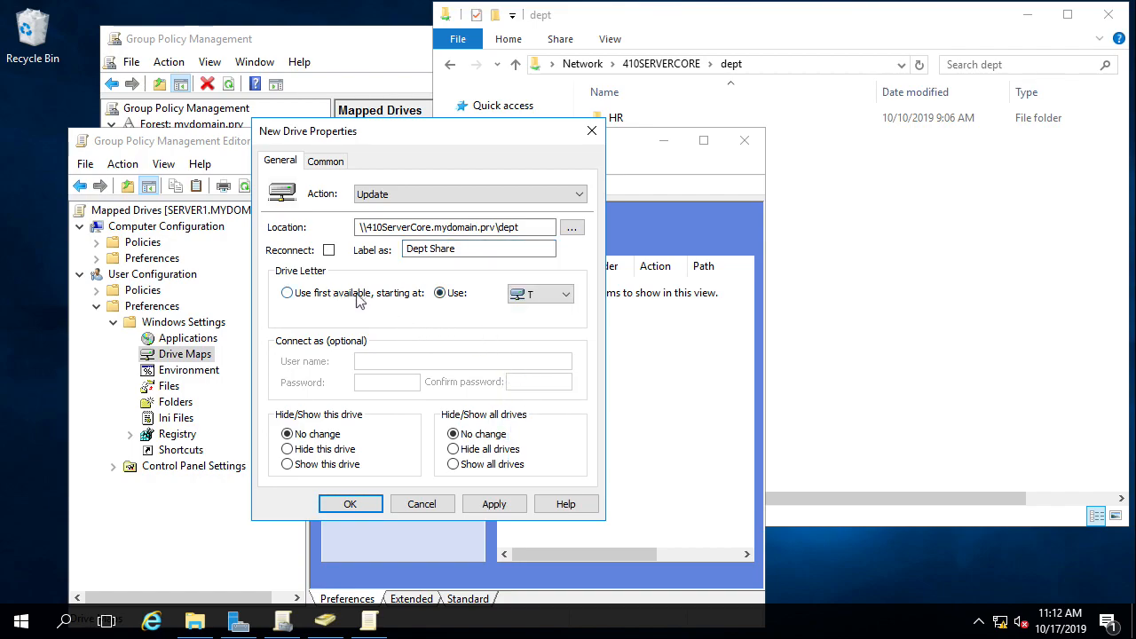
pyautogui.moveTo(398, 300)
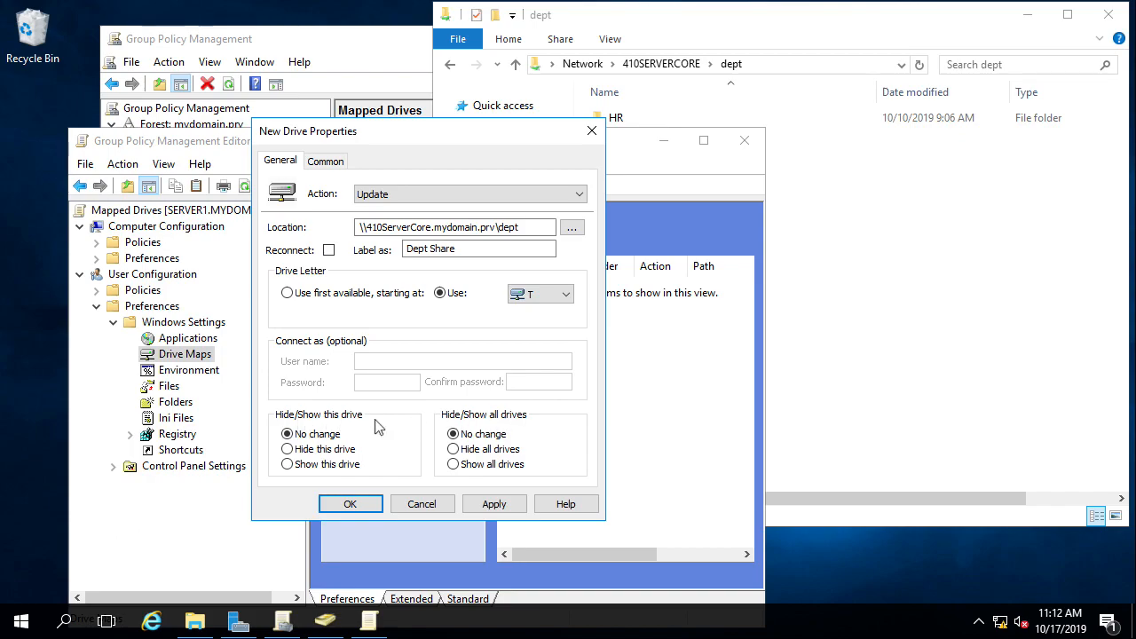
pyautogui.moveTo(400, 418)
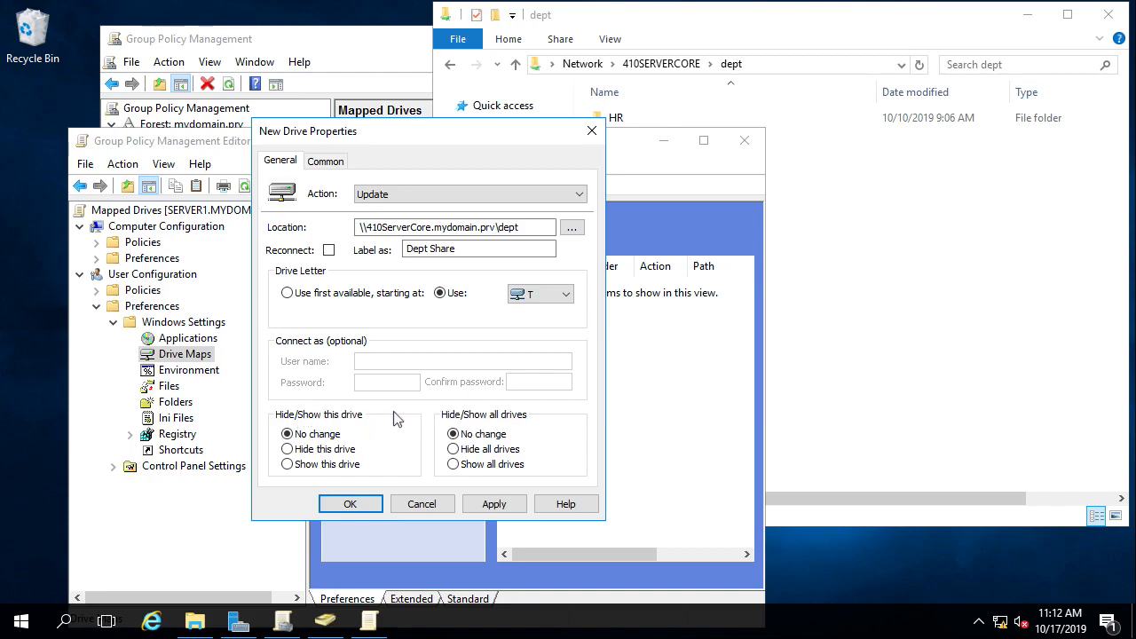
# Step: Keep the Action on Update and confirm the T: drive mapping with OK
pyautogui.click(470, 194)
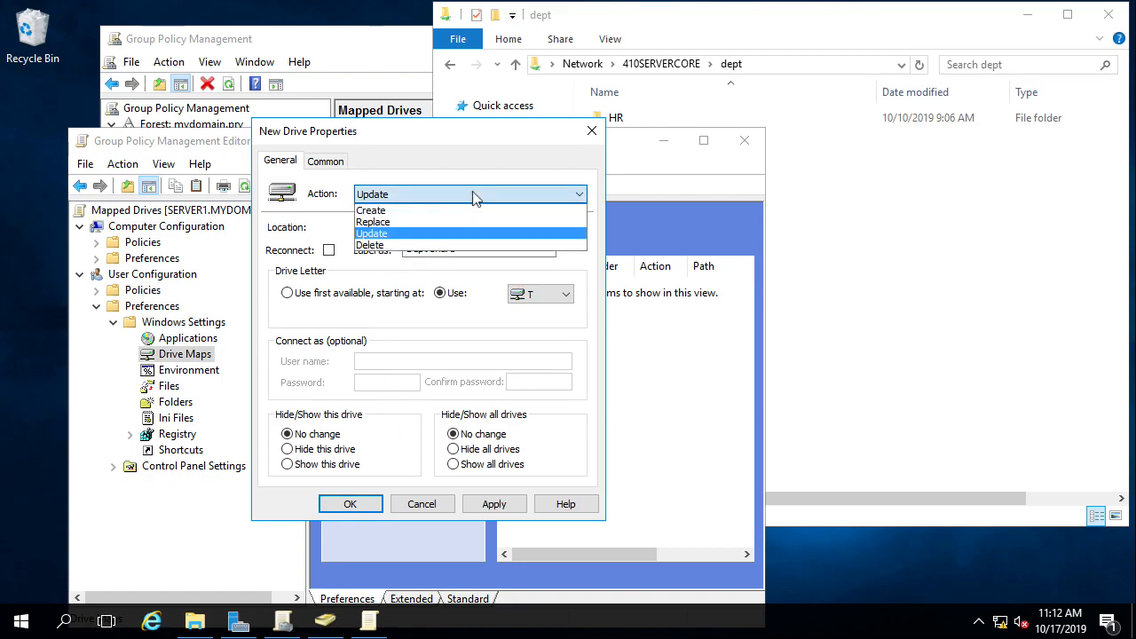
pyautogui.moveTo(460, 221)
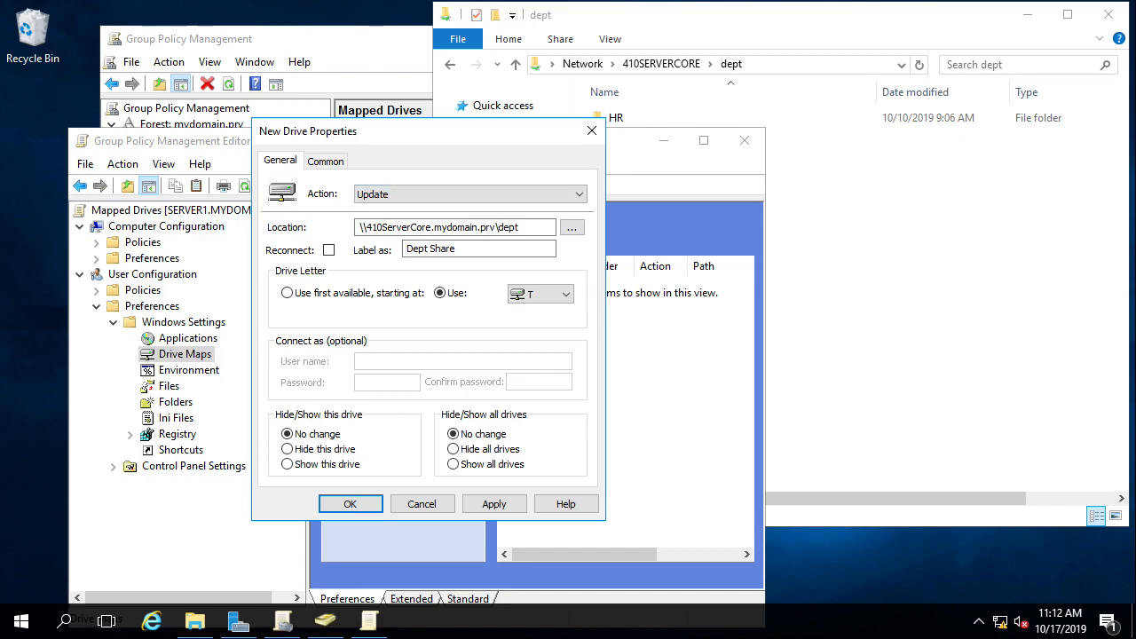
pyautogui.click(455, 227)
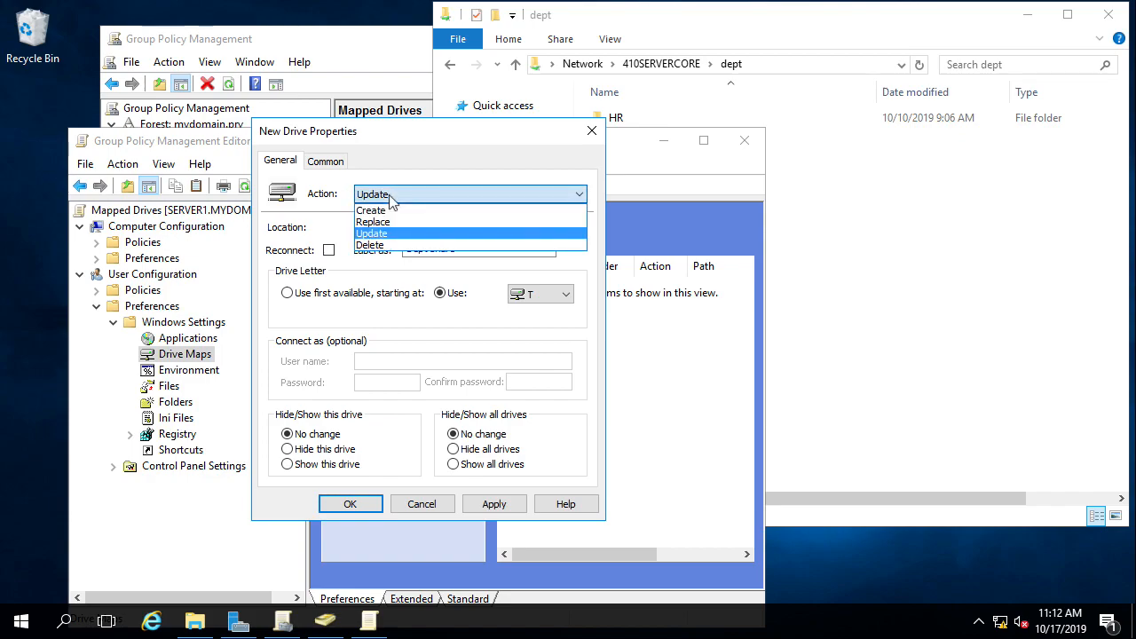
pyautogui.moveTo(372, 245)
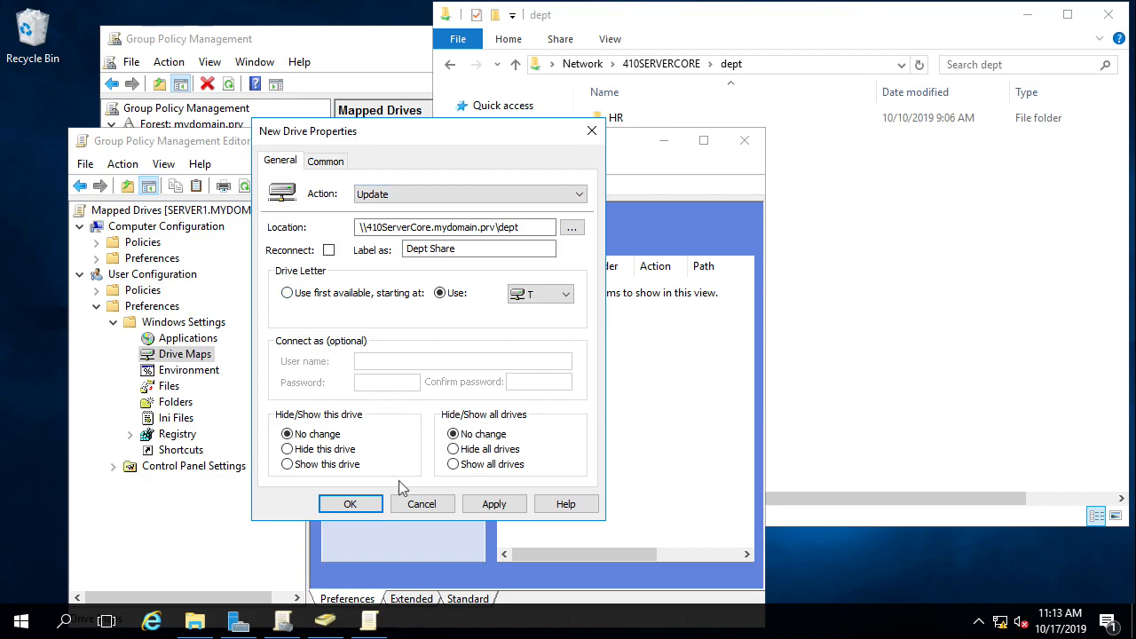
pyautogui.click(350, 503)
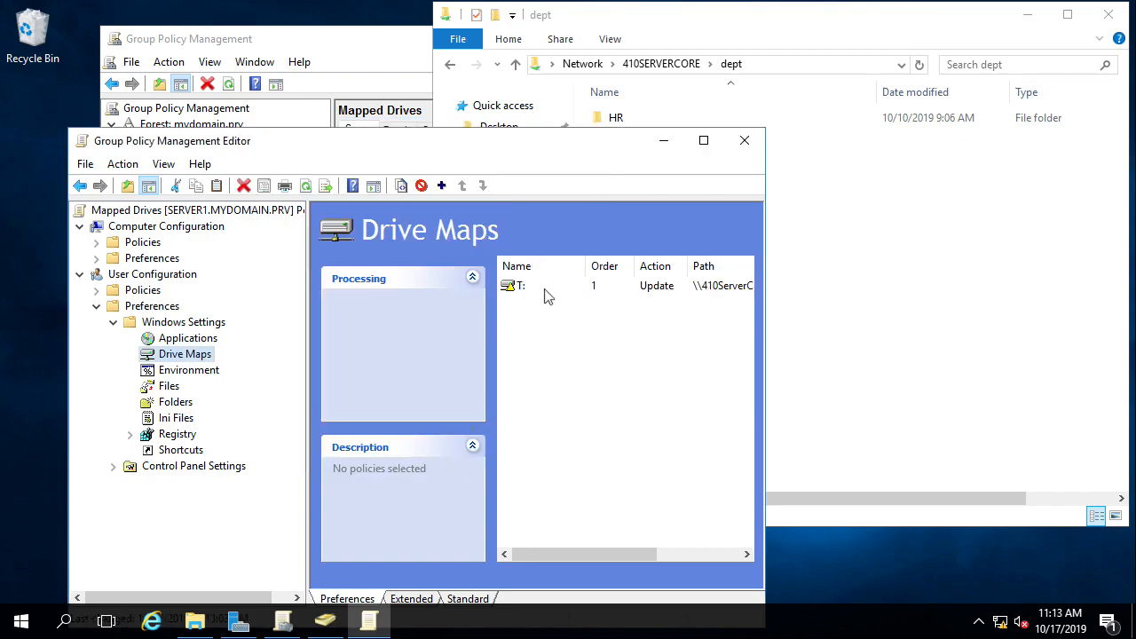
pyautogui.moveTo(729, 291)
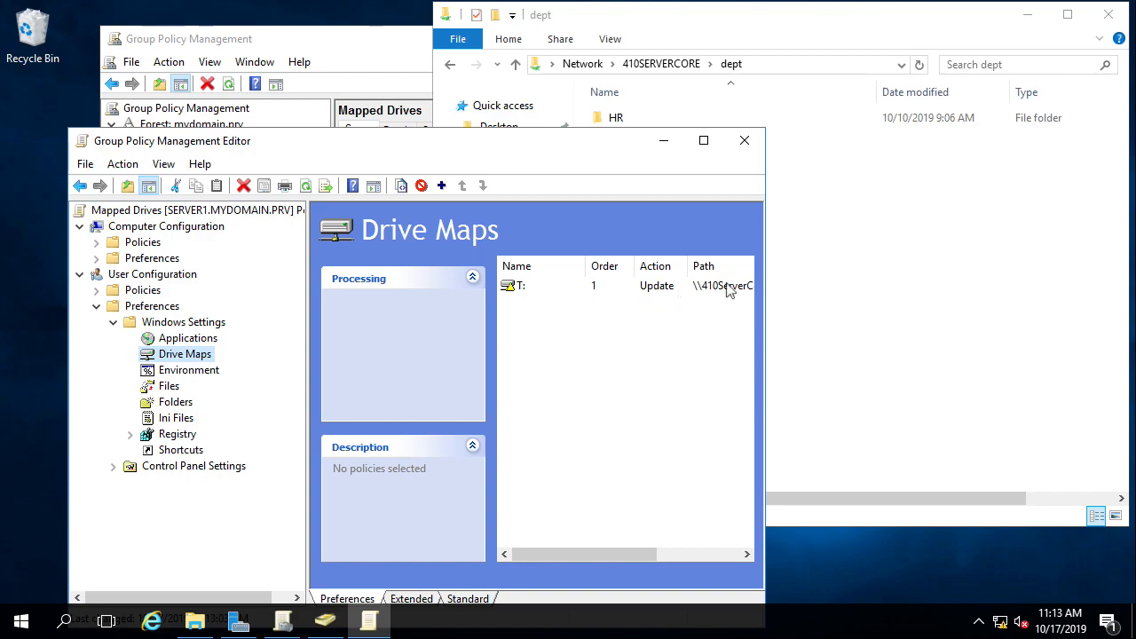
pyautogui.moveTo(774, 298)
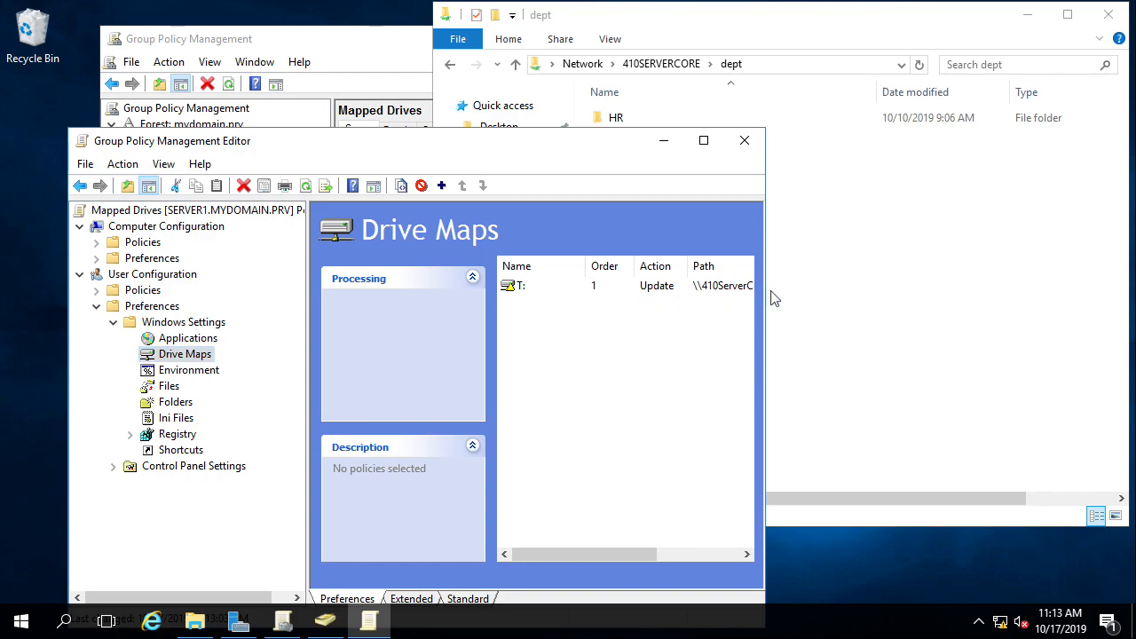
pyautogui.moveTo(741, 162)
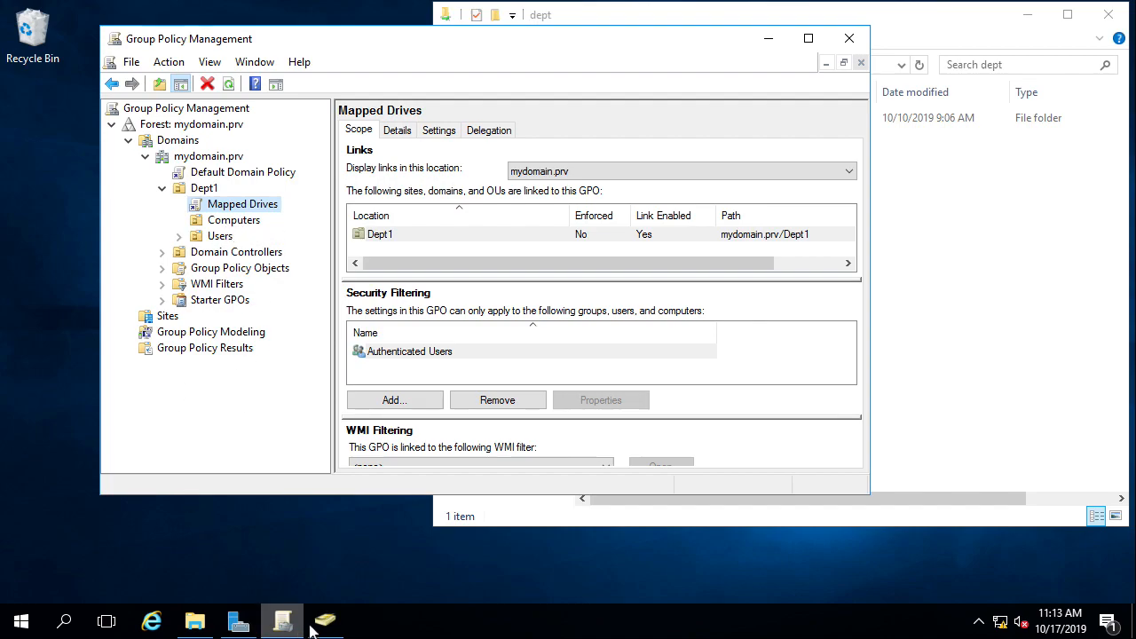
# Step: Show WIN10-1 in mydomain.prv > Dept1 > Computers in Active Directory Users and Computers
pyautogui.click(326, 620)
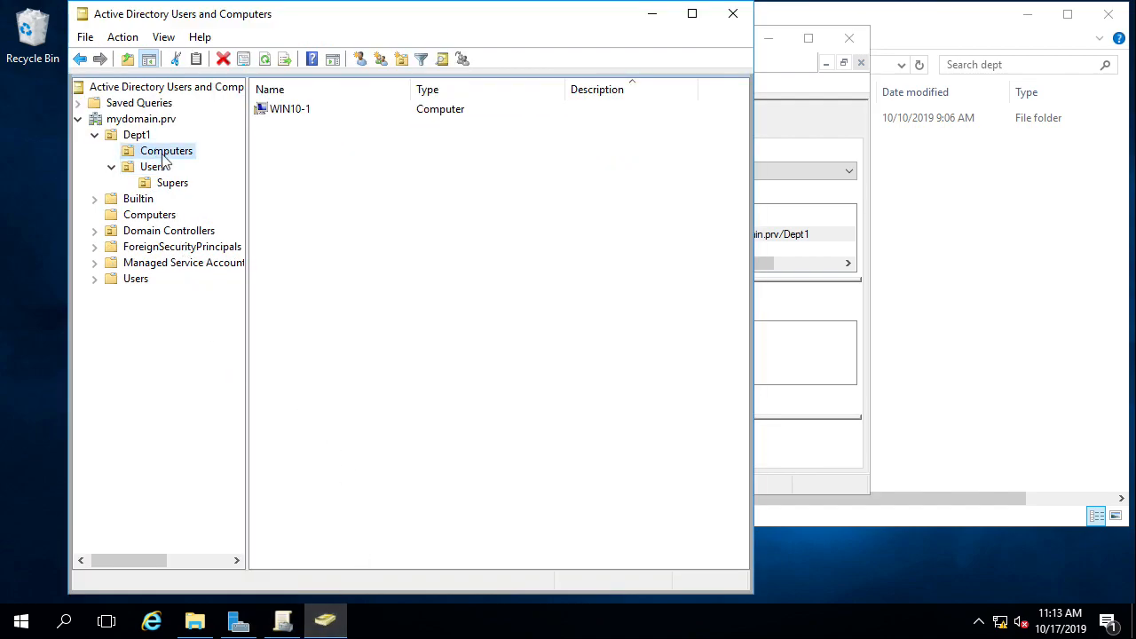
pyautogui.click(290, 109)
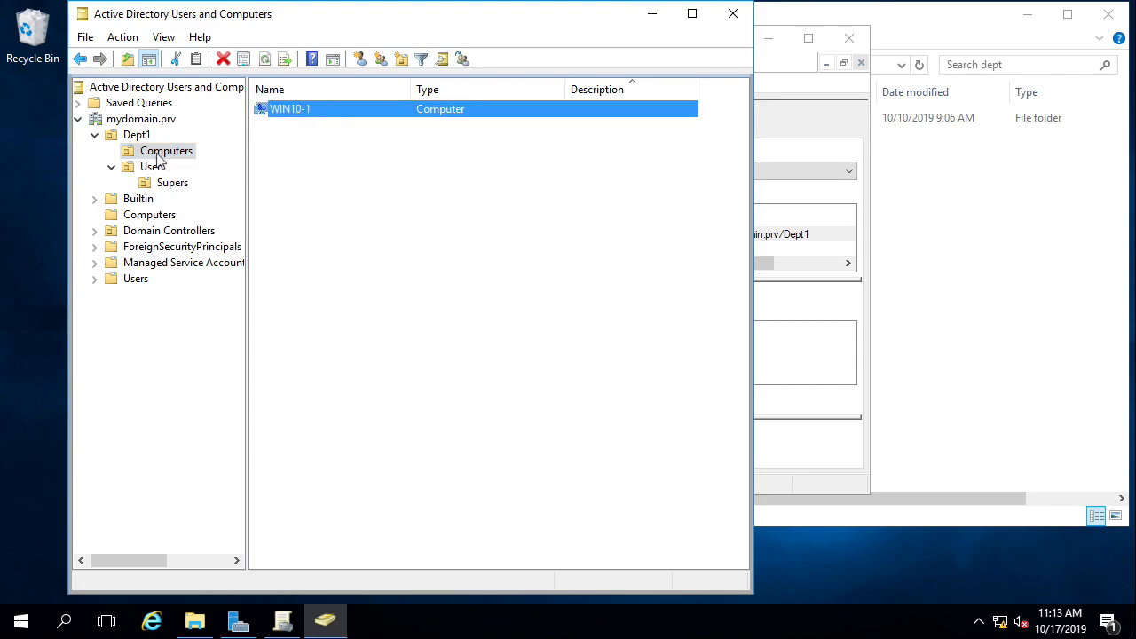
pyautogui.moveTo(139, 139)
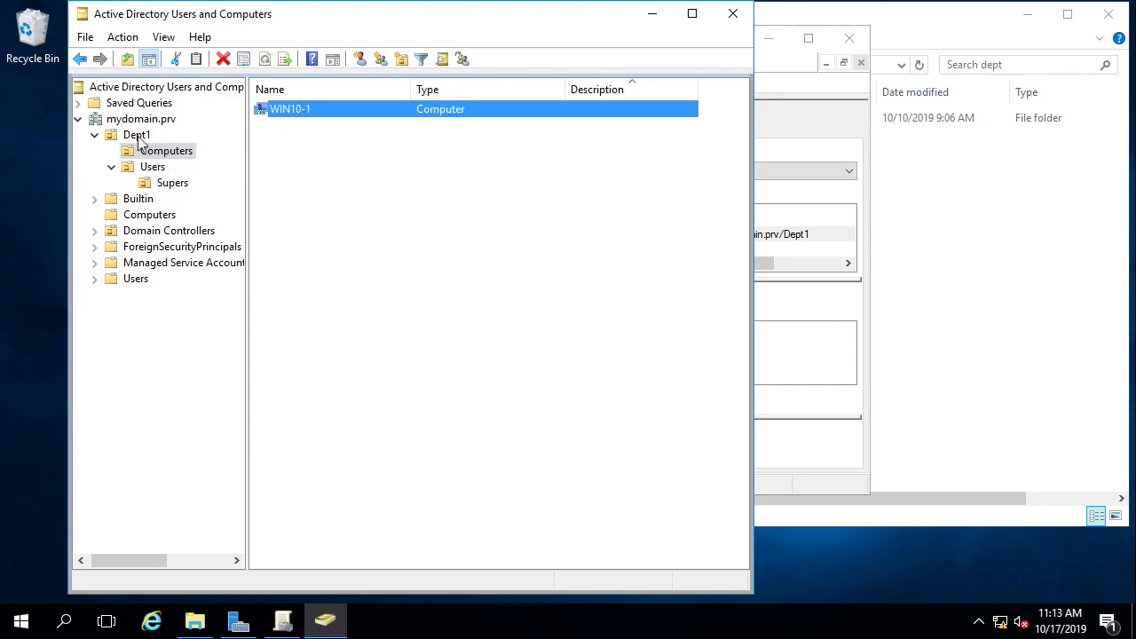
pyautogui.click(166, 150)
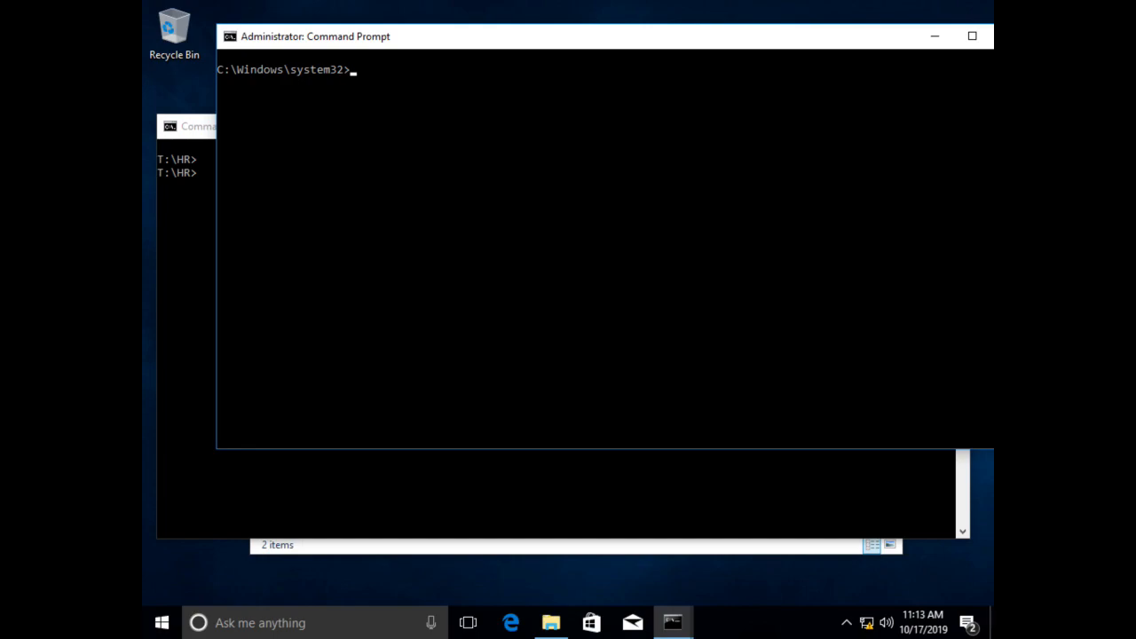
pyautogui.moveTo(200, 248)
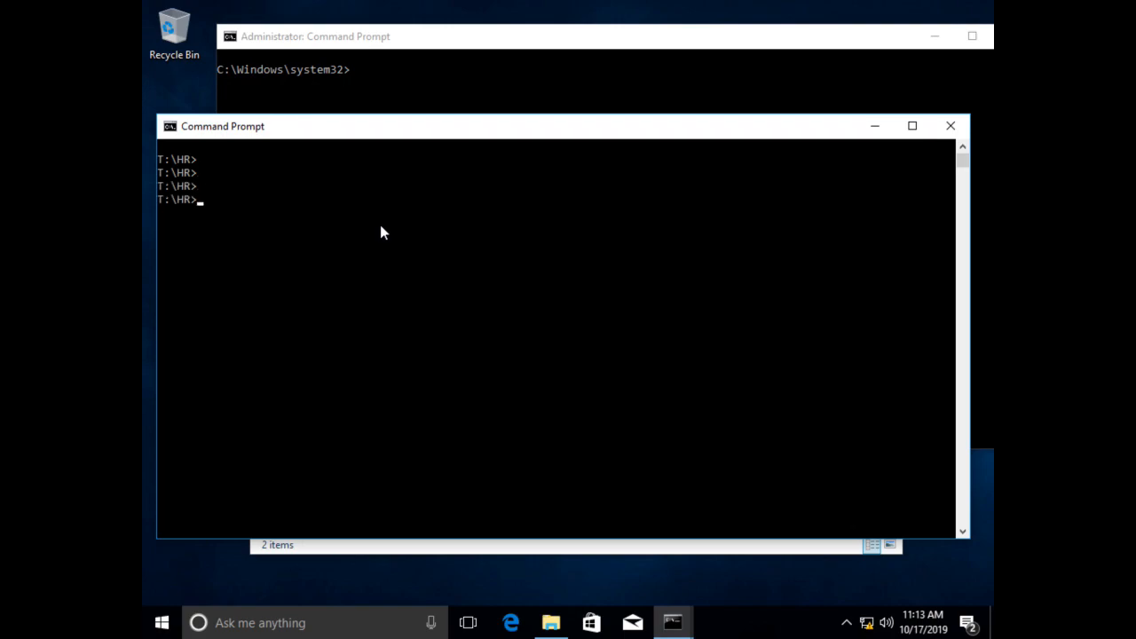
pyautogui.write('whoami')
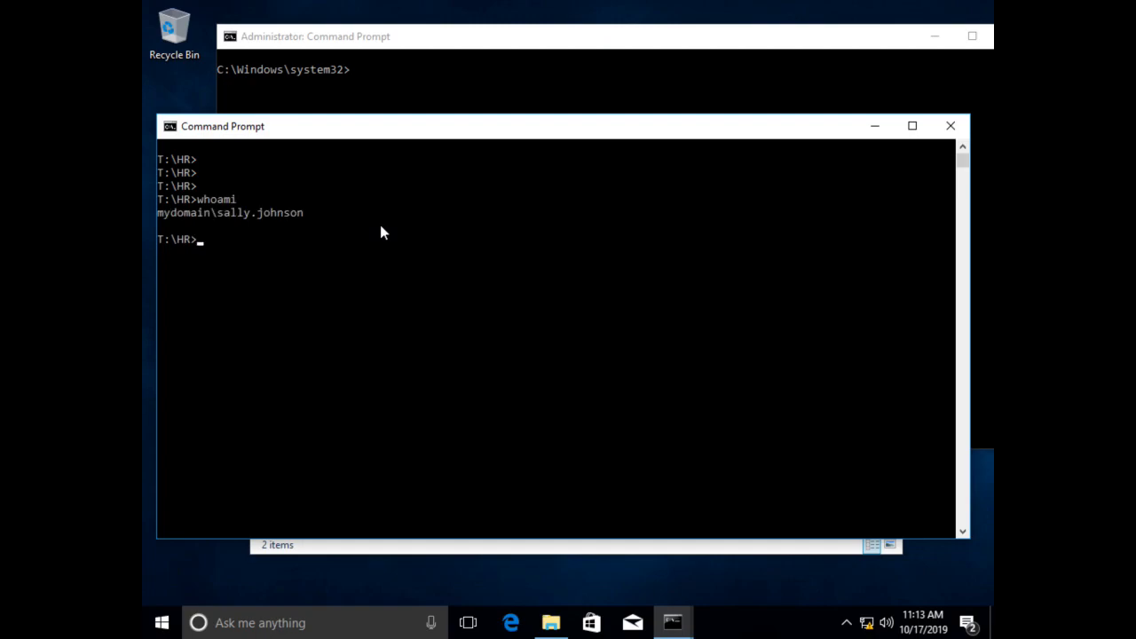
pyautogui.moveTo(435, 129)
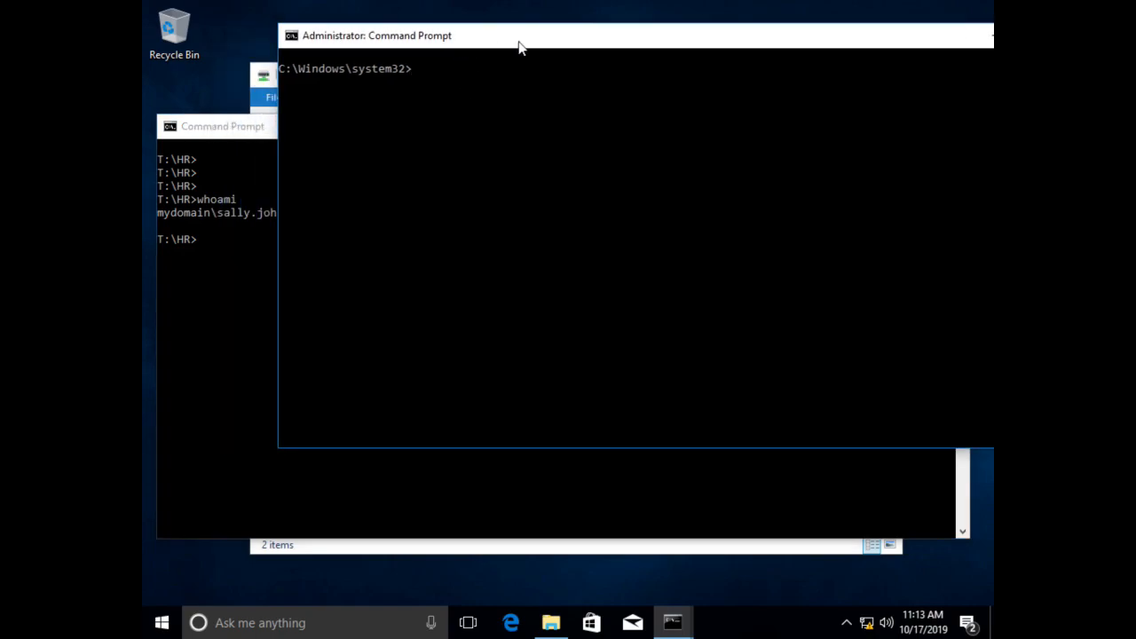
pyautogui.write('whoami')
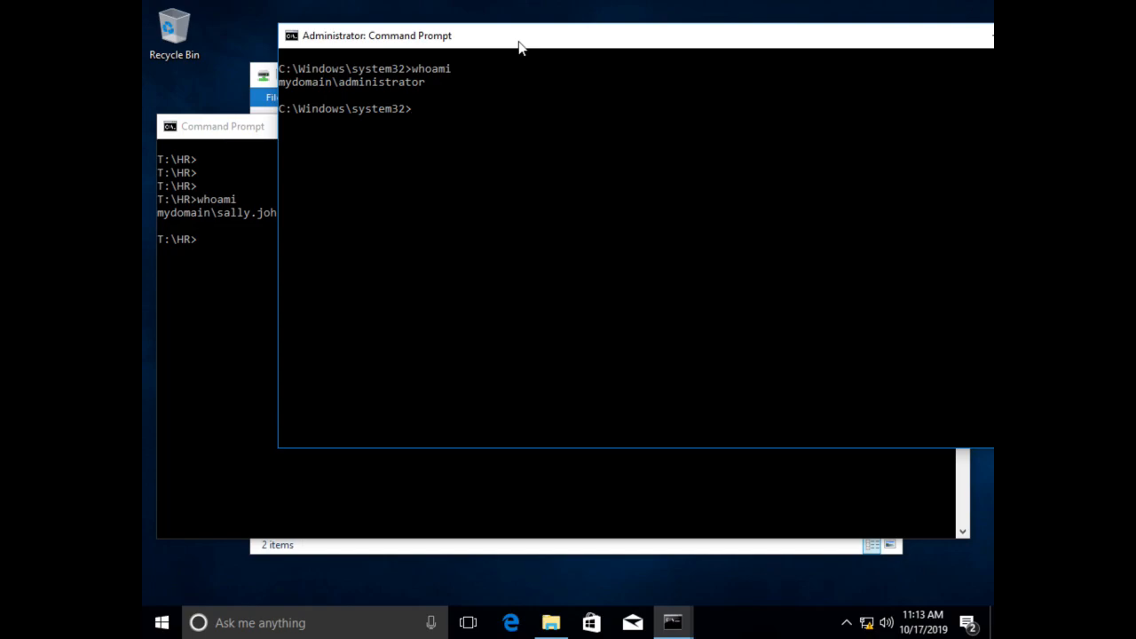
pyautogui.click(221, 125)
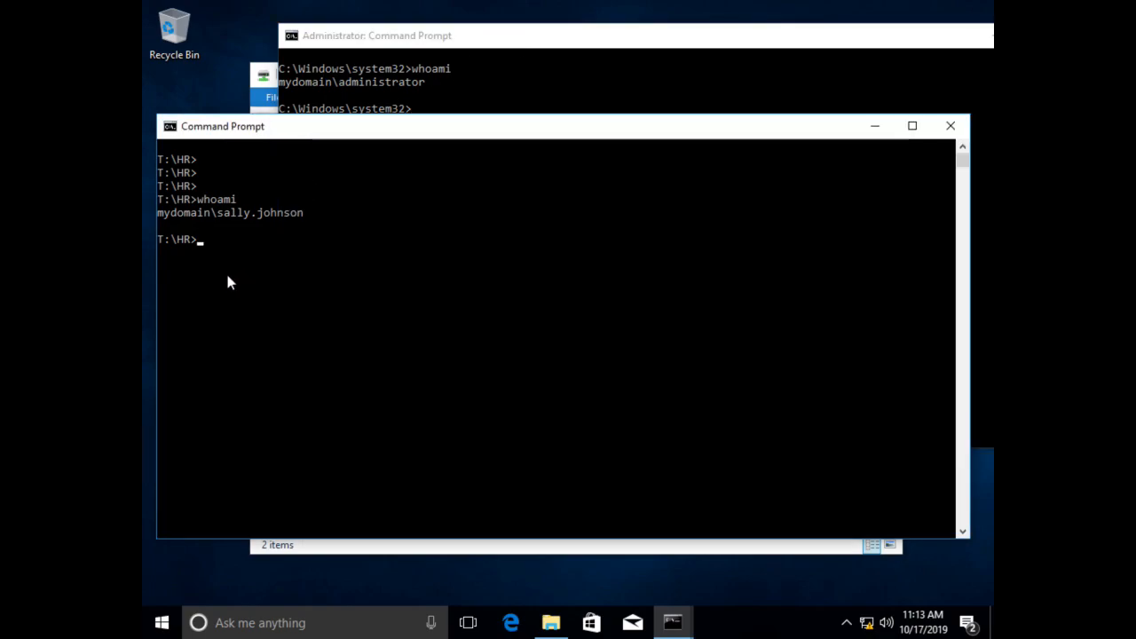
pyautogui.write('gp')
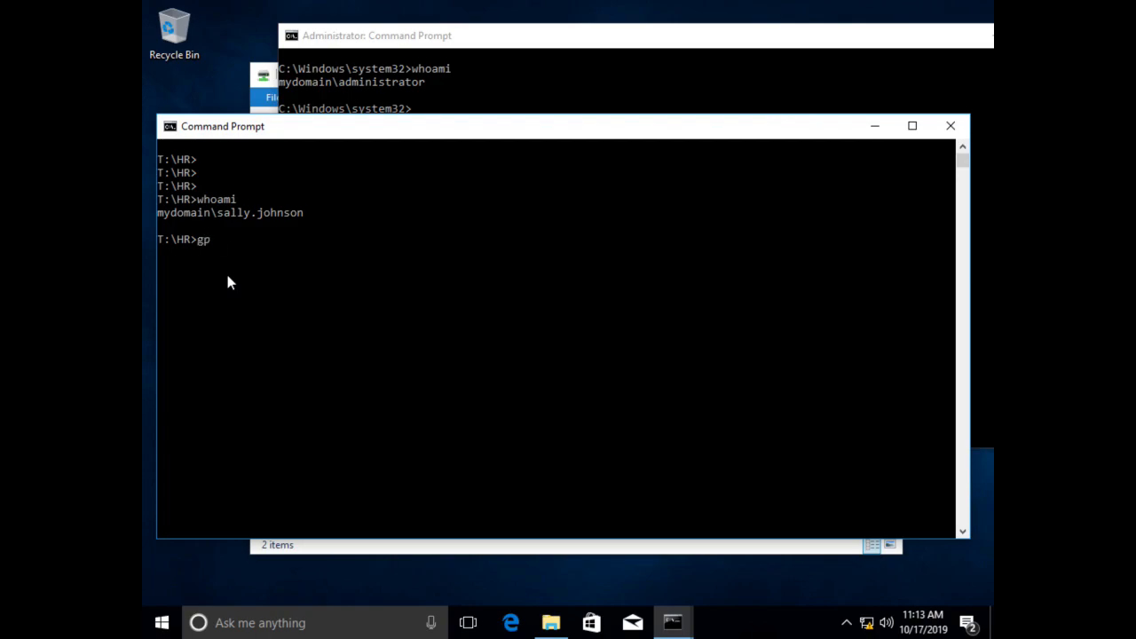
pyautogui.write('result')
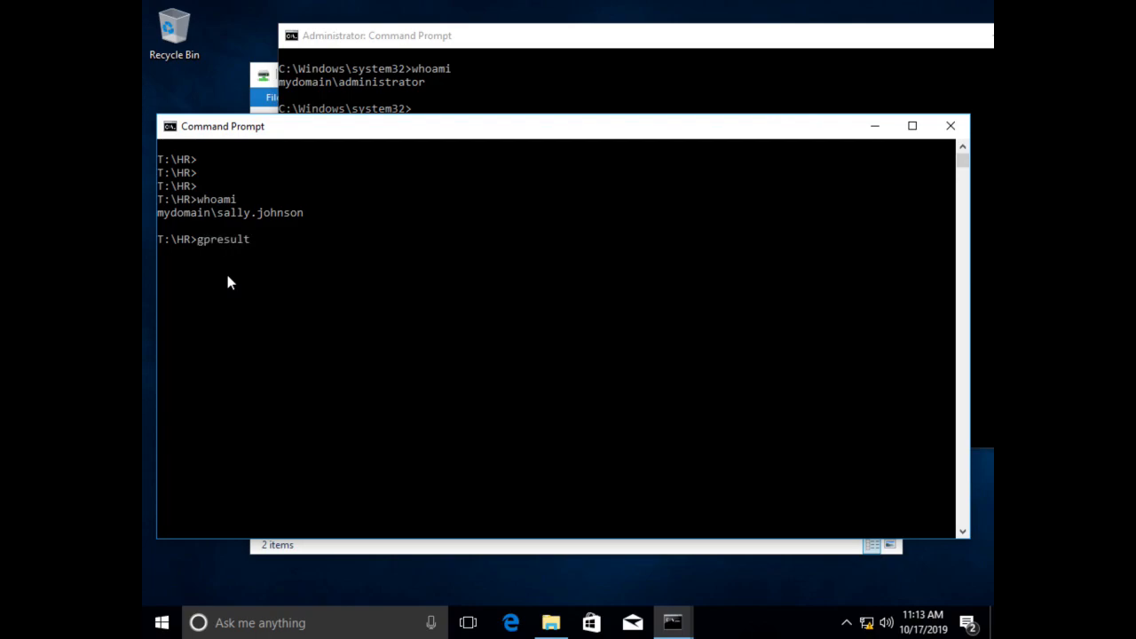
pyautogui.write('/r')
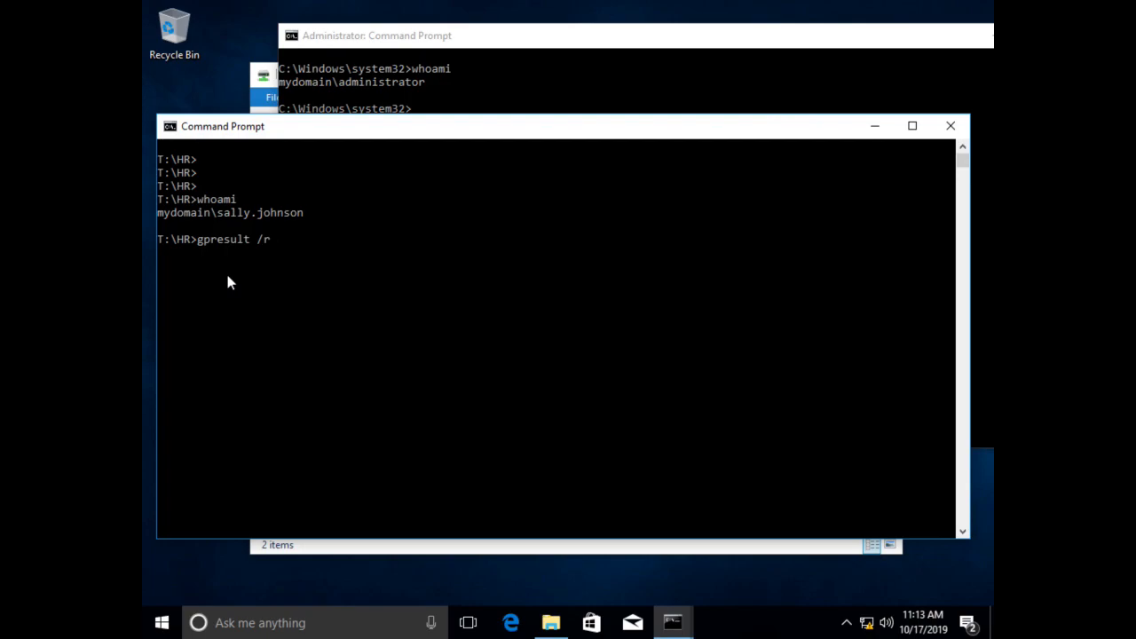
pyautogui.press('enter')
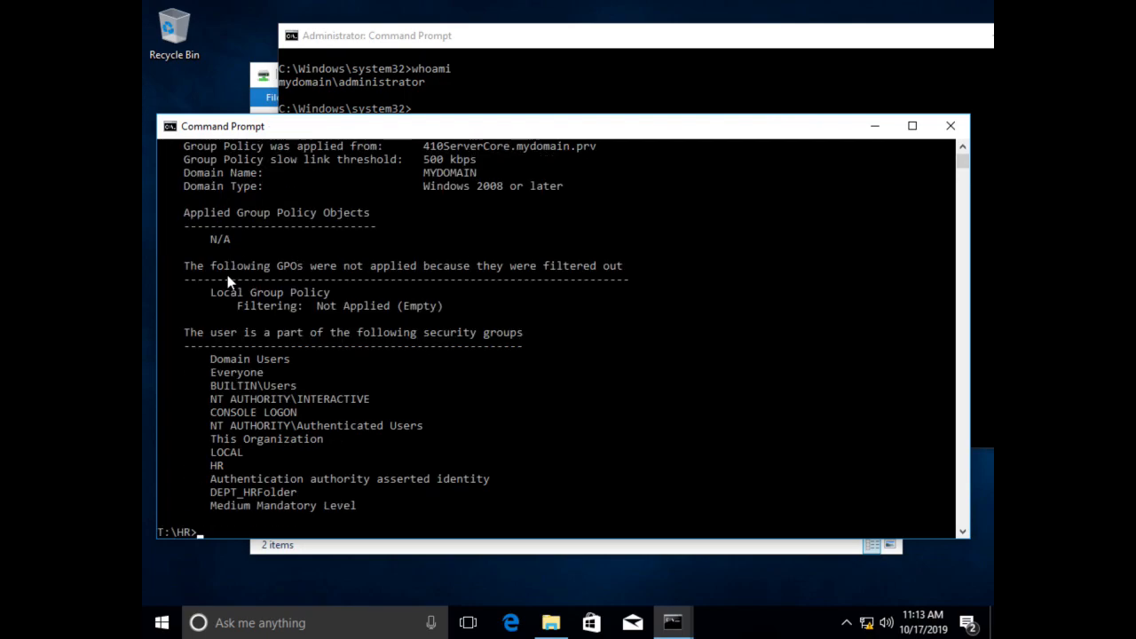
pyautogui.moveTo(568, 464)
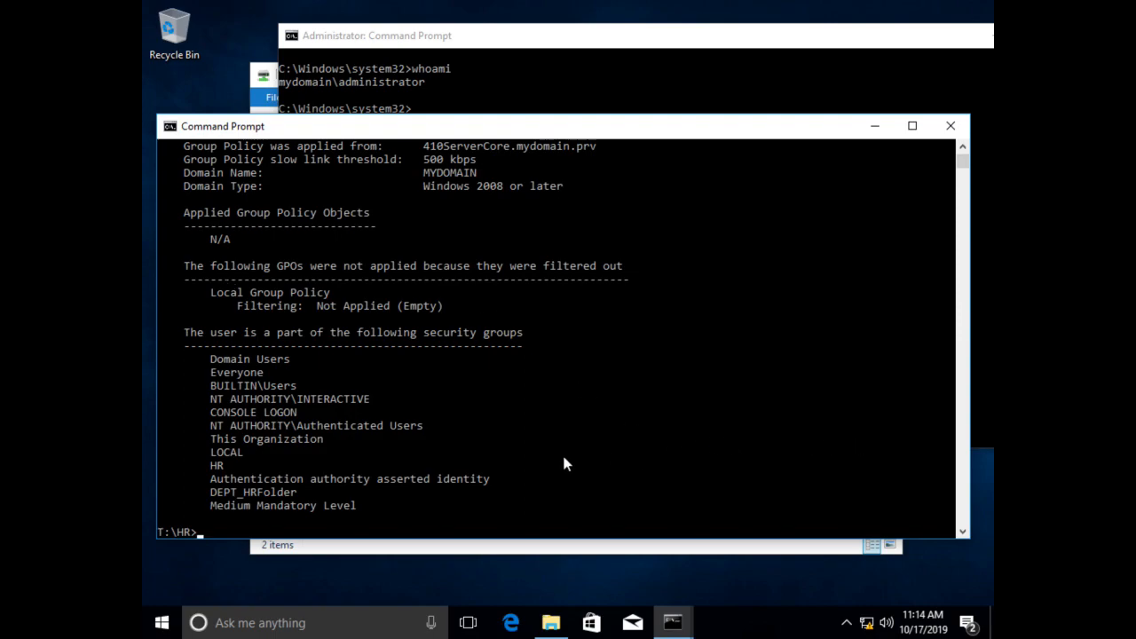
pyautogui.moveTo(965, 362)
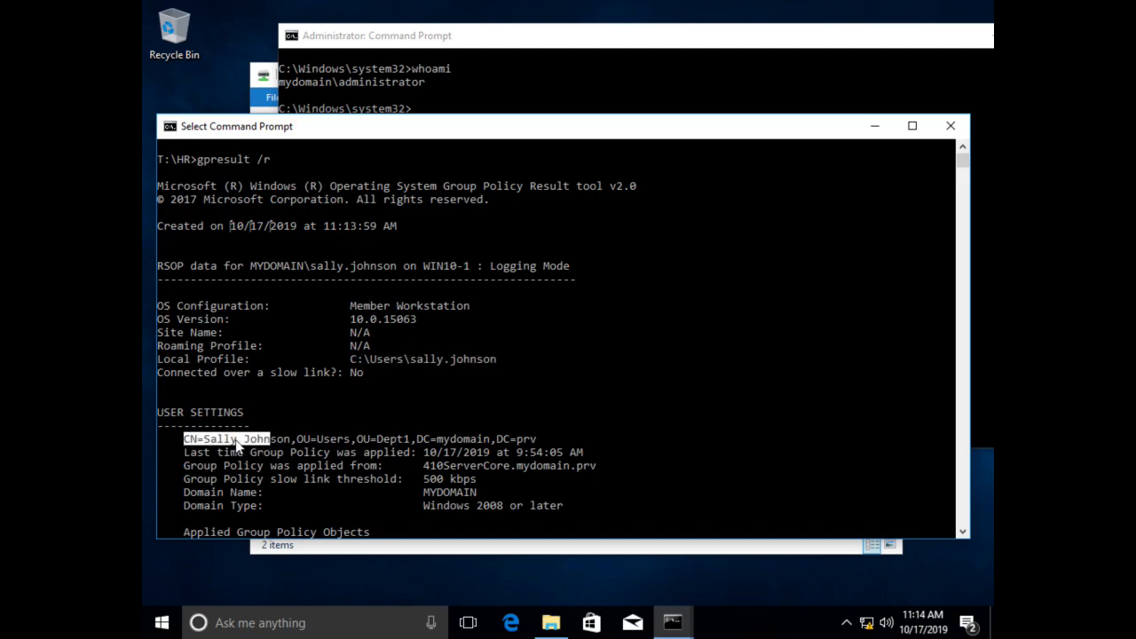
# Step: Highlight the user's directory path, the 410ServerCore policy server, and HR and DEPT_HRFolder memberships
pyautogui.moveTo(184, 438); pyautogui.dragTo(532, 439)
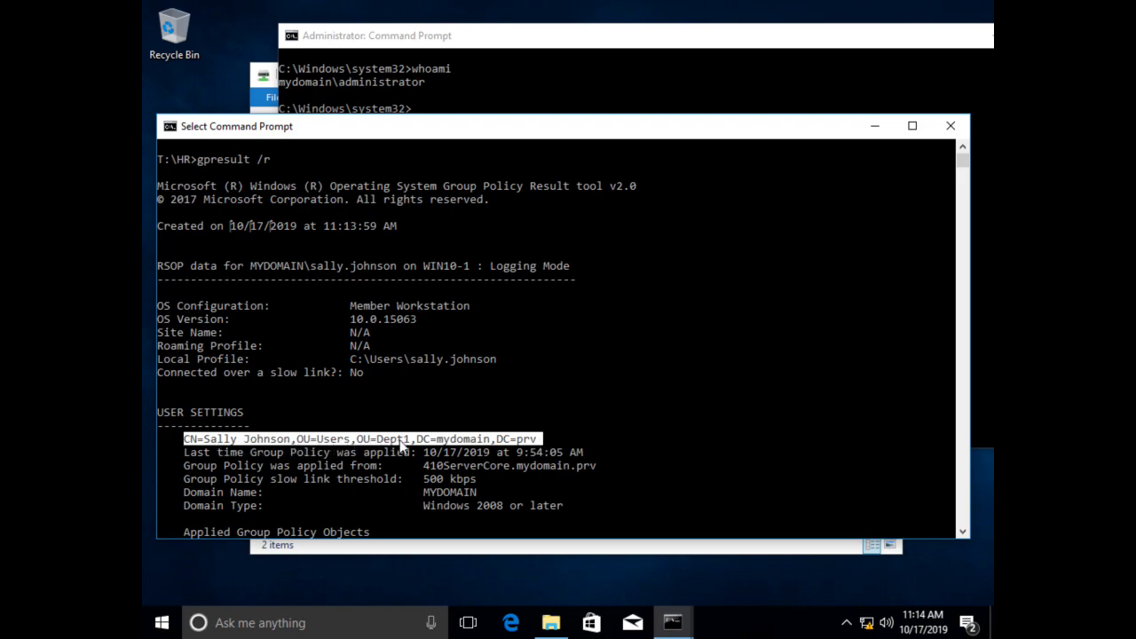
pyautogui.moveTo(546, 452)
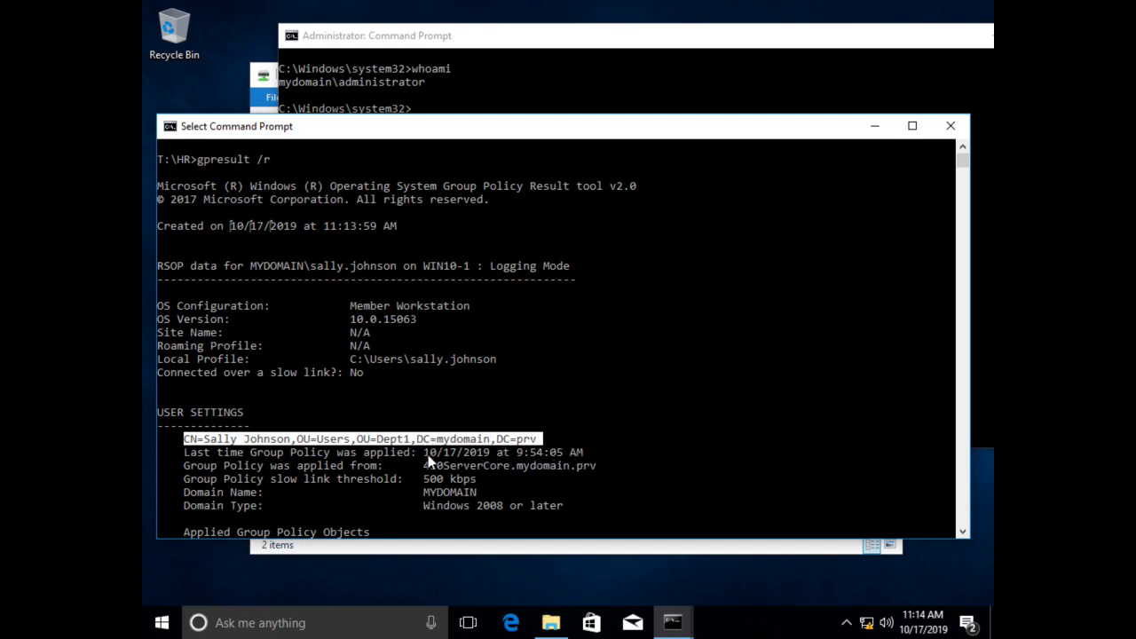
pyautogui.moveTo(426, 438); pyautogui.dragTo(510, 452)
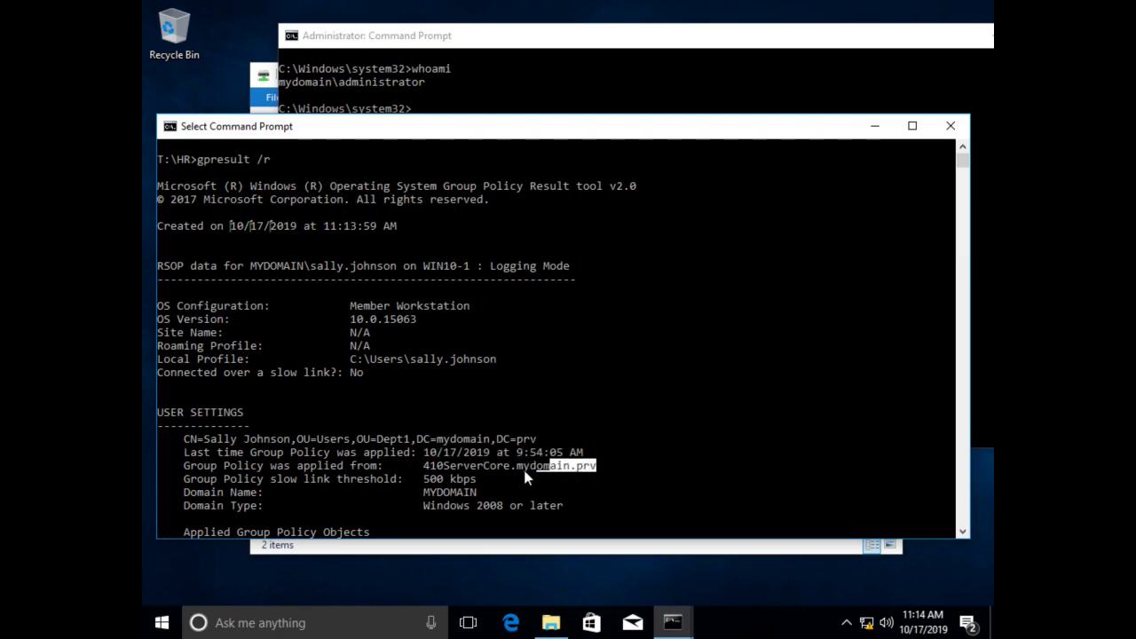
pyautogui.doubleClick(510, 465)
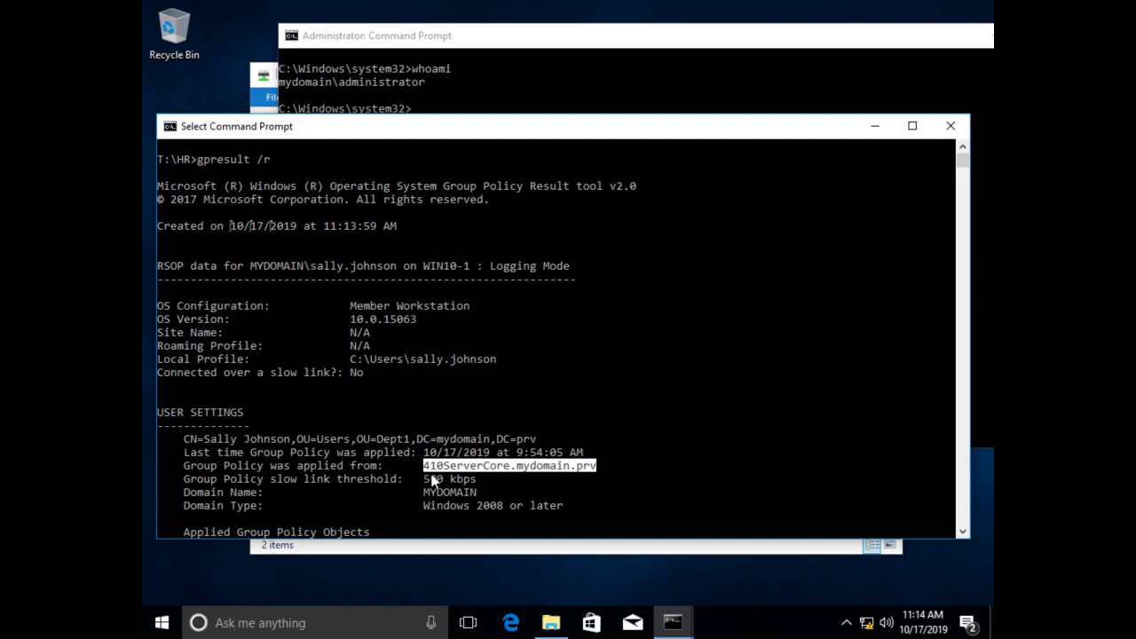
pyautogui.moveTo(963, 537)
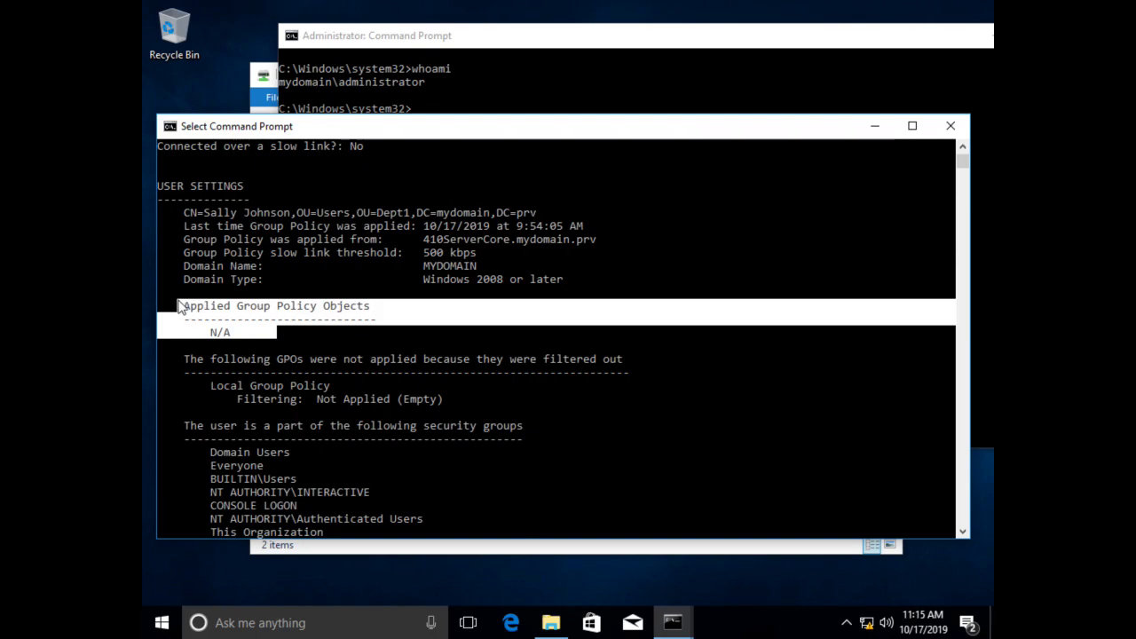
pyautogui.moveTo(248, 286)
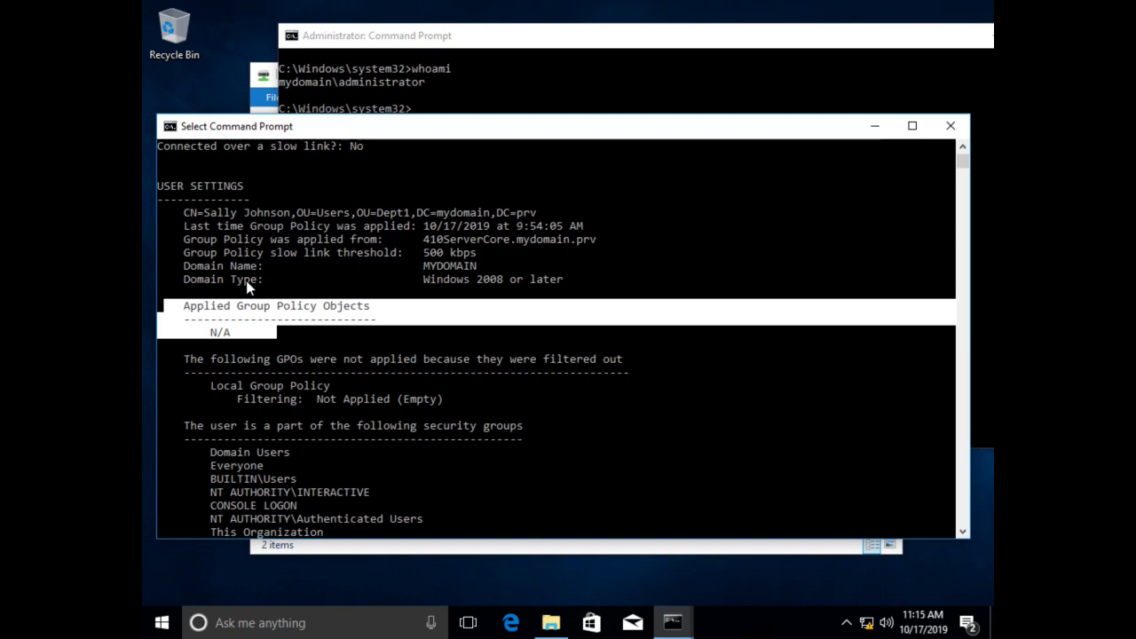
pyautogui.moveTo(495, 199)
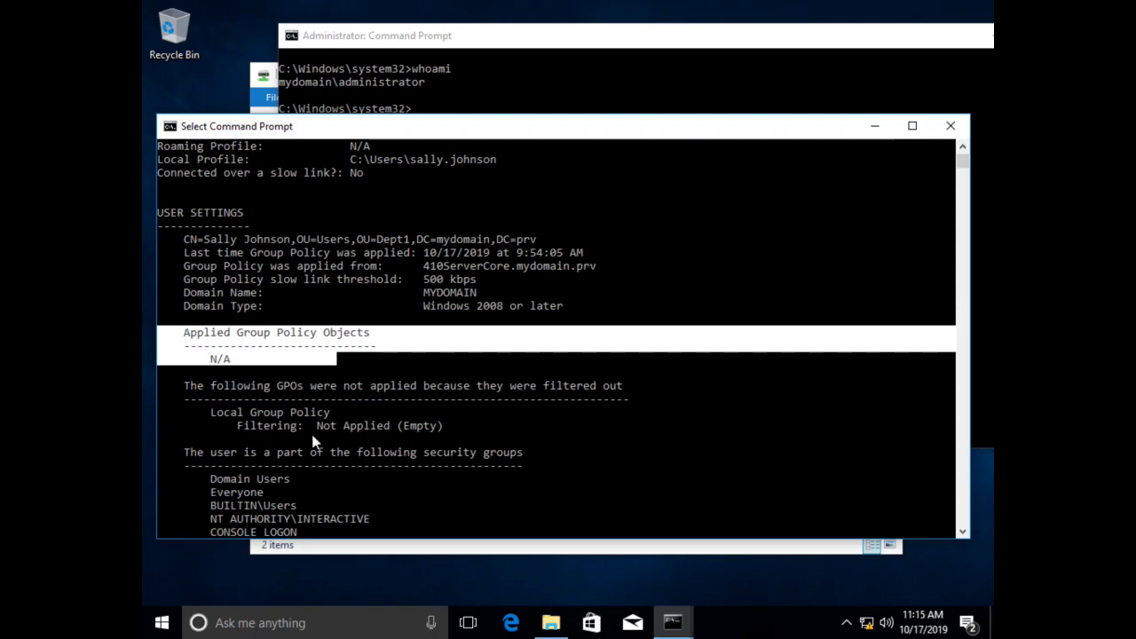
pyautogui.moveTo(184, 457)
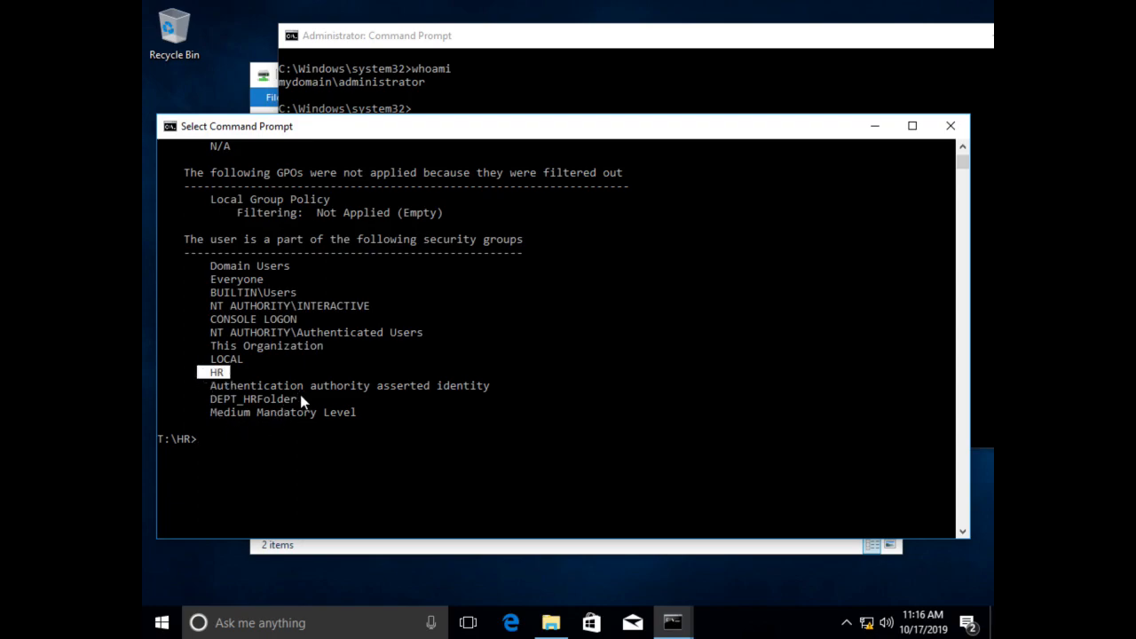
pyautogui.doubleClick(254, 399)
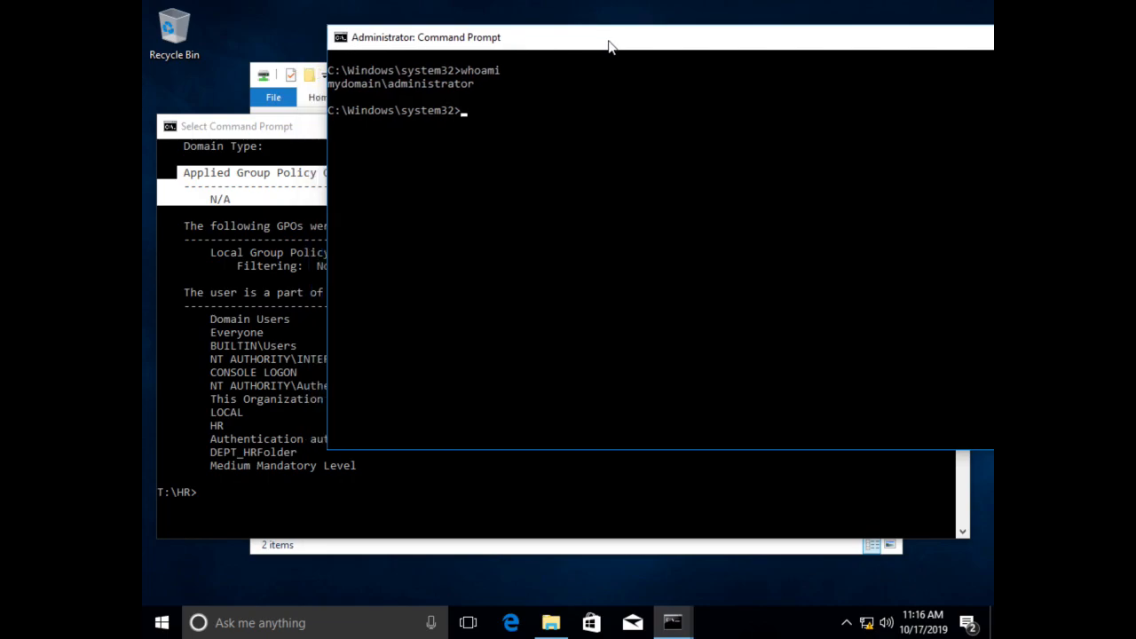
# Step: Run gpresult in the administrator prompt and note the missing RSoP data message
pyautogui.write('gpresu')
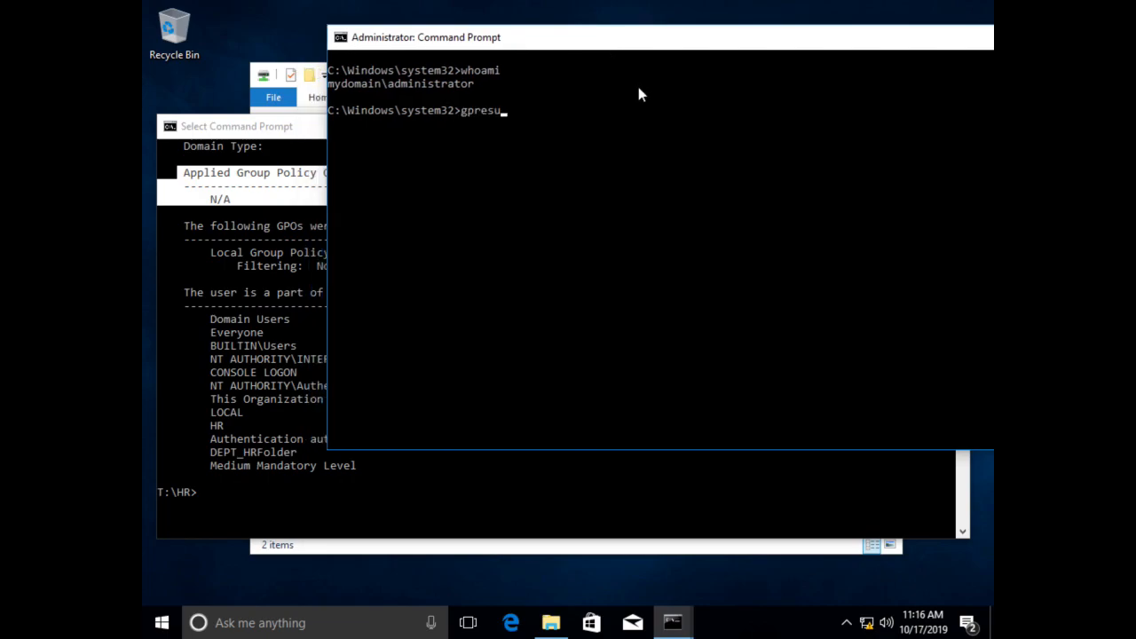
pyautogui.press('enter')
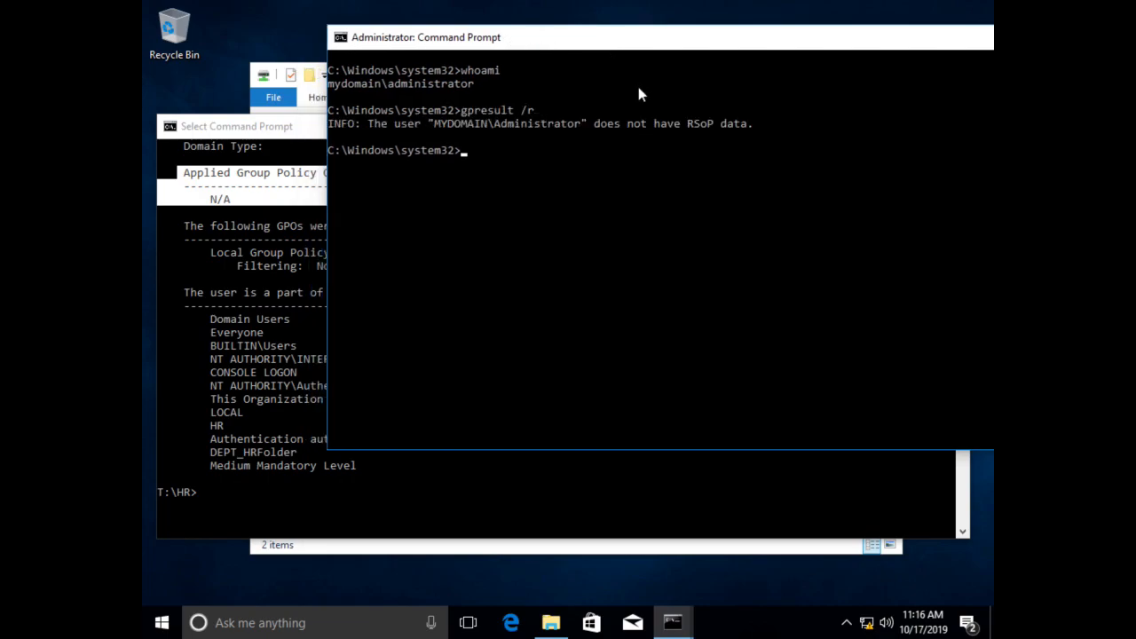
pyautogui.moveTo(436, 128)
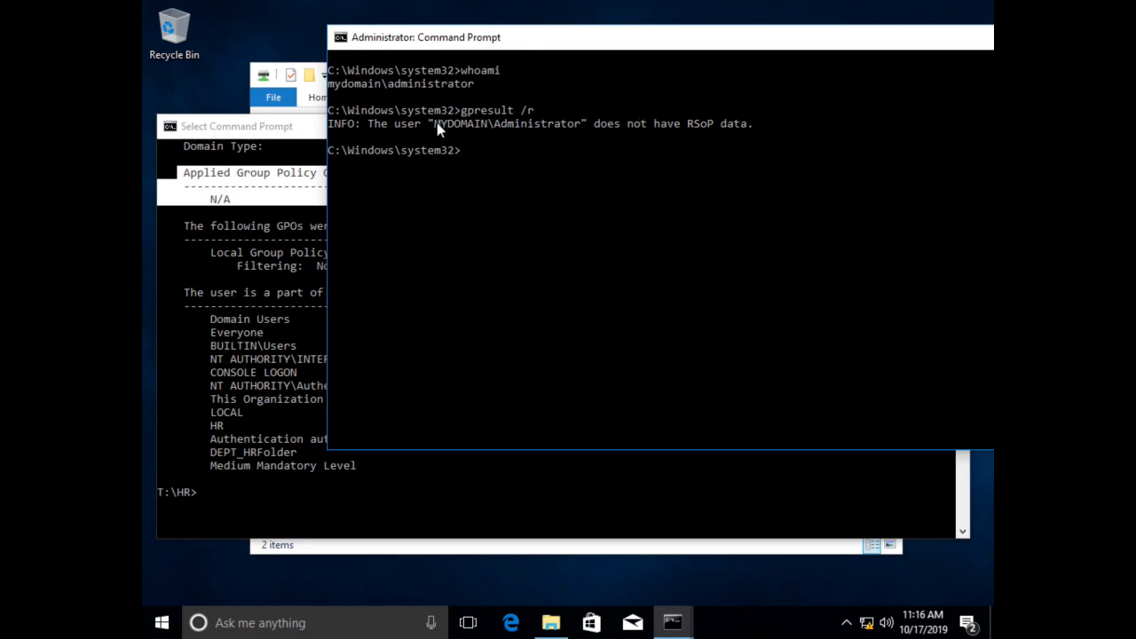
pyautogui.moveTo(430, 123); pyautogui.dragTo(586, 123)
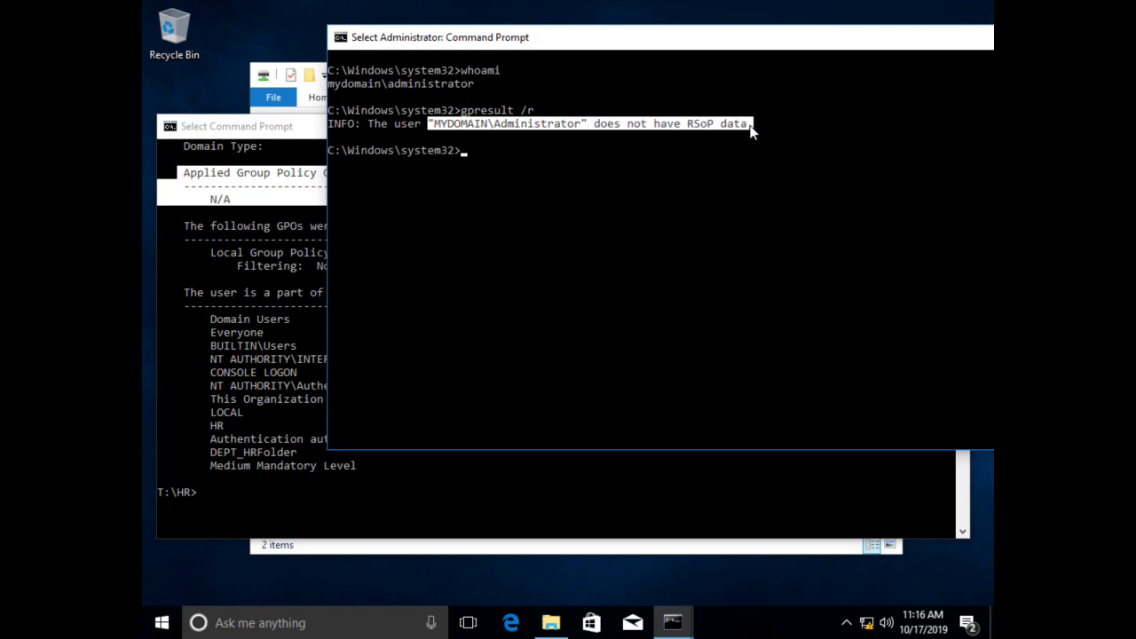
pyautogui.moveTo(697, 132)
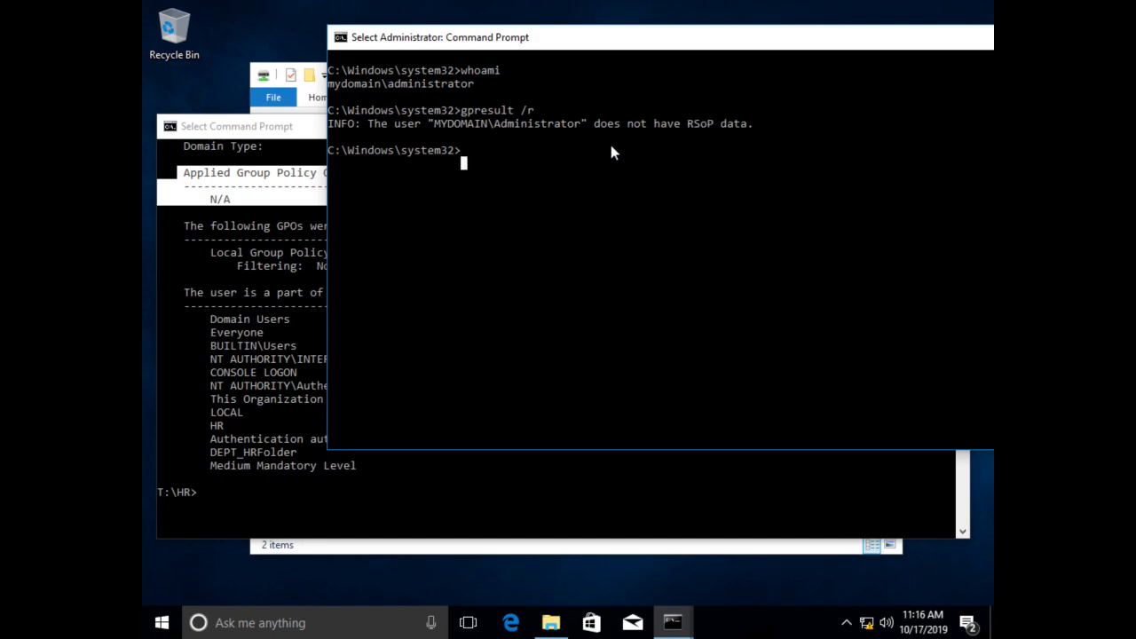
pyautogui.write('gpreulst')
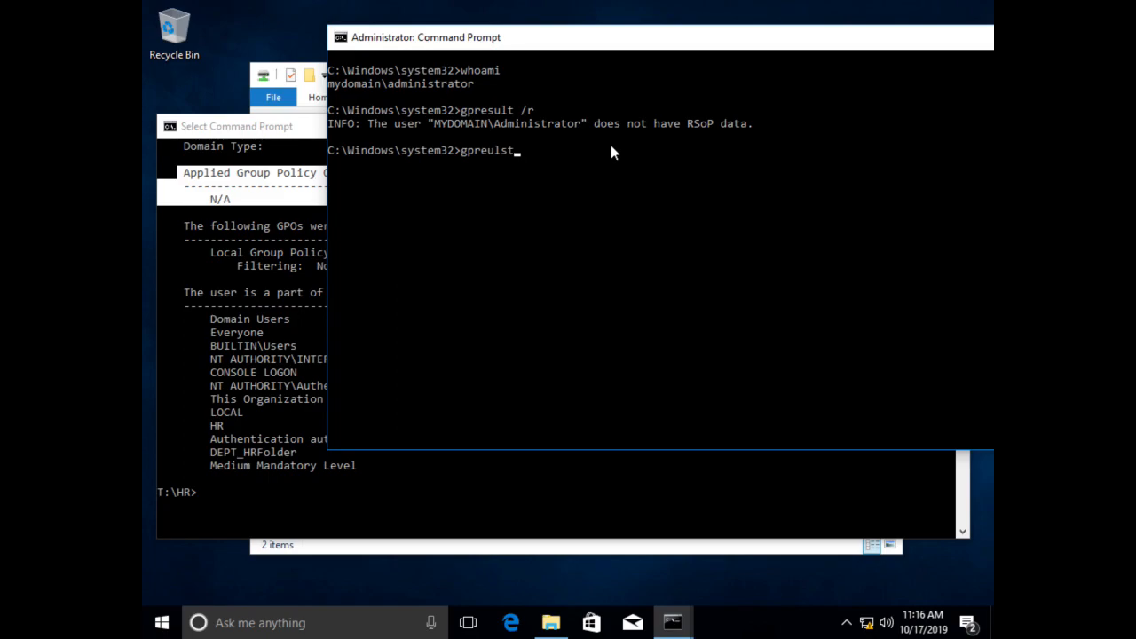
pyautogui.press('BackSpace')
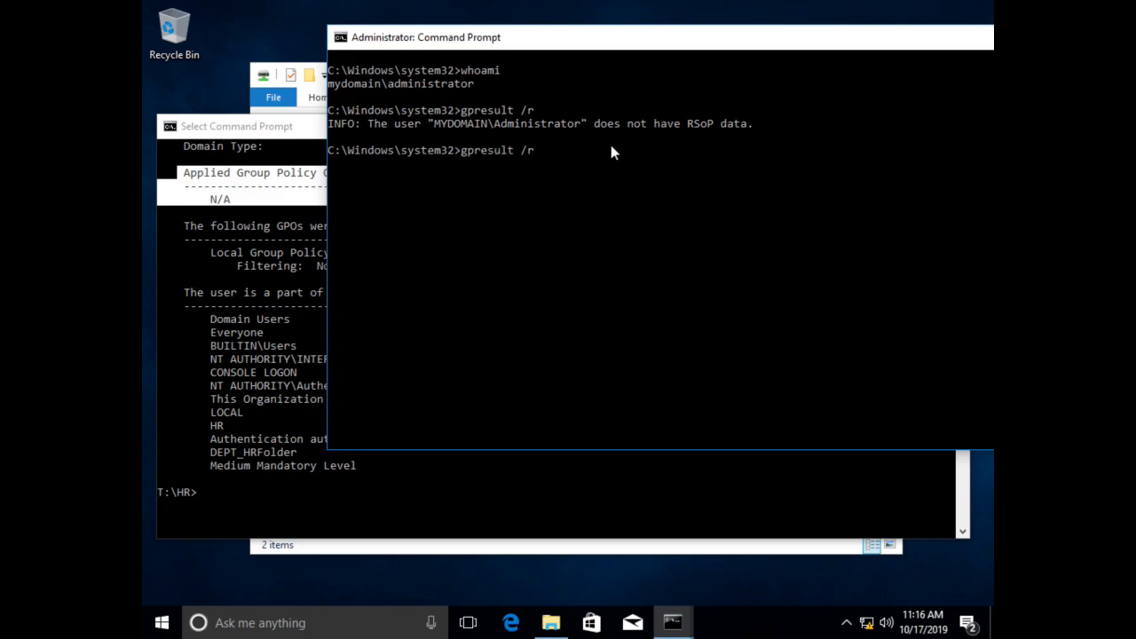
pyautogui.write('/z')
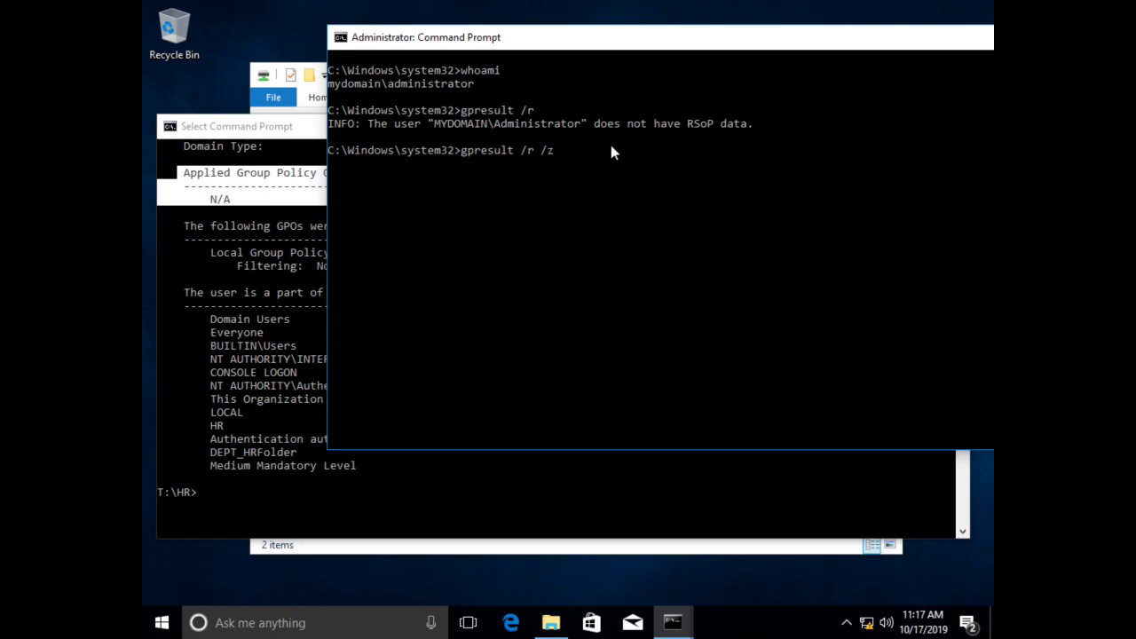
pyautogui.write('/sco')
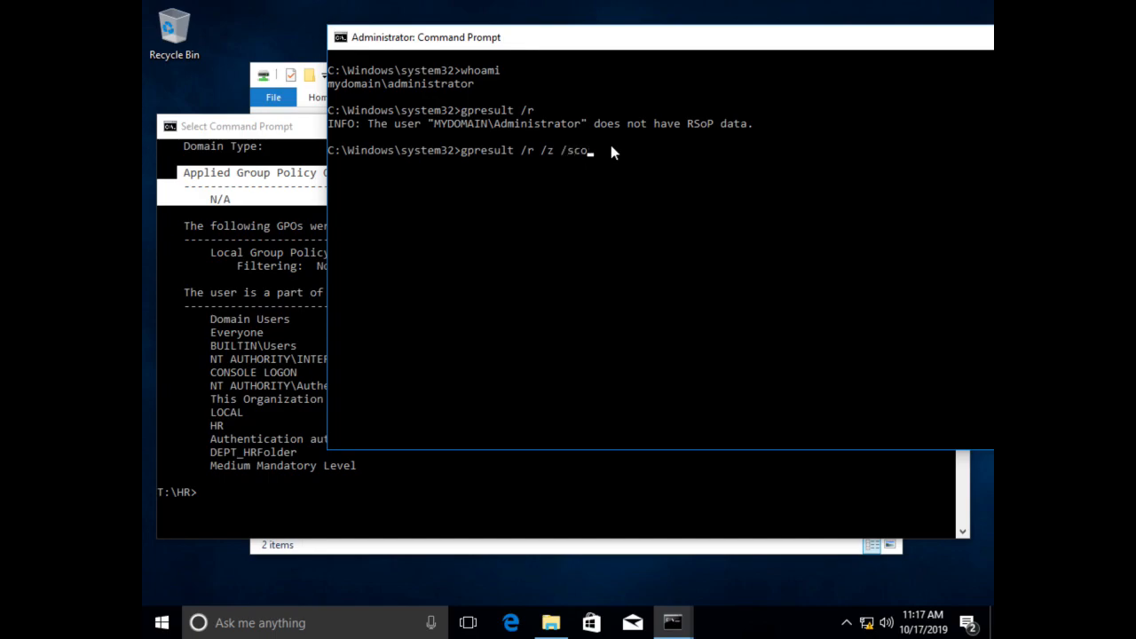
pyautogui.write('user')
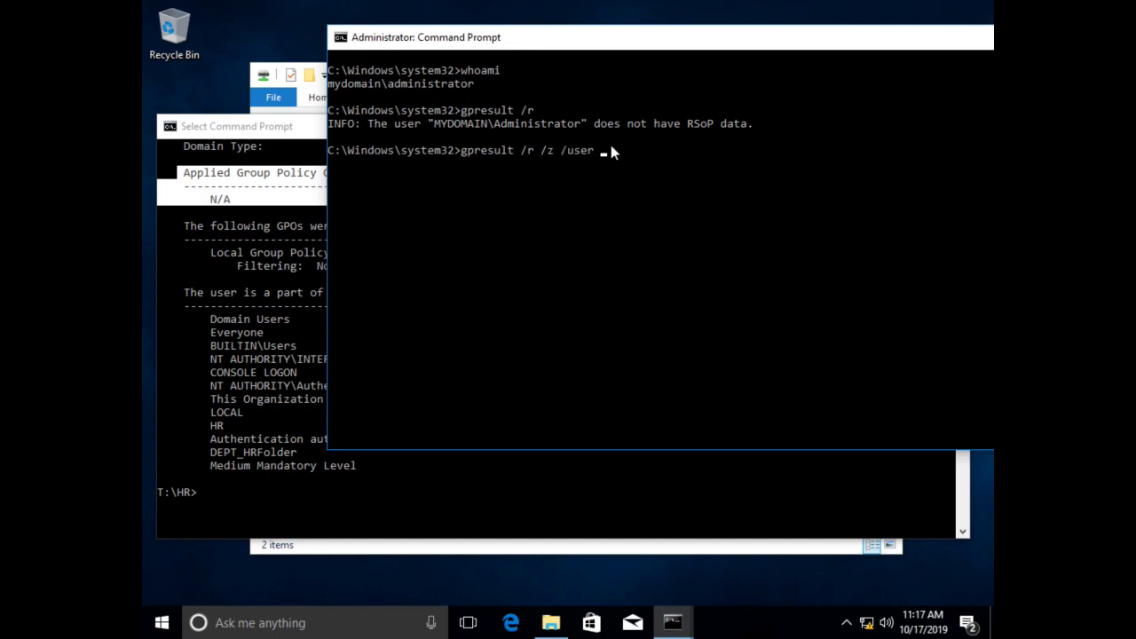
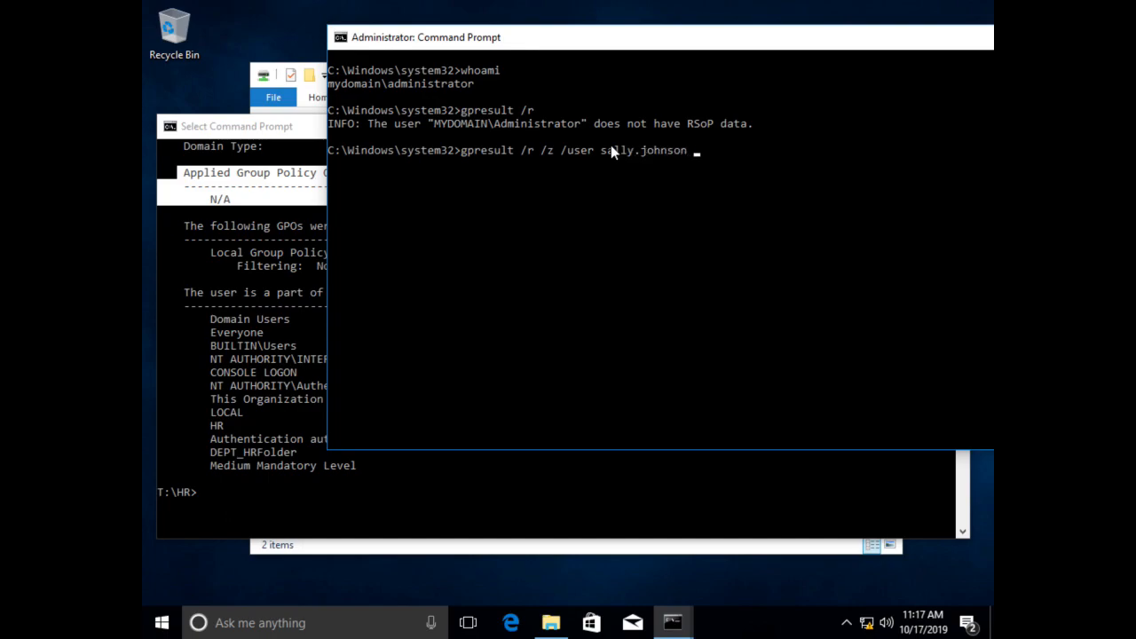
pyautogui.write('/scope comput')
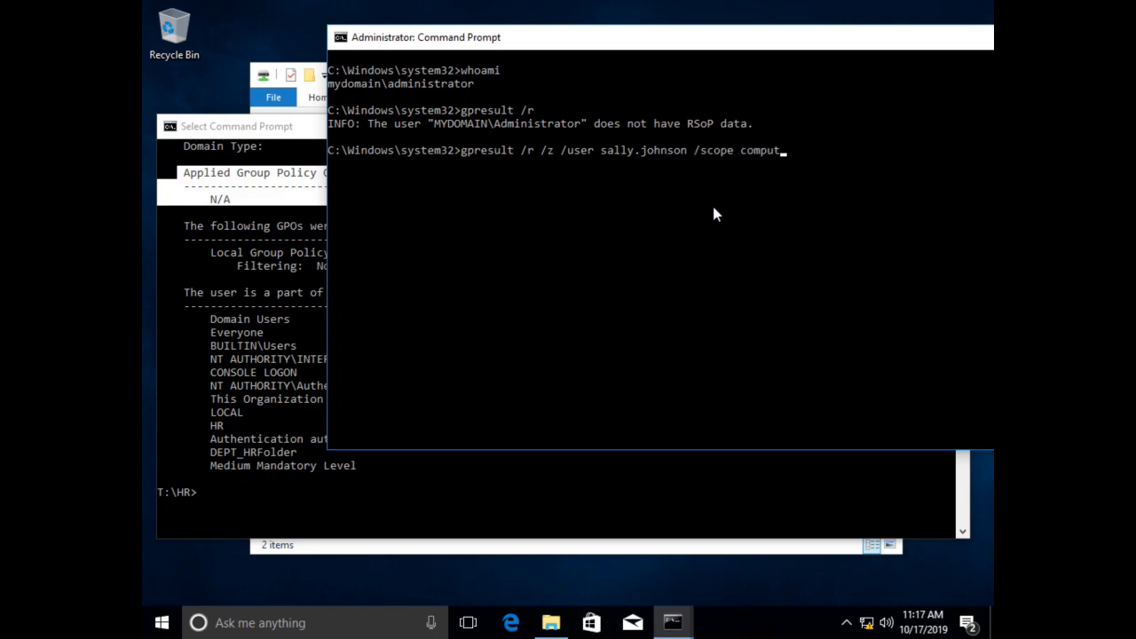
pyautogui.write('er')
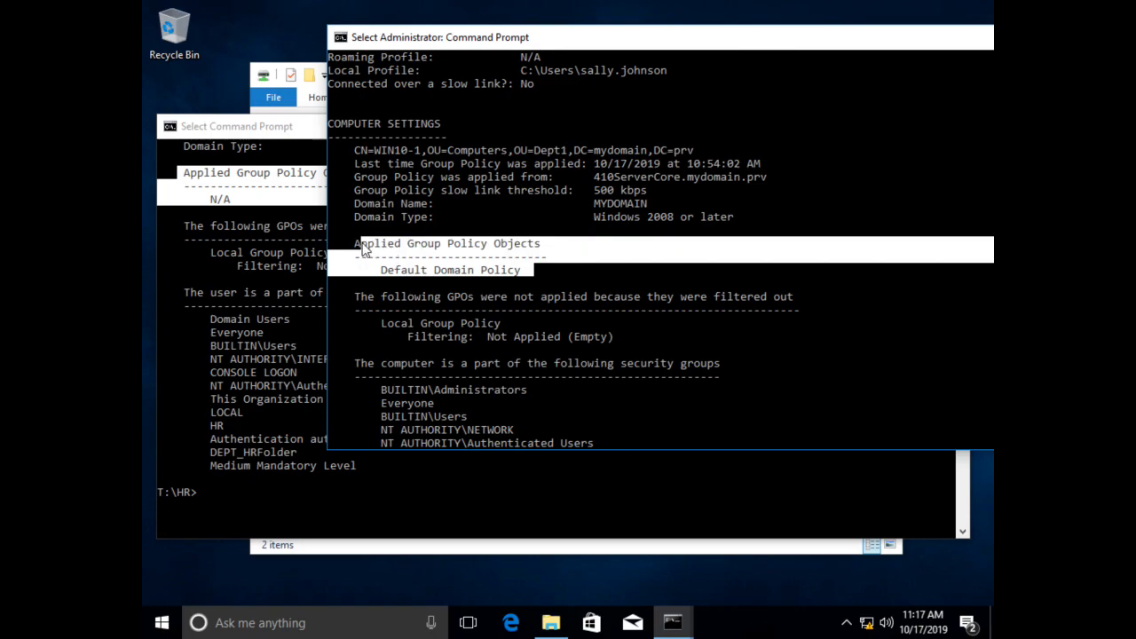
pyautogui.moveTo(428, 262)
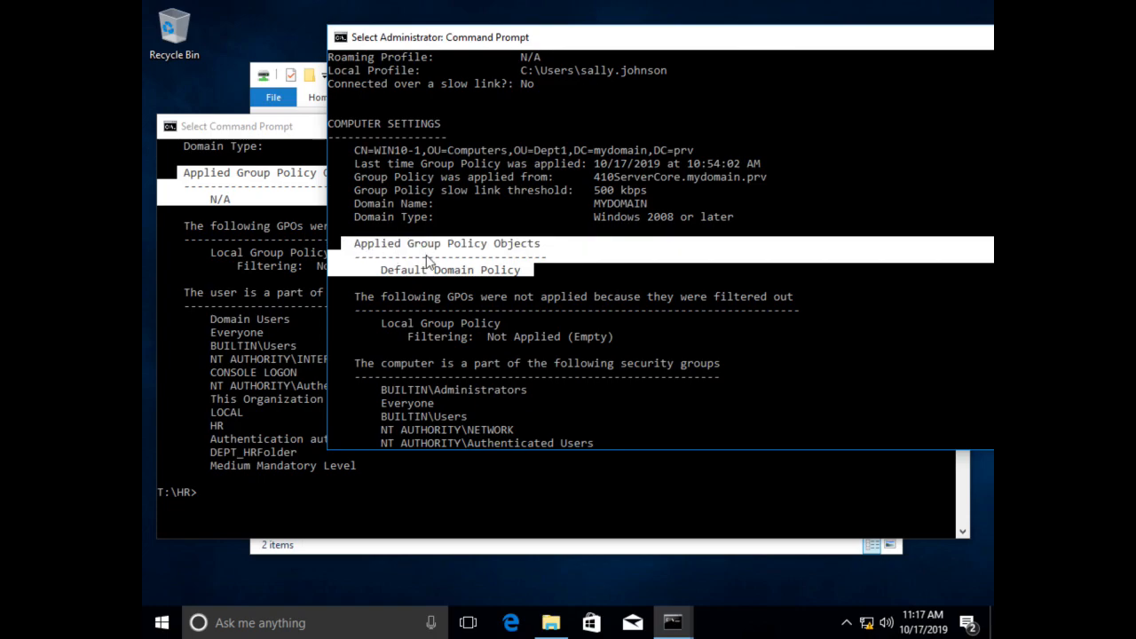
pyautogui.moveTo(406, 257)
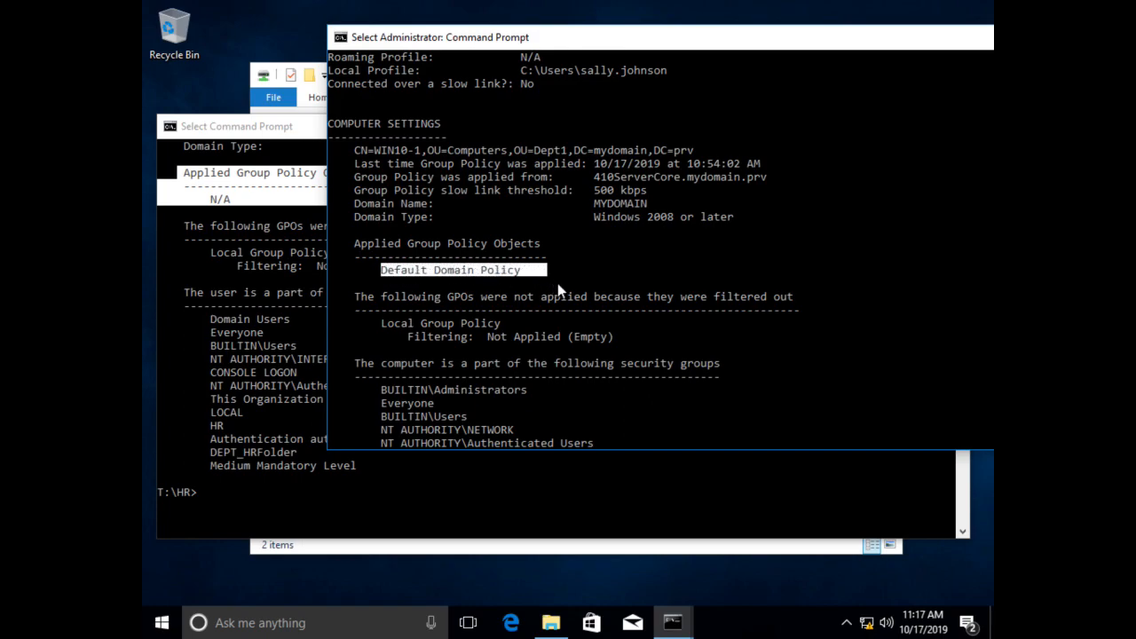
pyautogui.scroll(-3)
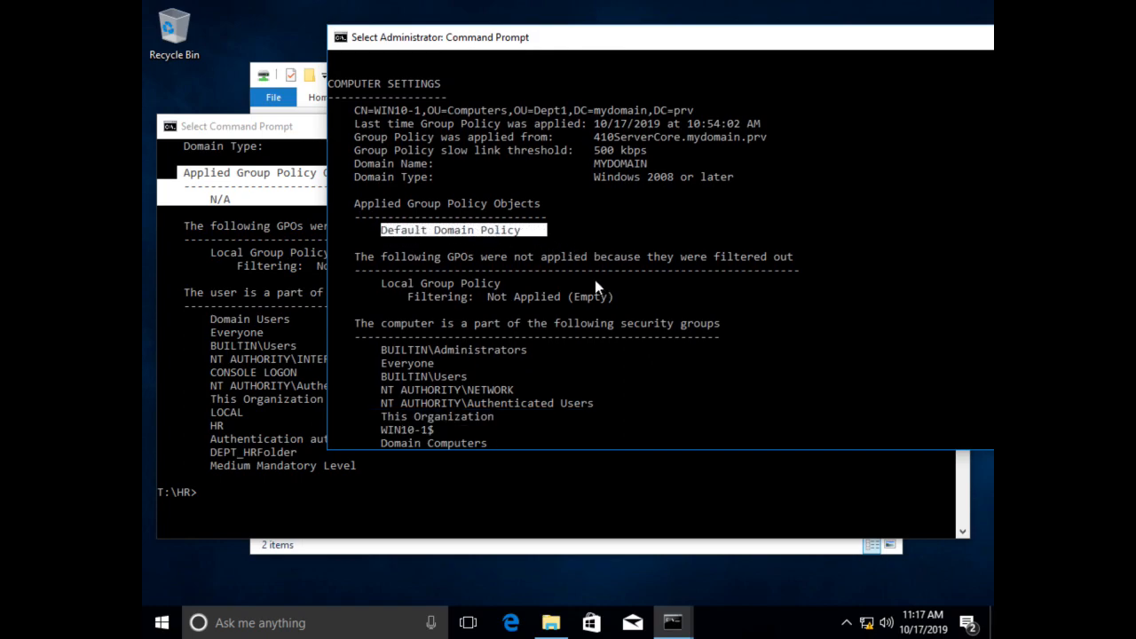
pyautogui.scroll(-3)
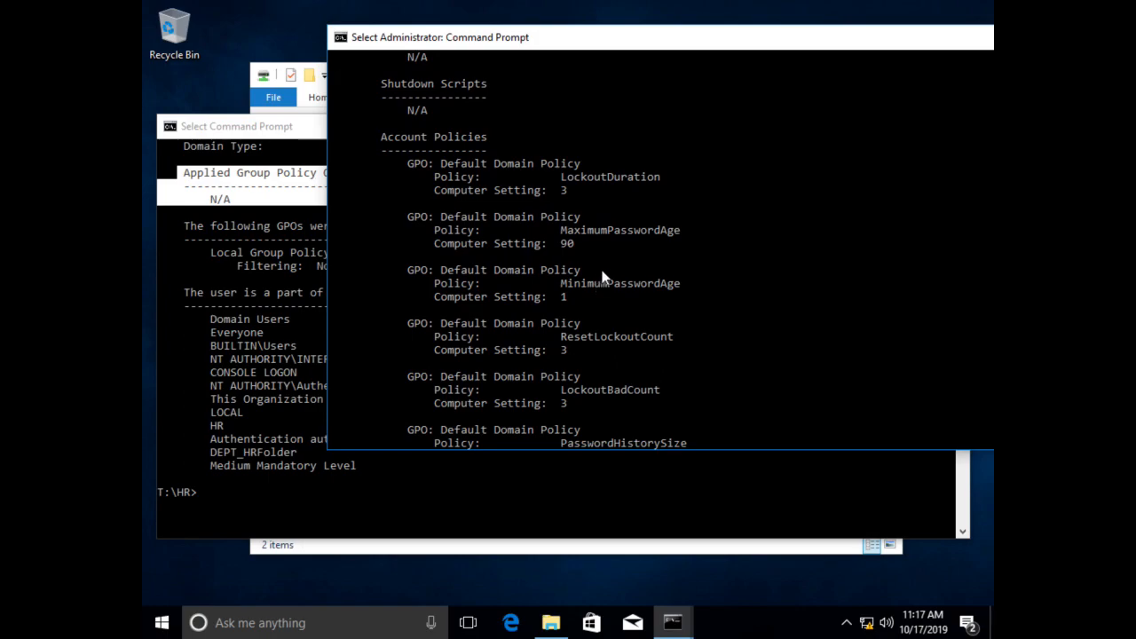
pyautogui.moveTo(634, 258)
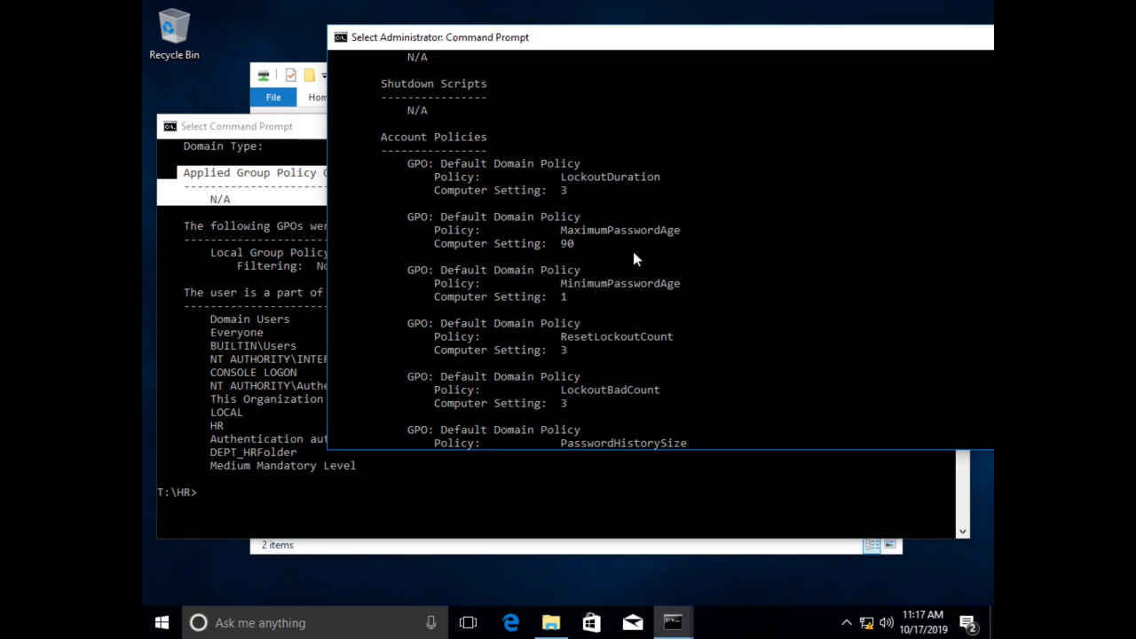
pyautogui.moveTo(611, 258)
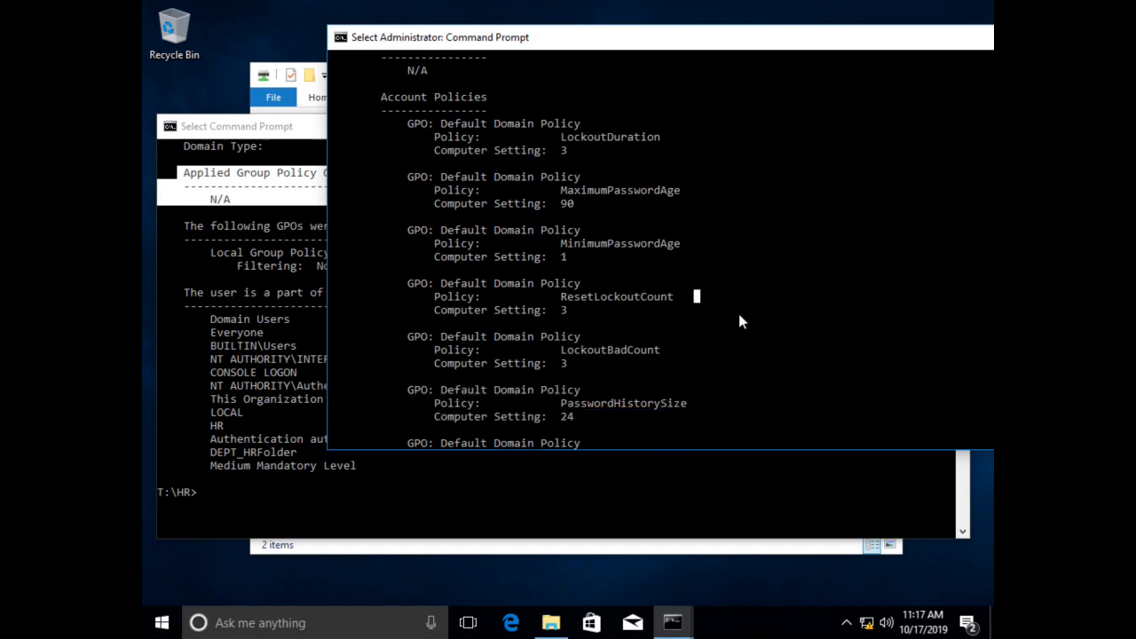
pyautogui.moveTo(733, 304)
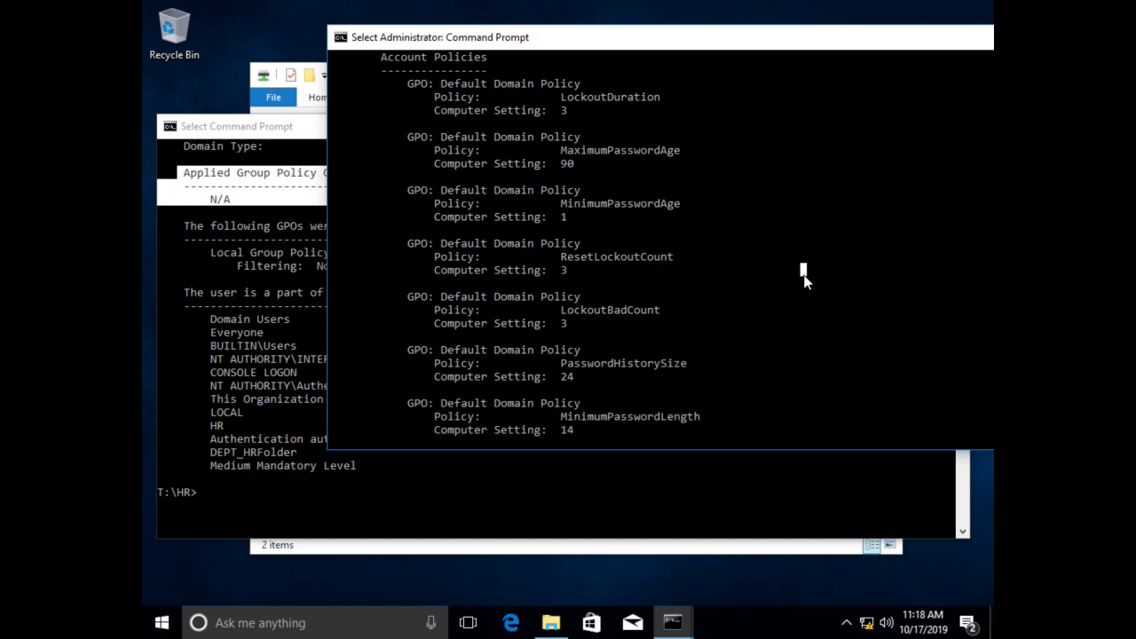
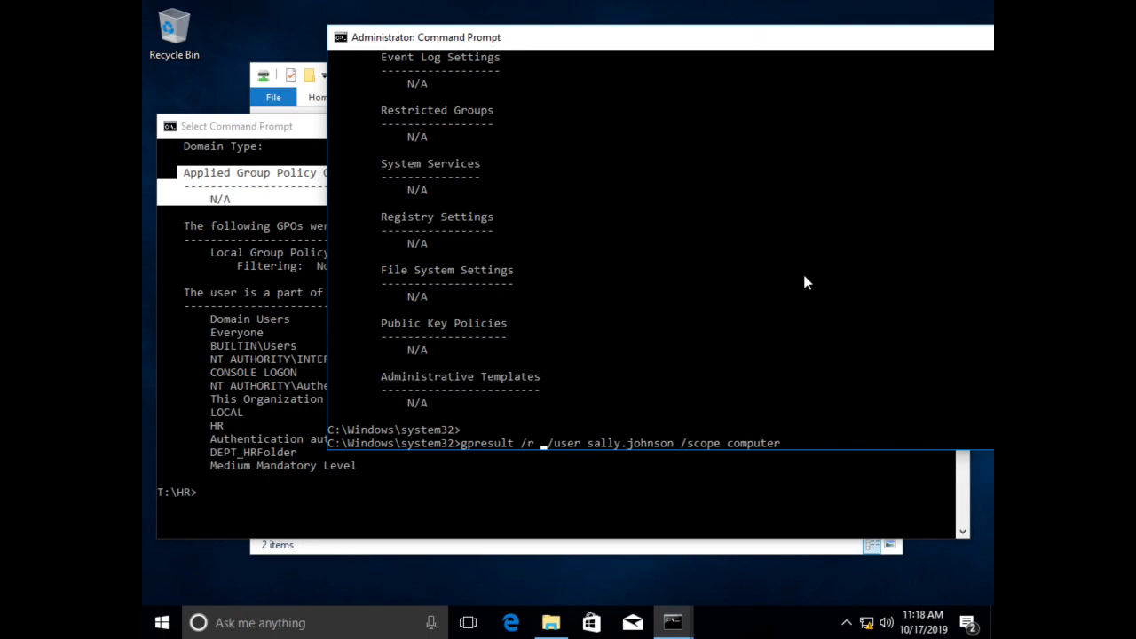
pyautogui.press('enter')
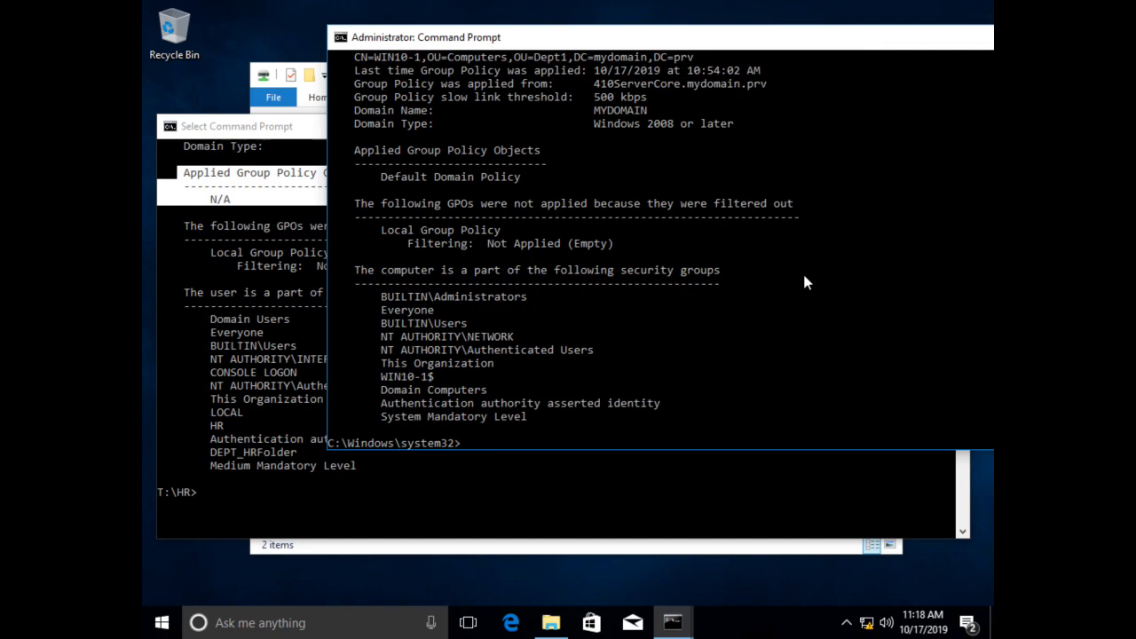
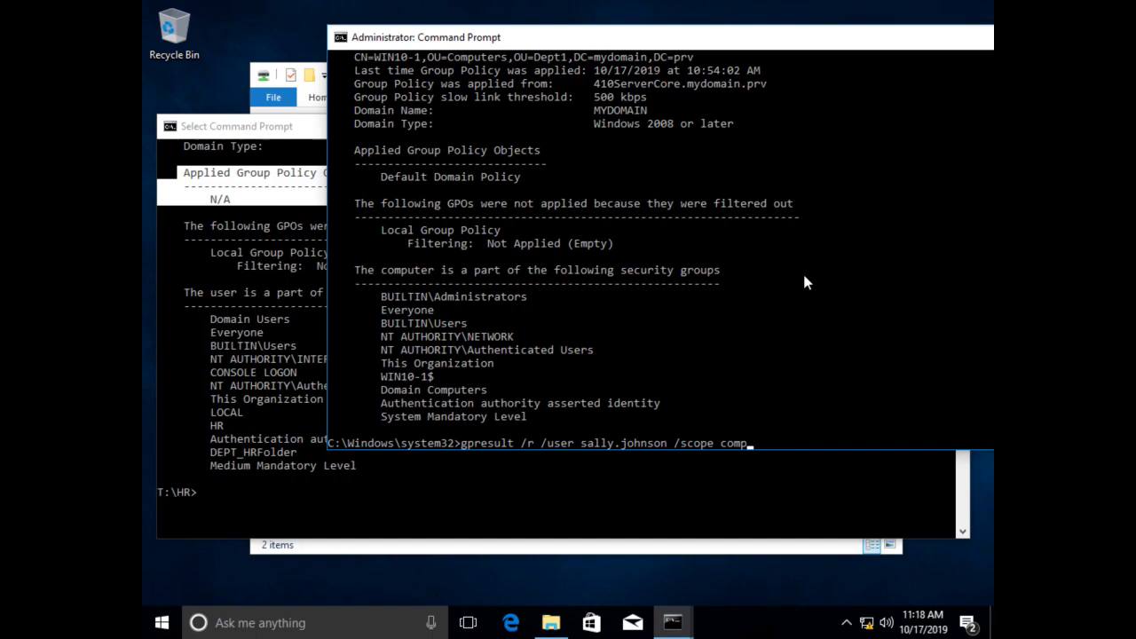
pyautogui.press('enter')
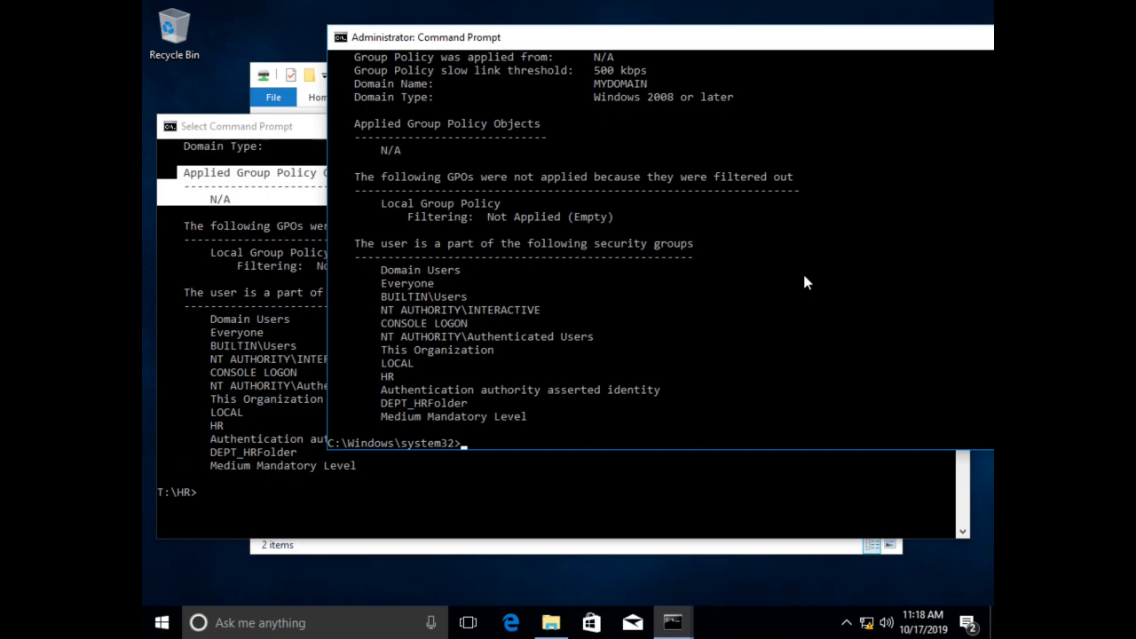
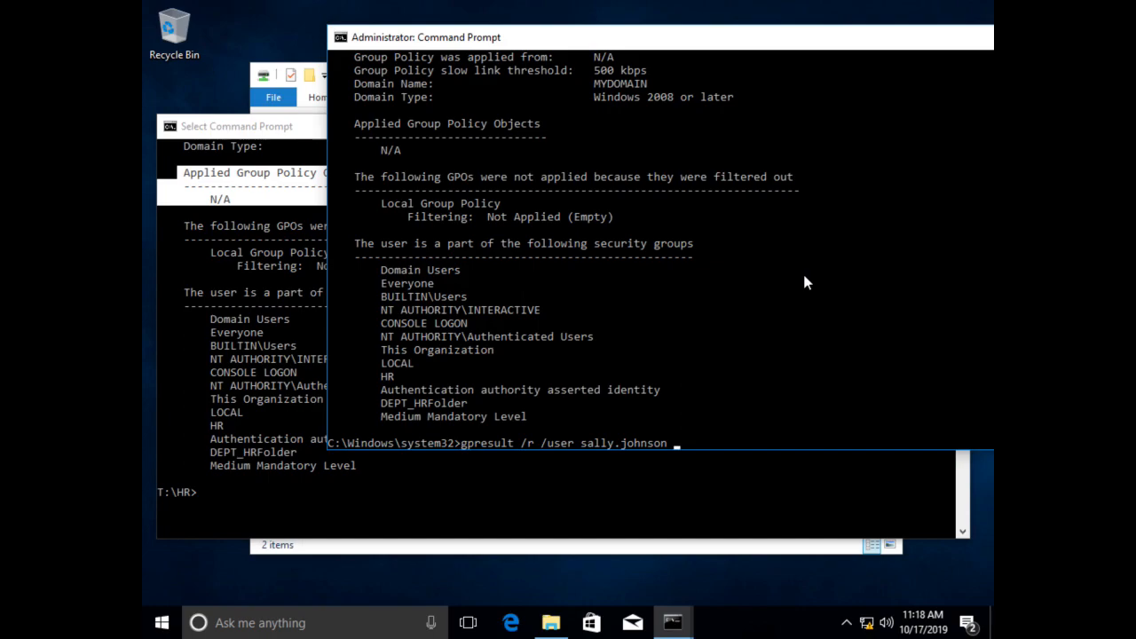
pyautogui.write('/computer')
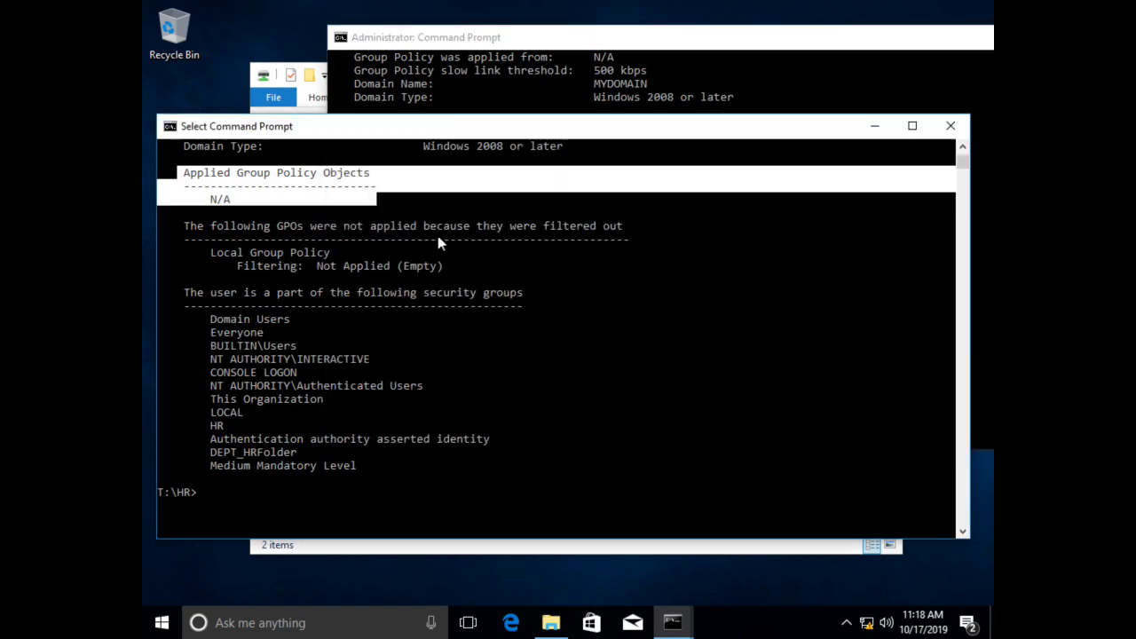
pyautogui.press('enter')
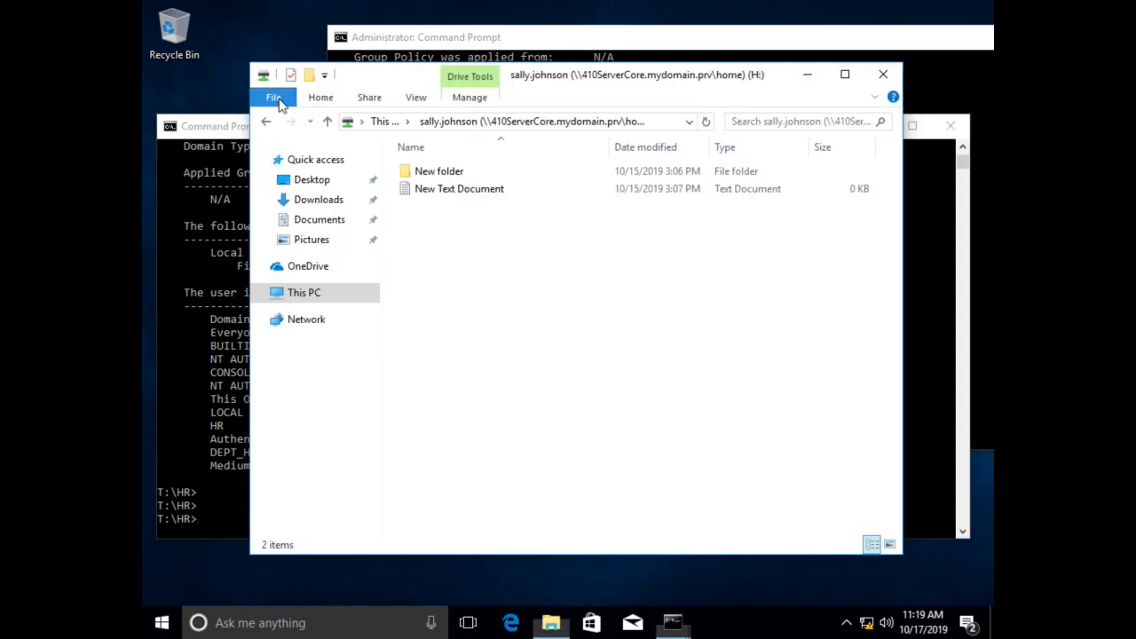
# Step: Disconnect the dept (T:) network drive under This PC
pyautogui.click(304, 292)
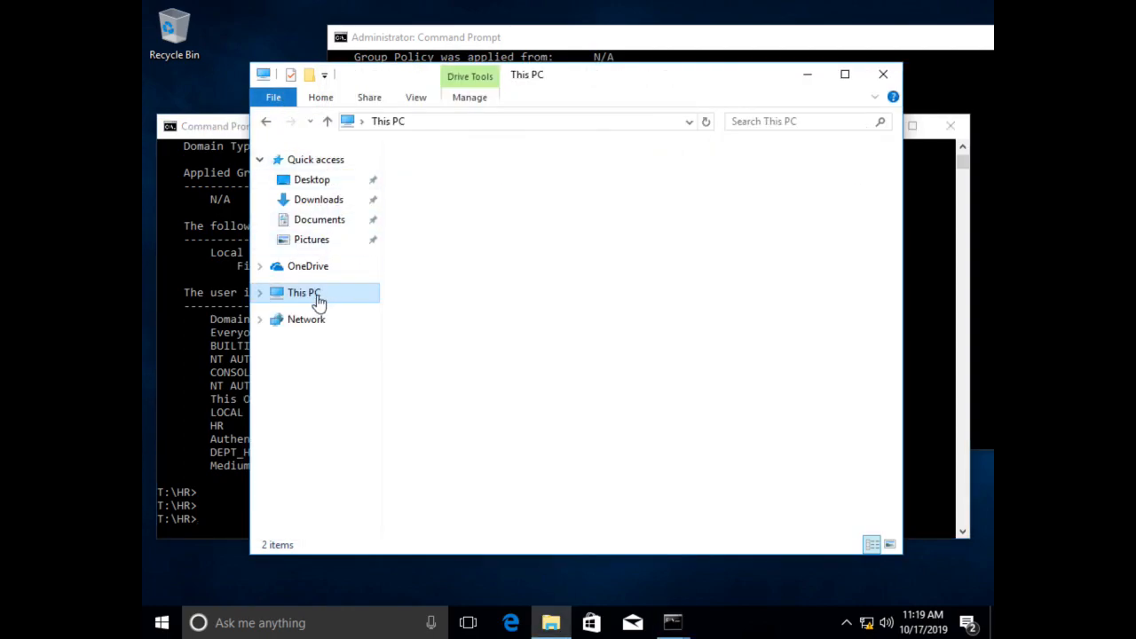
pyautogui.click(303, 291)
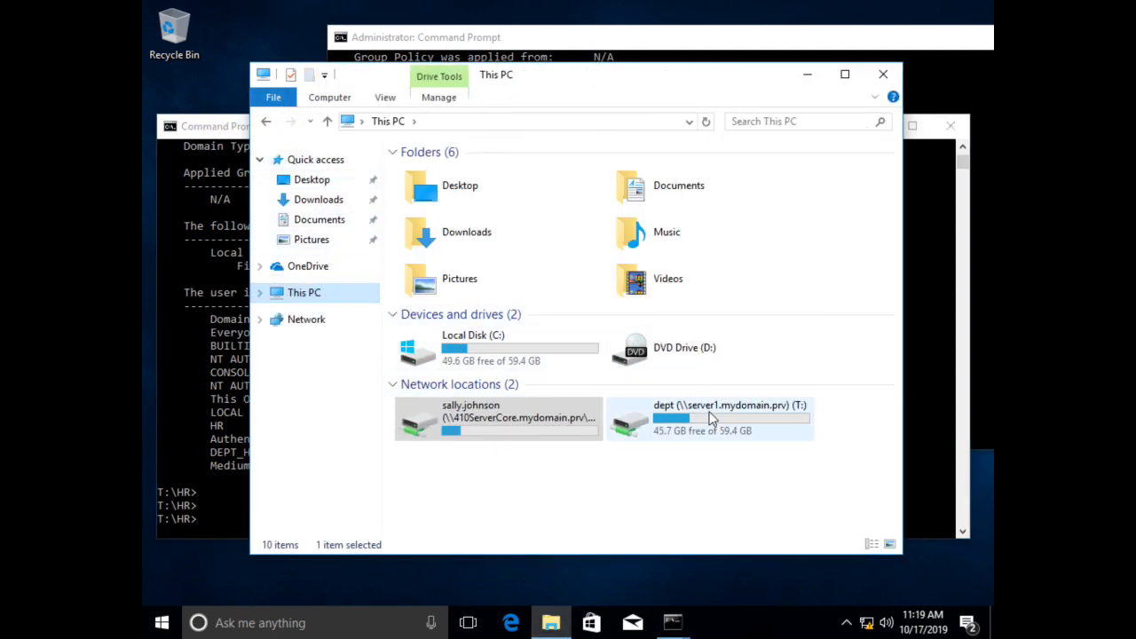
pyautogui.rightClick(710, 418)
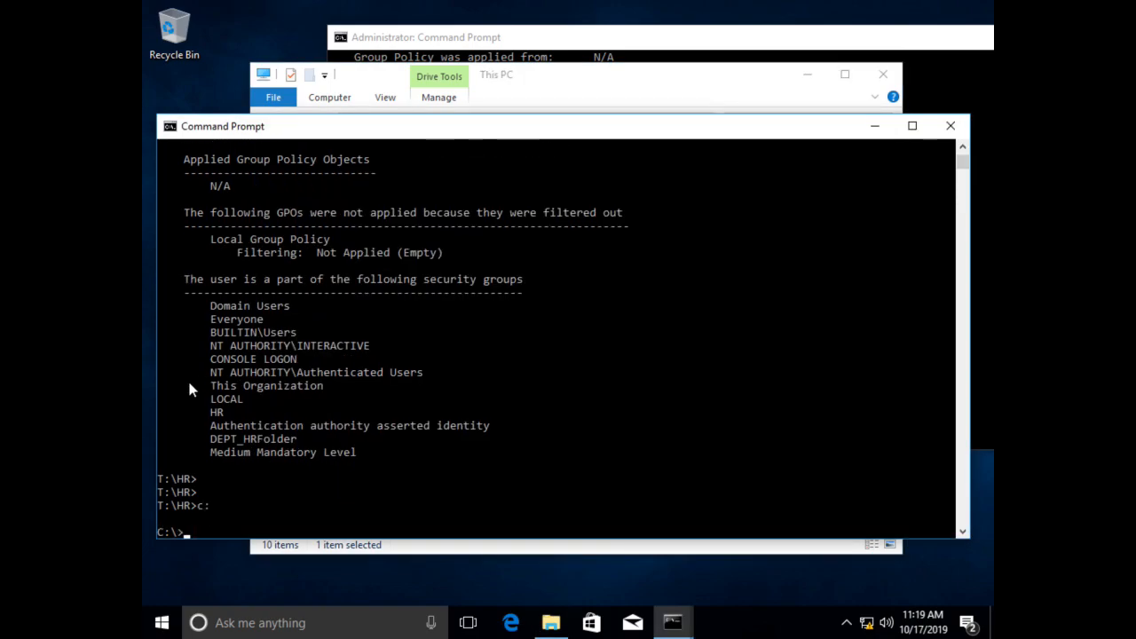
pyautogui.click(550, 623)
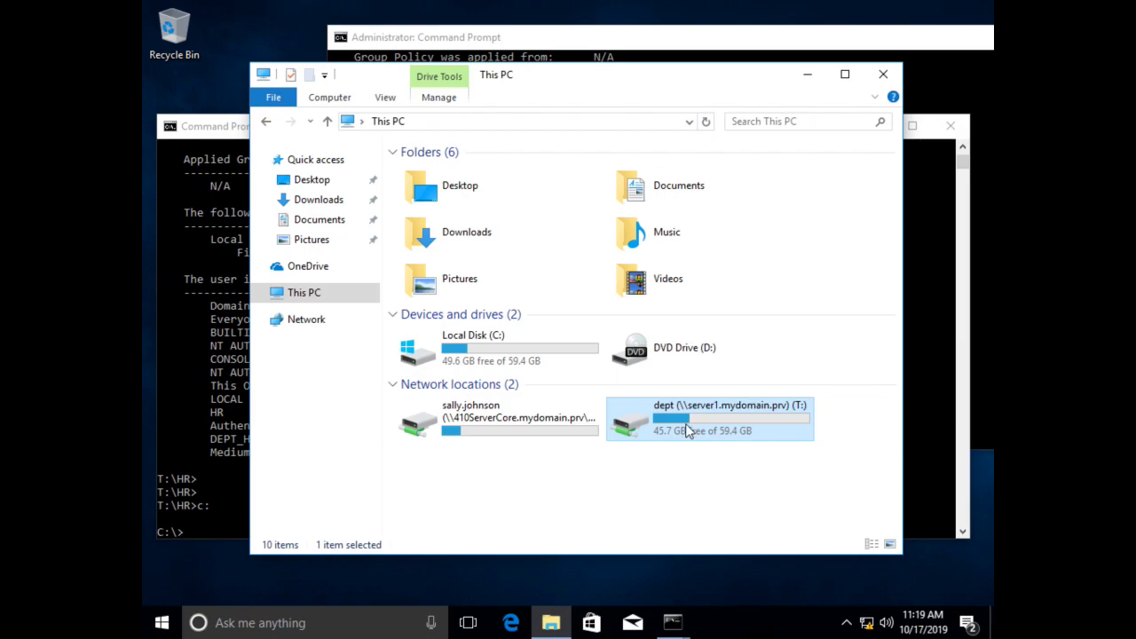
pyautogui.rightClick(709, 419)
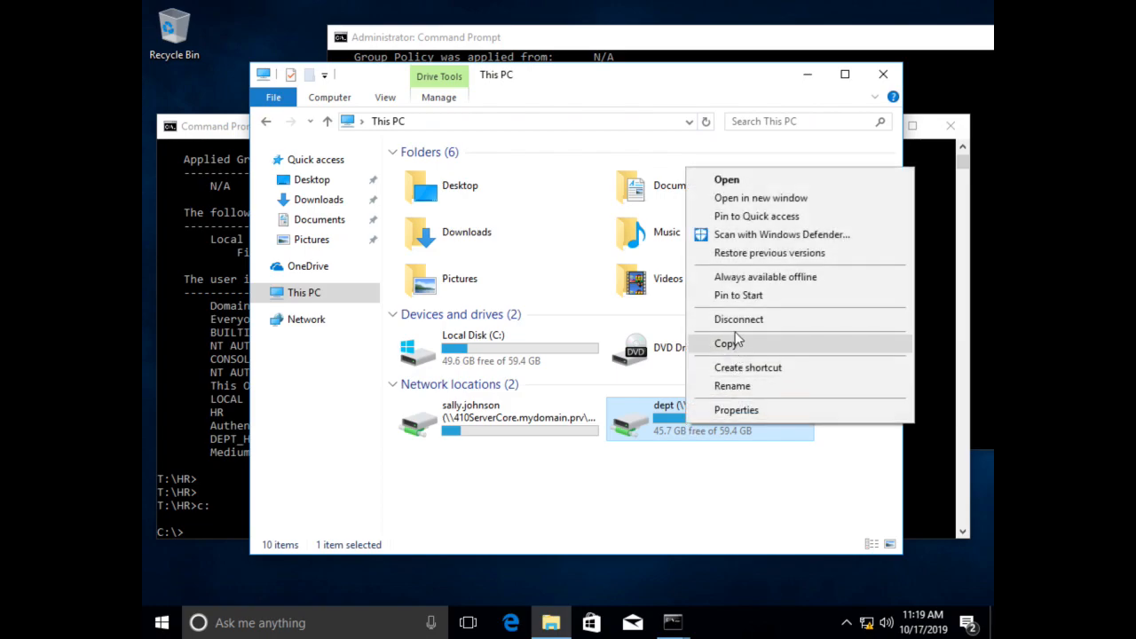
pyautogui.click(738, 318)
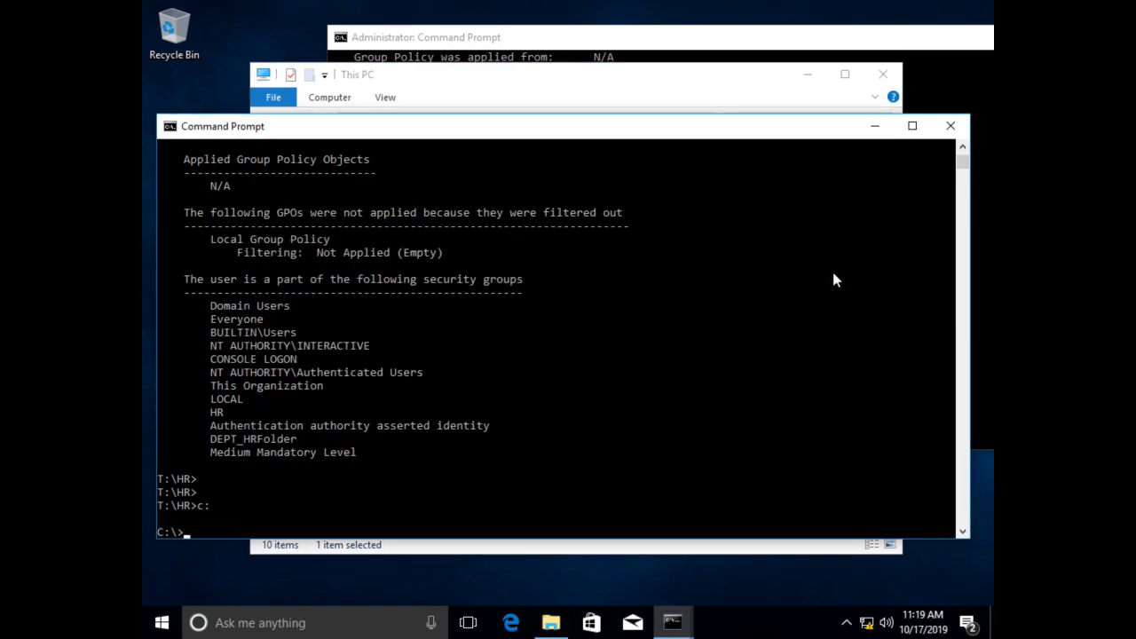
pyautogui.moveTo(678, 138)
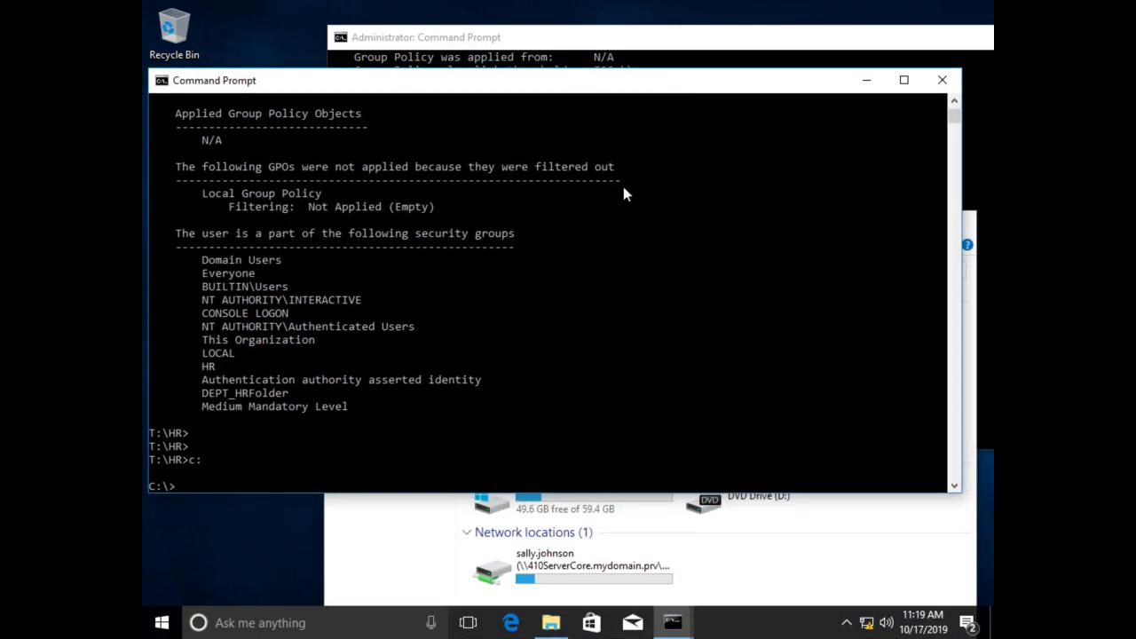
# Step: Run gpupdate /force so Dept Share (T:) is mapped again
pyautogui.press('enter')
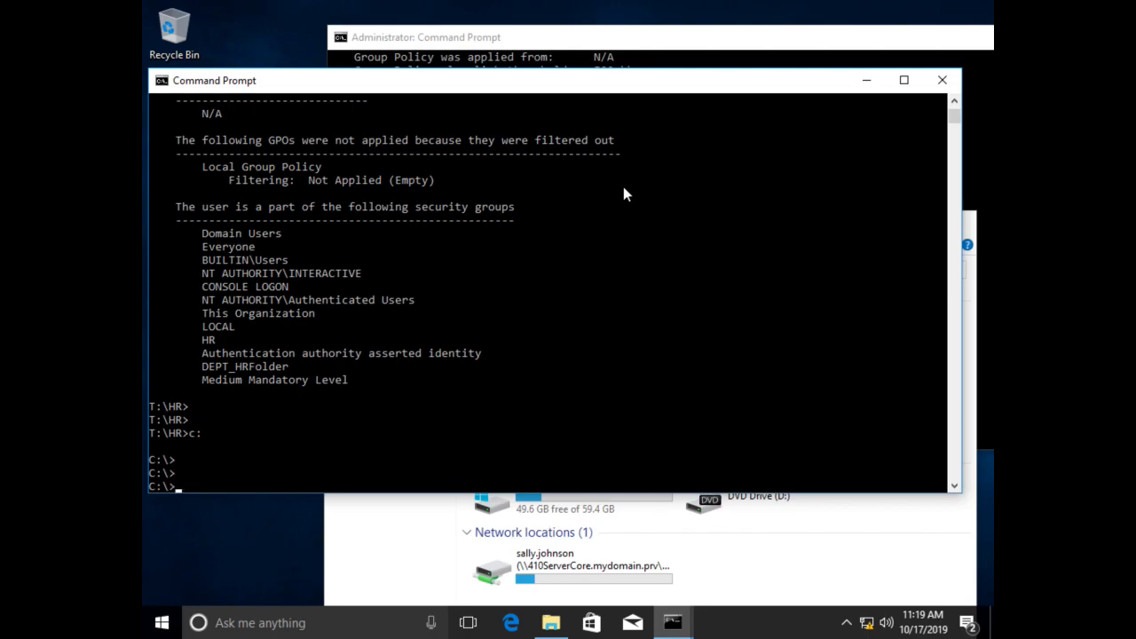
pyautogui.write('gpupdate')
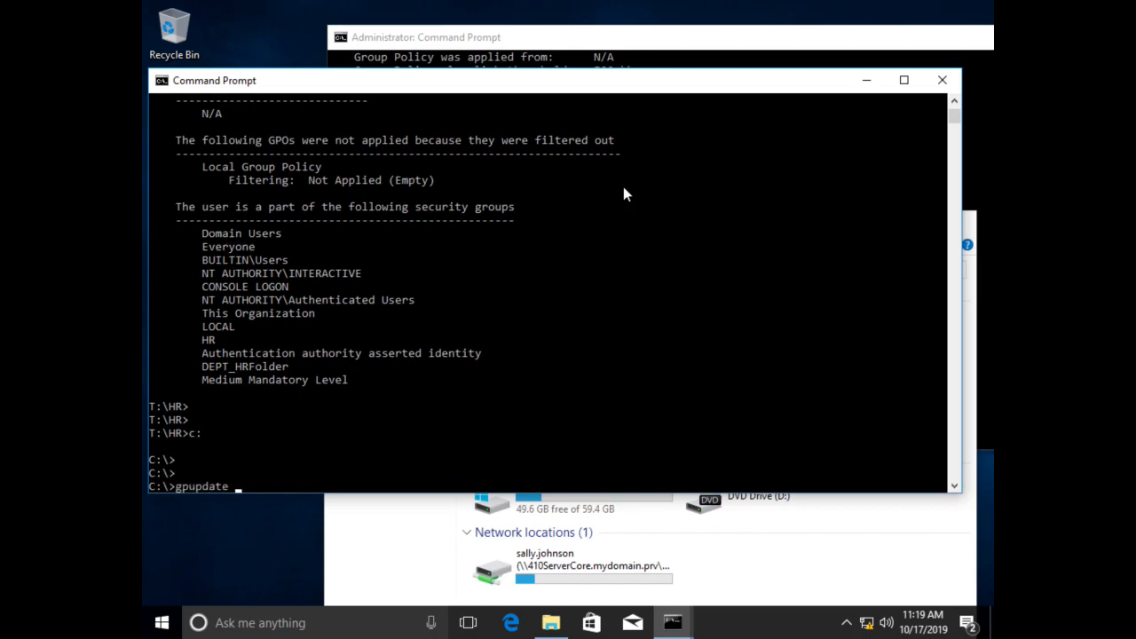
pyautogui.write('/force')
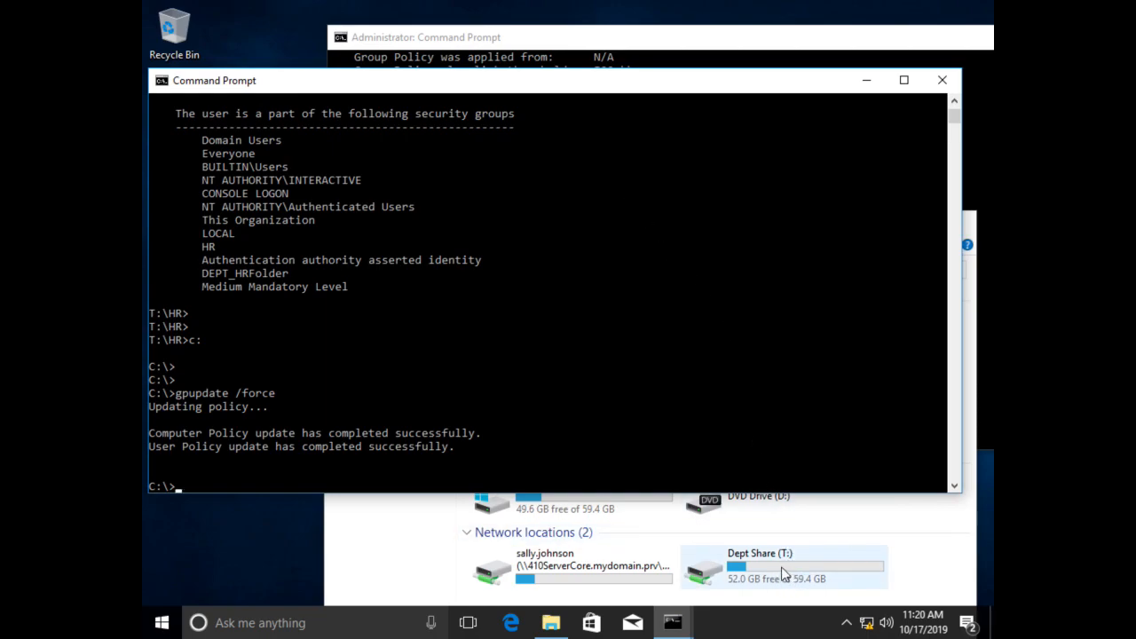
pyautogui.moveTo(733, 306)
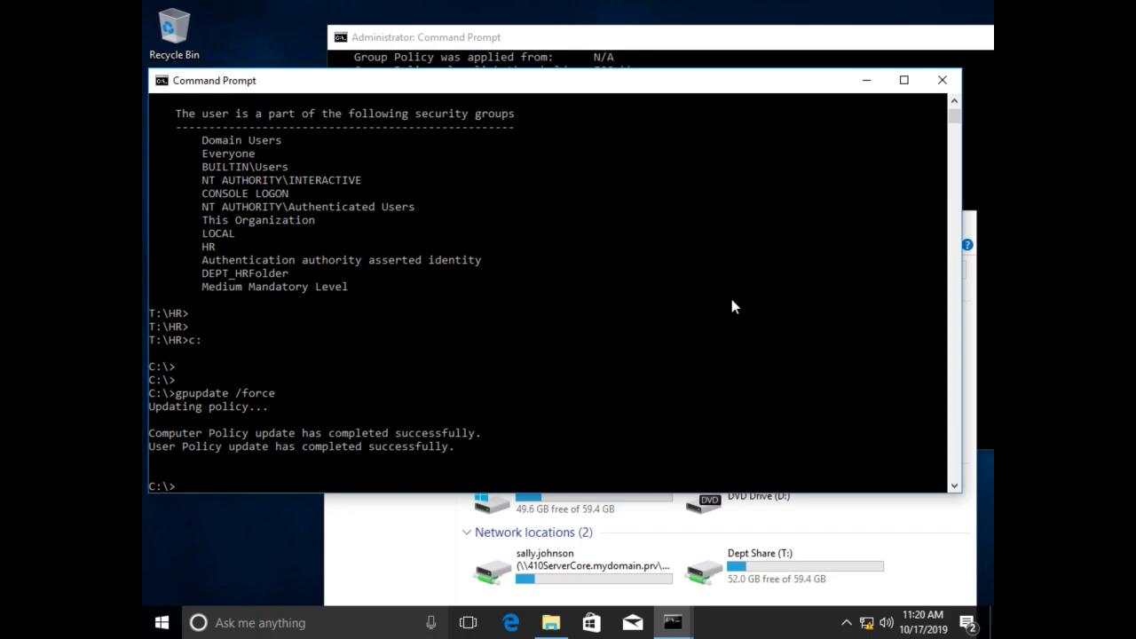
# Step: Run gpresult /r and check Applied Group Policy Objects for Mapped Drives
pyautogui.write('gp')
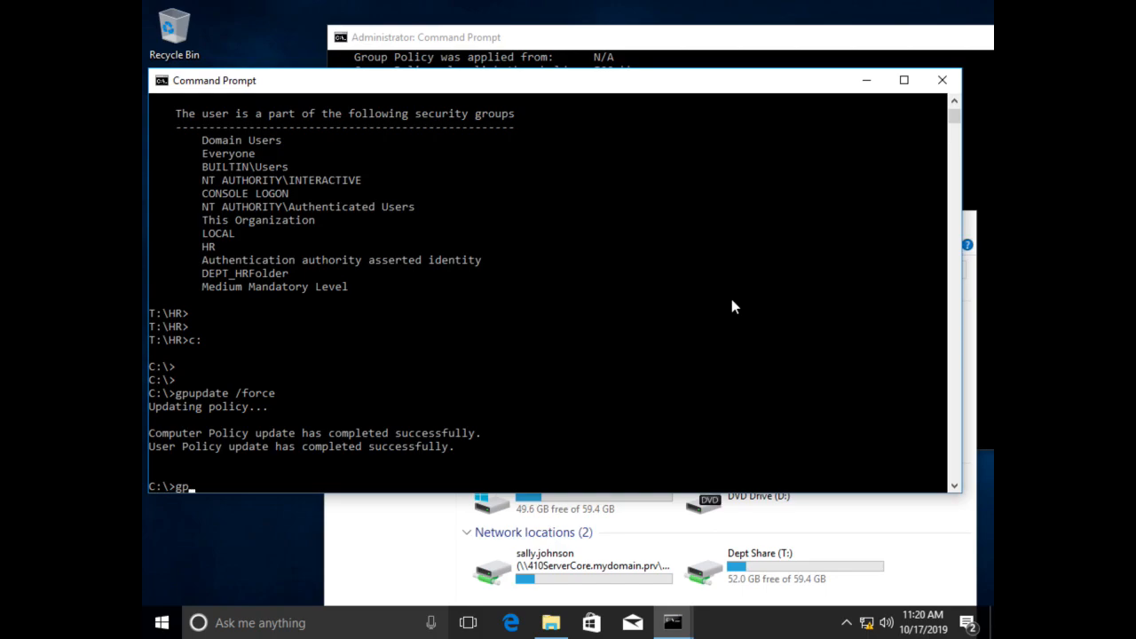
pyautogui.write('result')
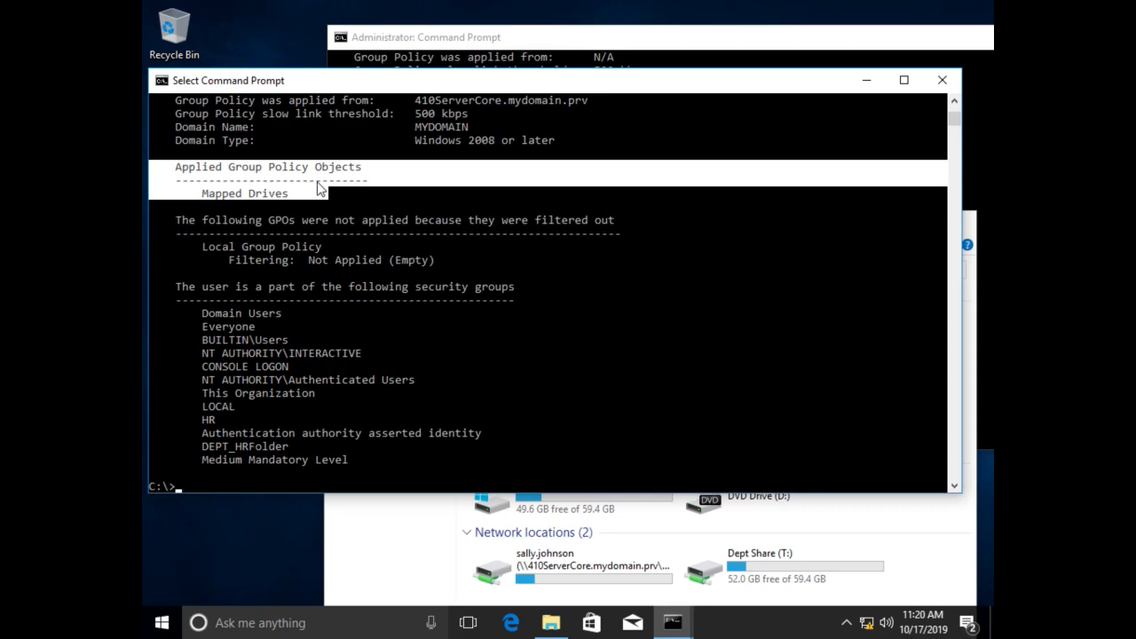
pyautogui.moveTo(397, 335)
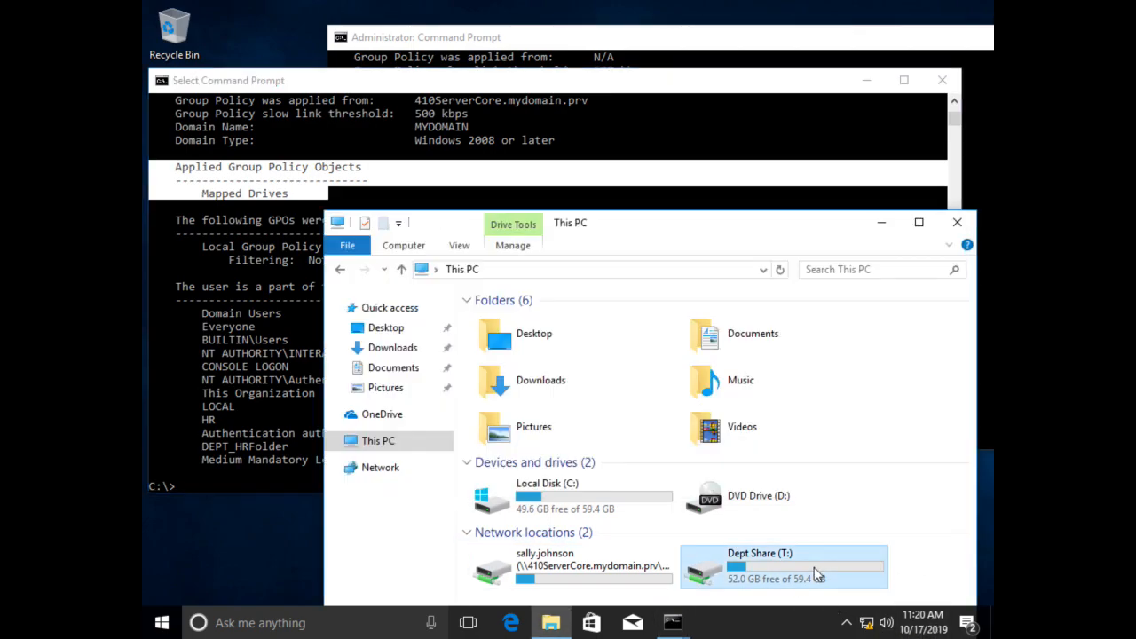
# Step: Browse Dept Share (T:), view the empty HR folder, and return to the drive's top level
pyautogui.doubleClick(783, 567)
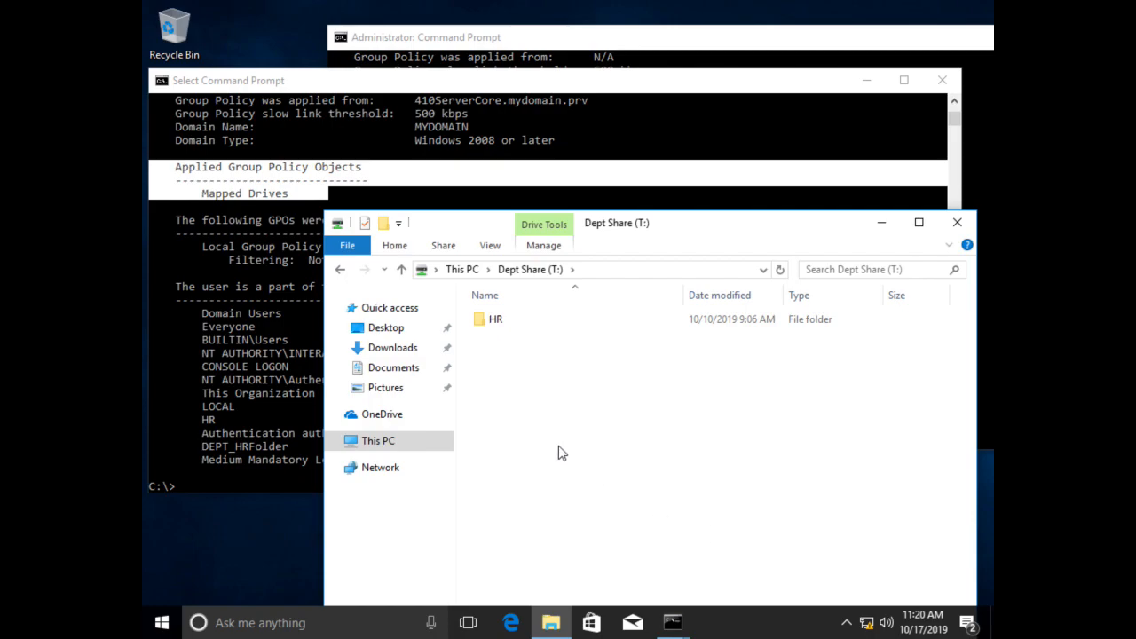
pyautogui.moveTo(509, 338)
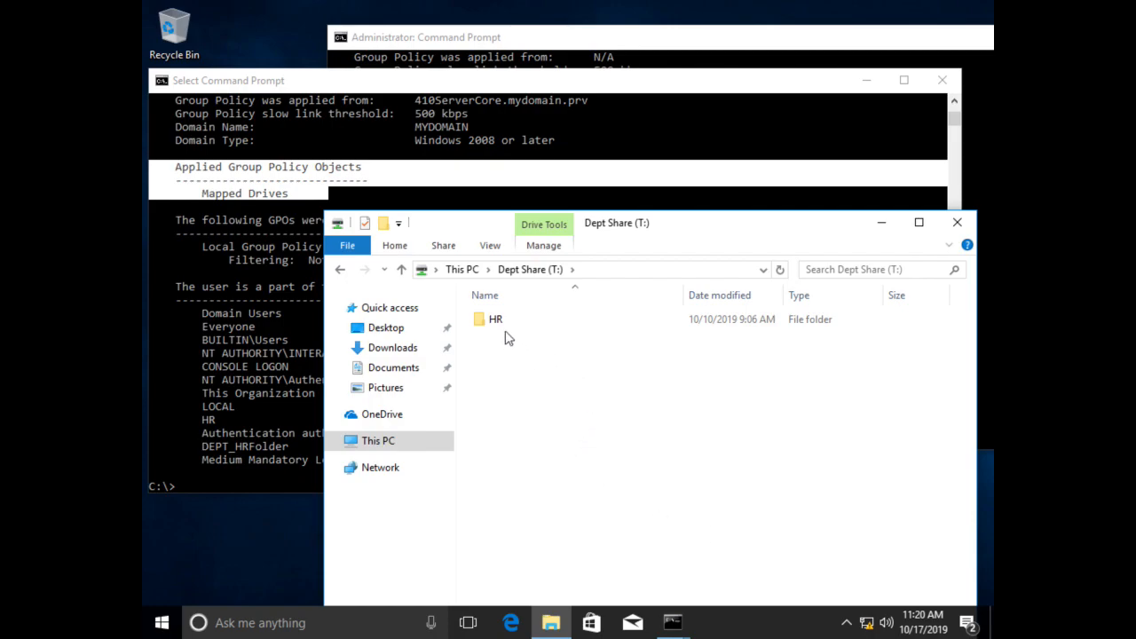
pyautogui.click(495, 319)
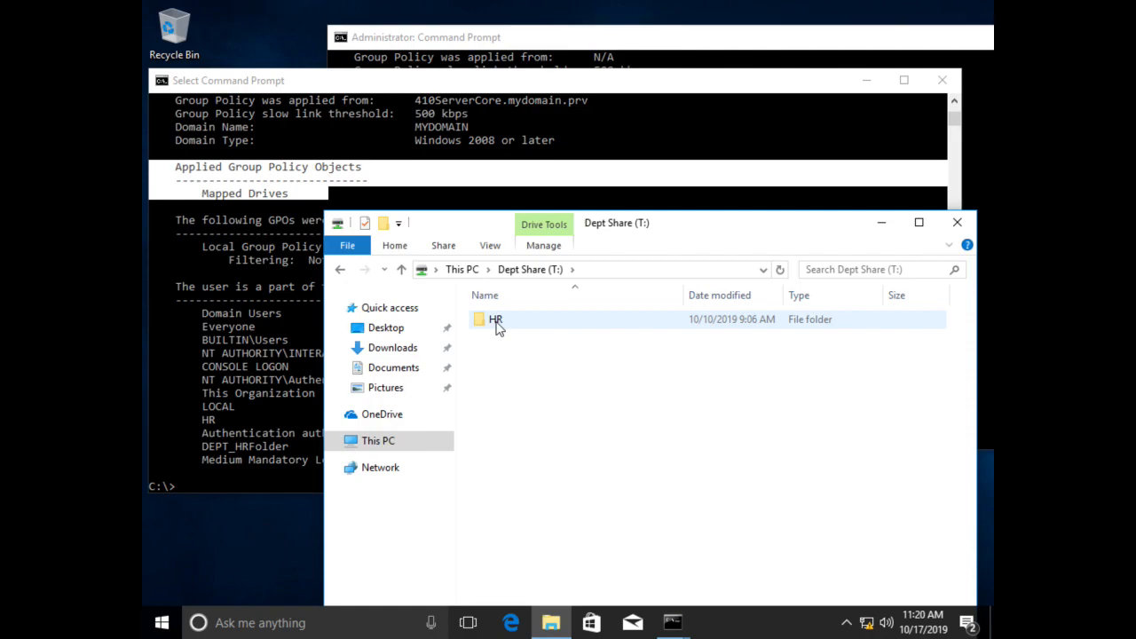
pyautogui.doubleClick(496, 319)
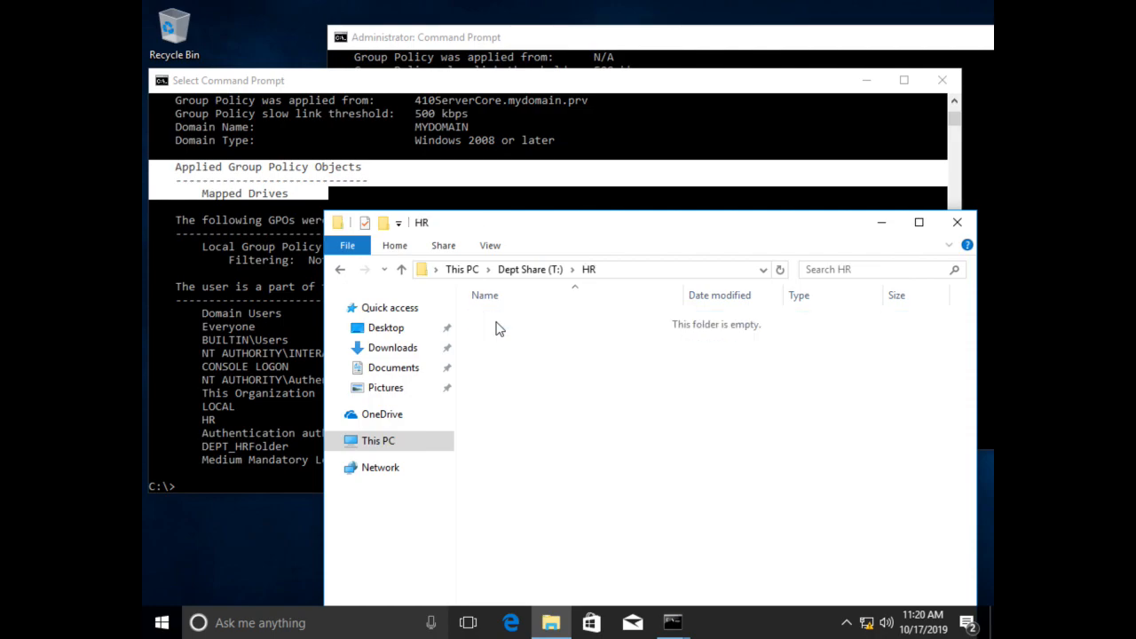
pyautogui.click(341, 270)
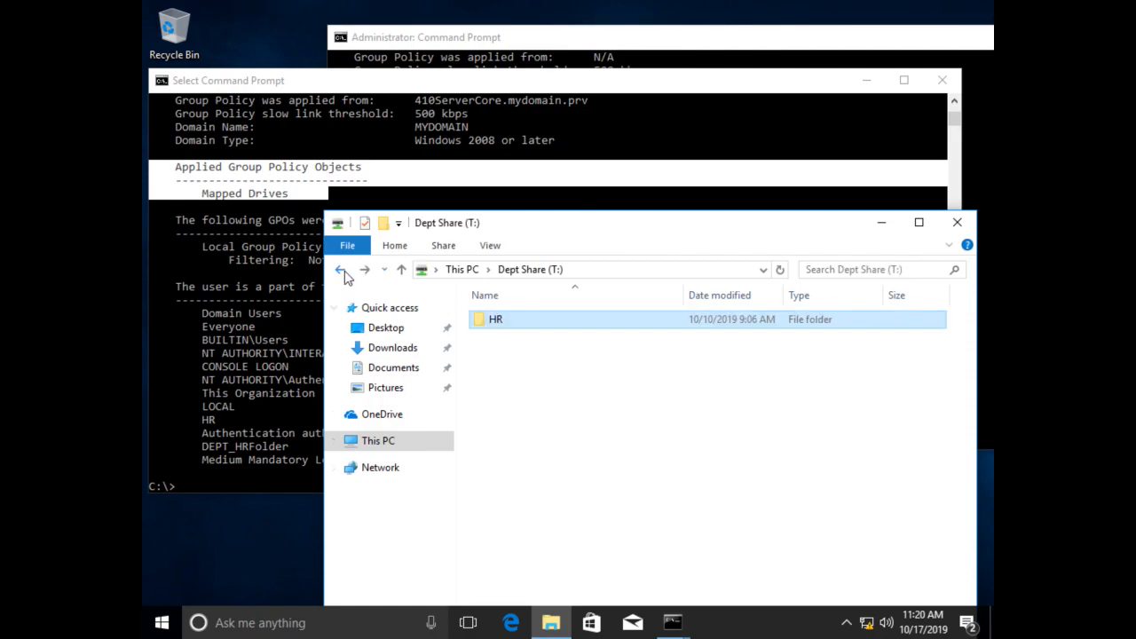
pyautogui.rightClick(782, 565)
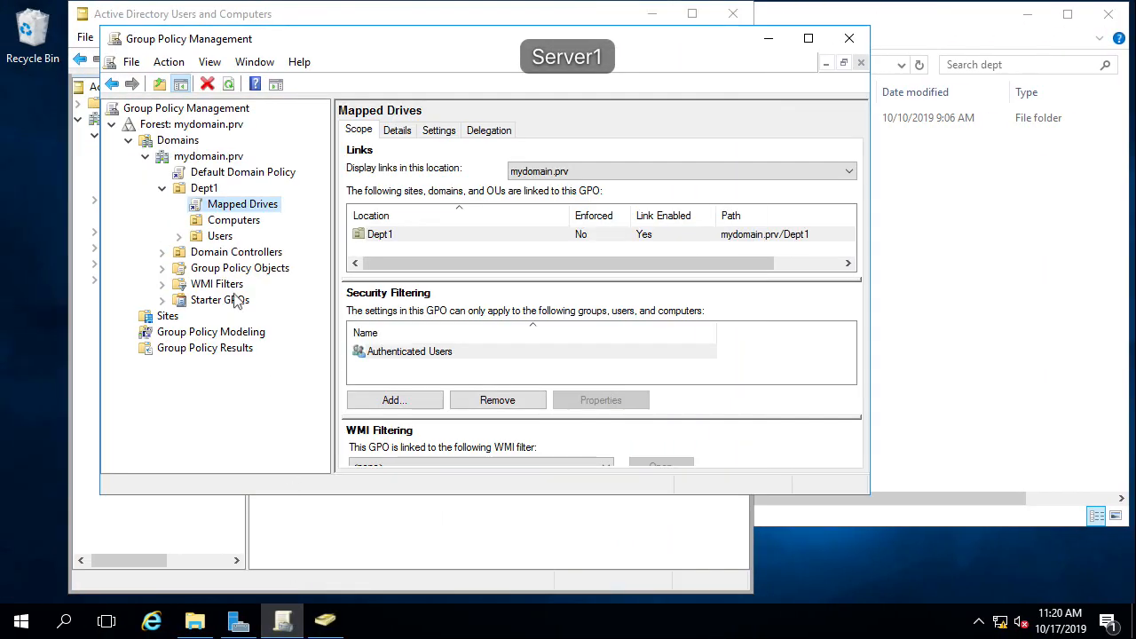
# Step: Enforce the Mapped Drives link on Dept1 and open the GPO in the editor
pyautogui.rightClick(242, 204)
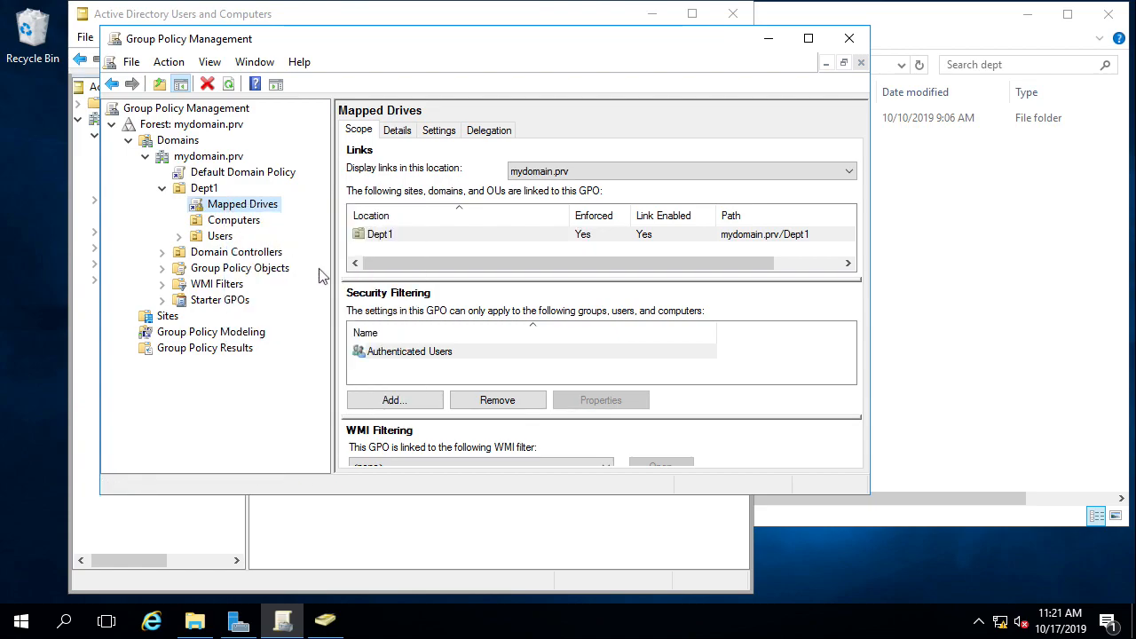
pyautogui.moveTo(351, 277)
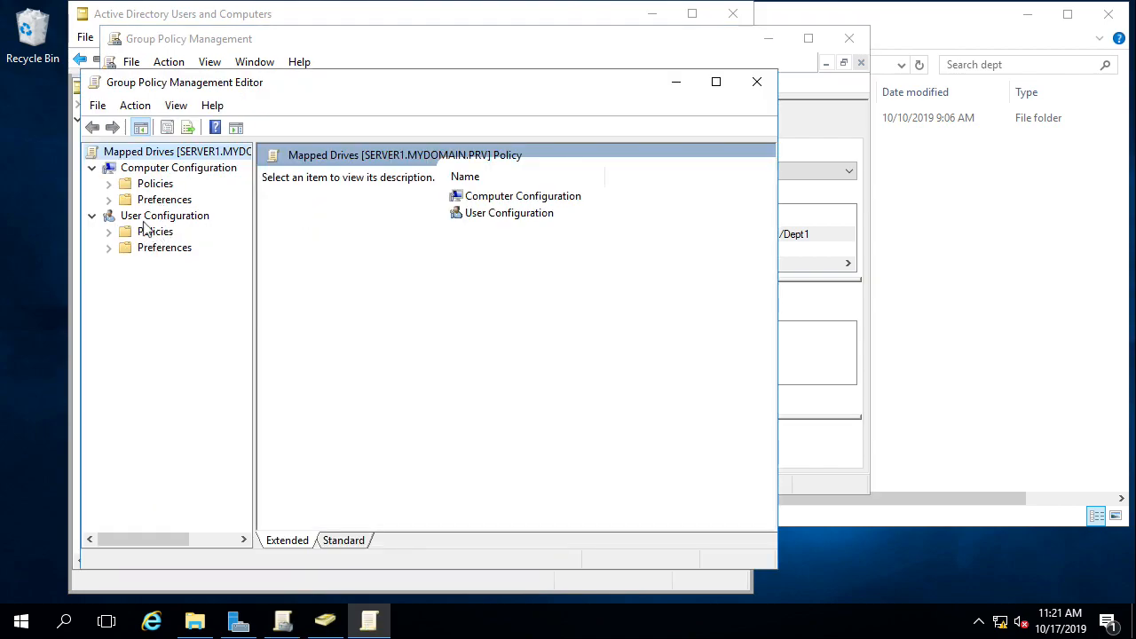
# Step: Under User Configuration Preferences, open Drive Maps and show the T: mapping's properties
pyautogui.click(108, 248)
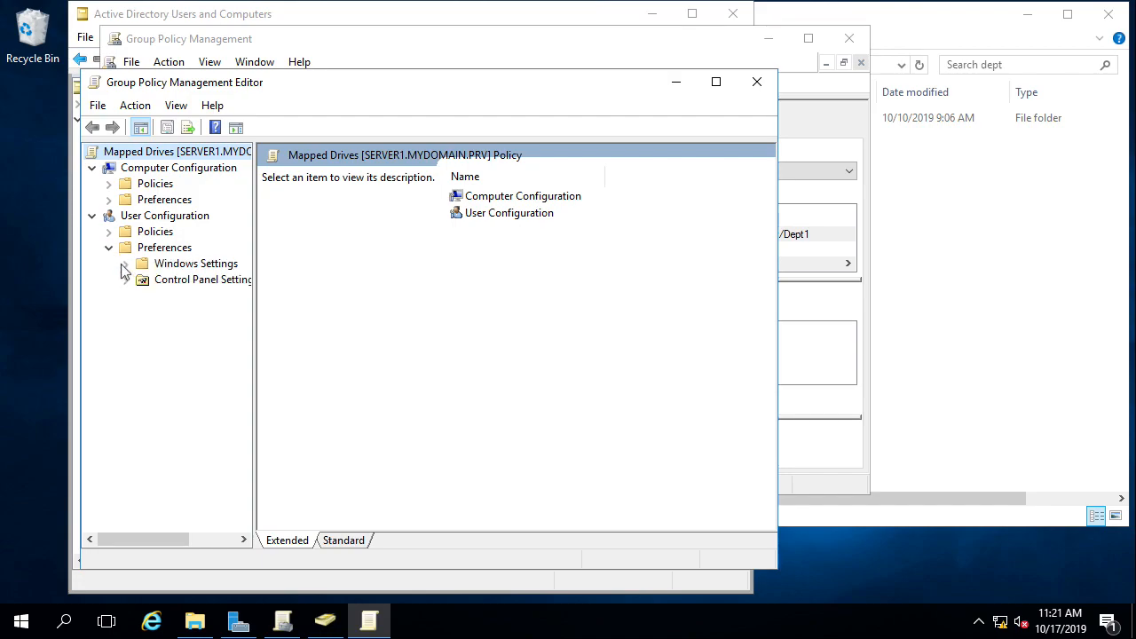
pyautogui.click(197, 295)
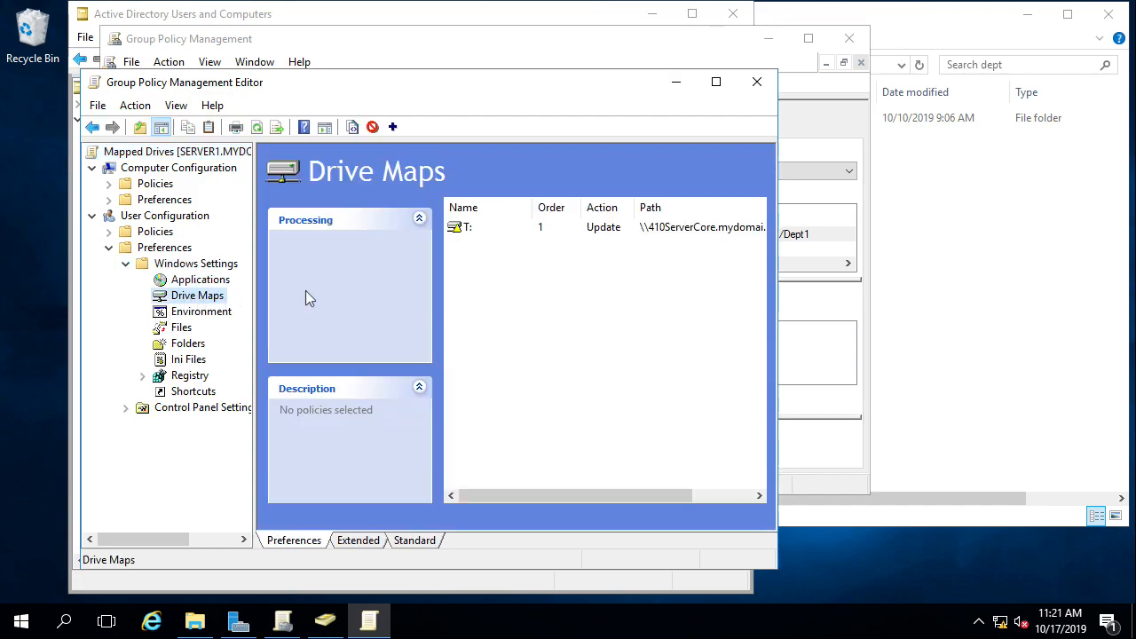
pyautogui.rightClick(470, 227)
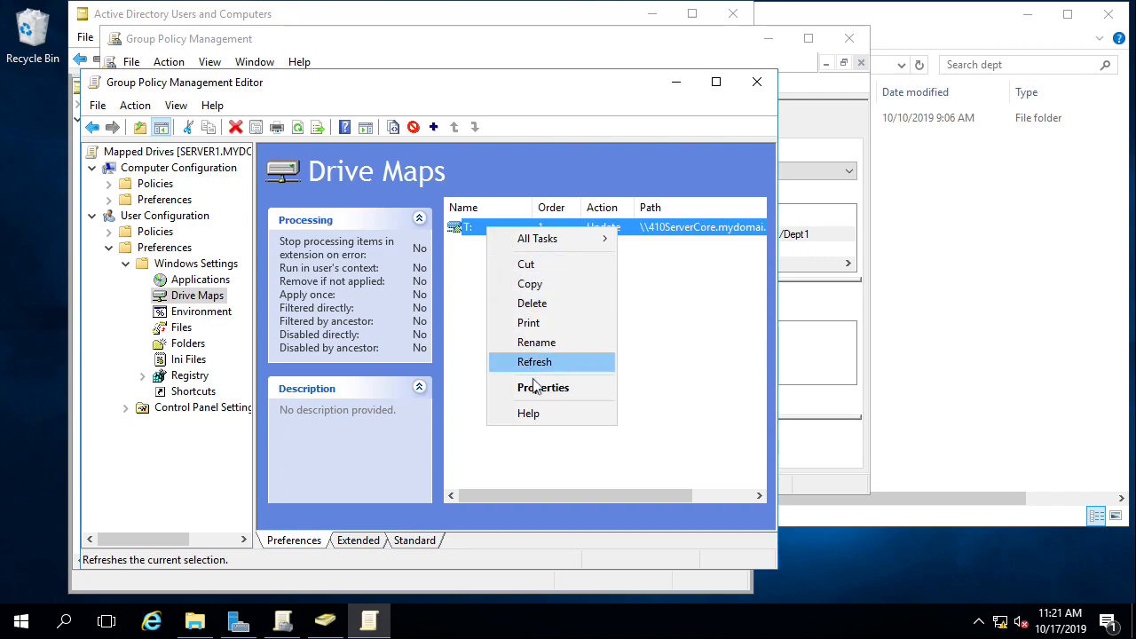
pyautogui.moveTo(530, 283)
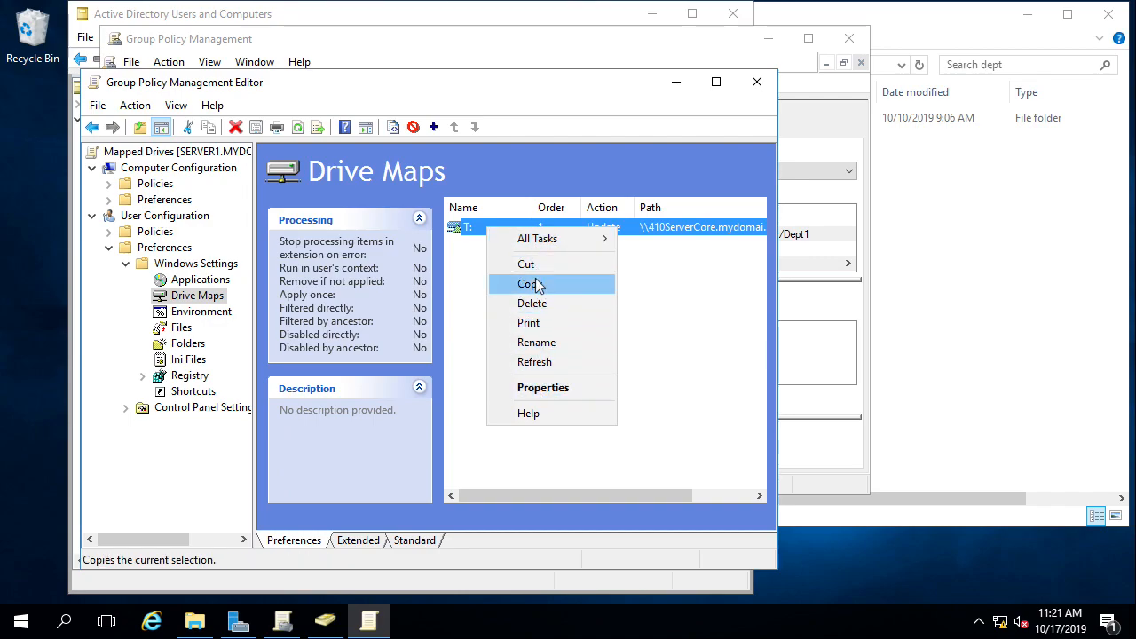
pyautogui.click(542, 387)
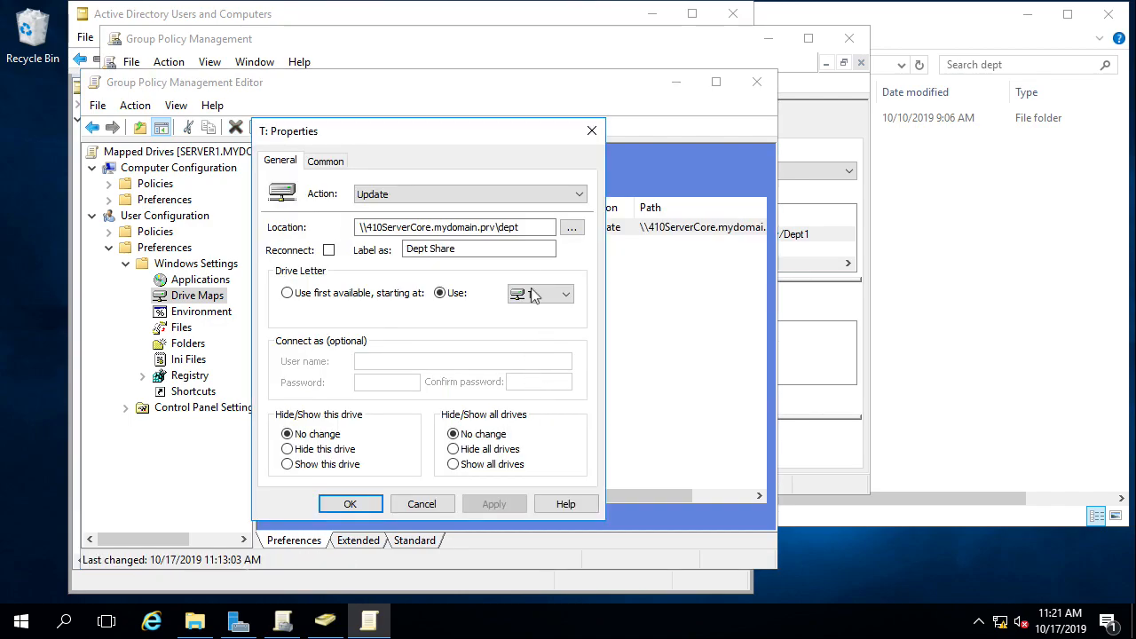
# Step: Change T: to \\410ServerCore.mydomain.prv\dept\hr labelled 'HR Share', save, and close the editor
pyautogui.click(566, 293)
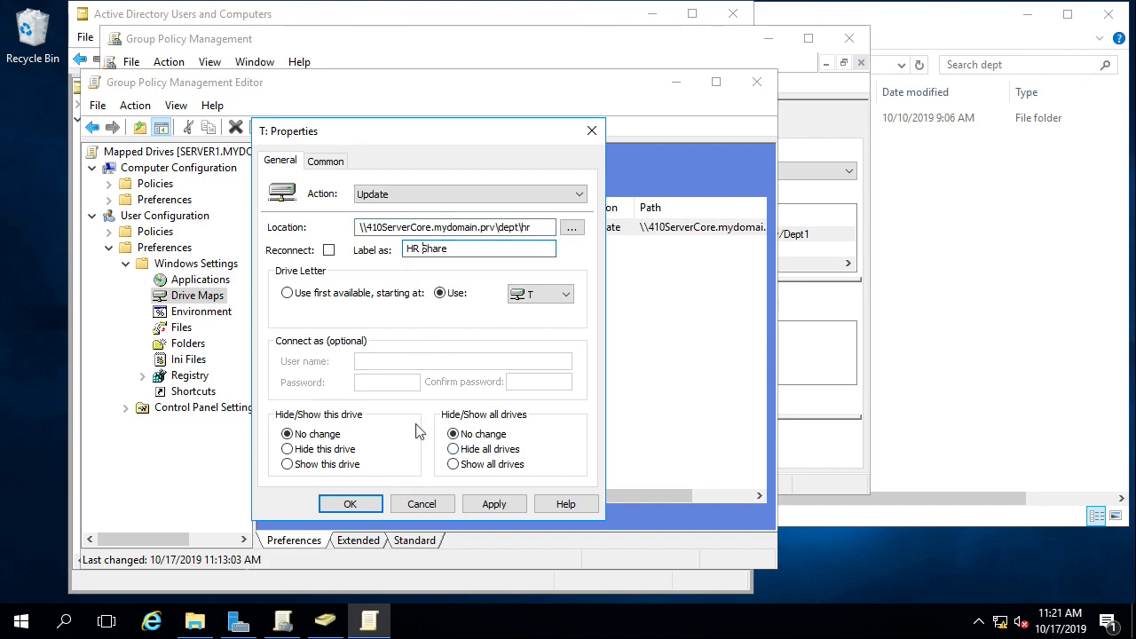
pyautogui.click(350, 503)
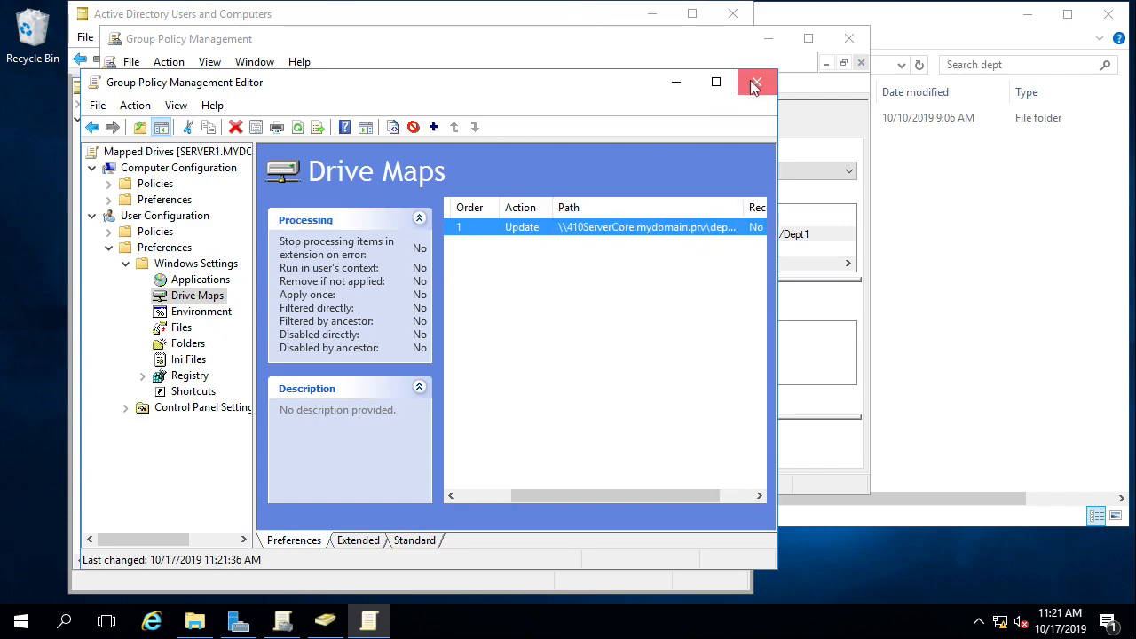
pyautogui.click(755, 81)
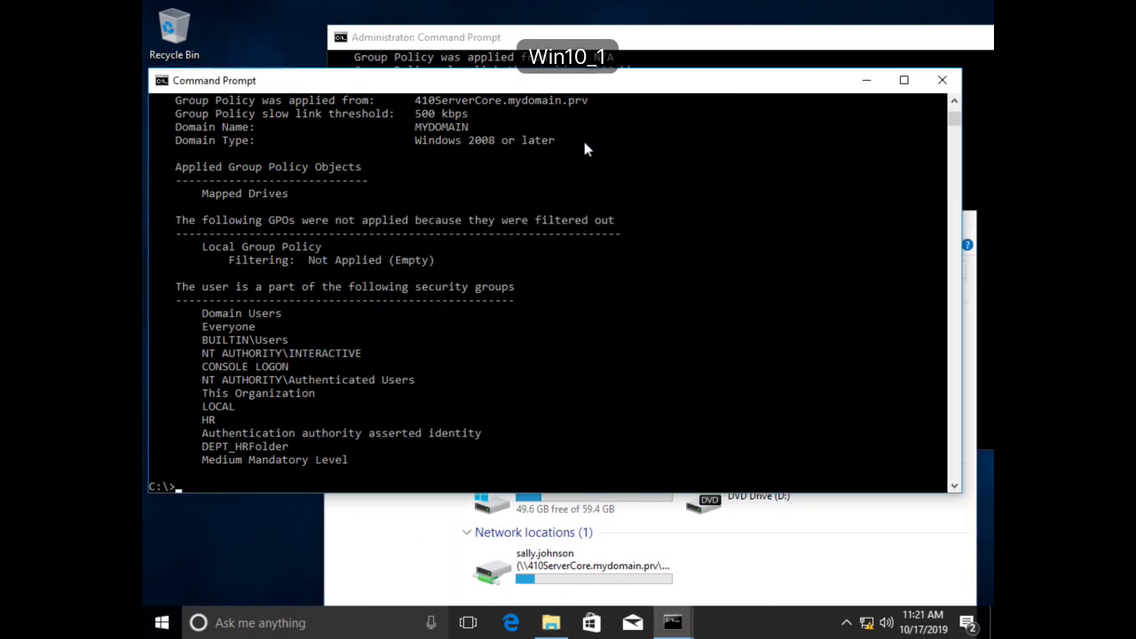
# Step: Run gpupdate /force in Command Prompt to refresh Group Policy
pyautogui.write('gpupdate /force')
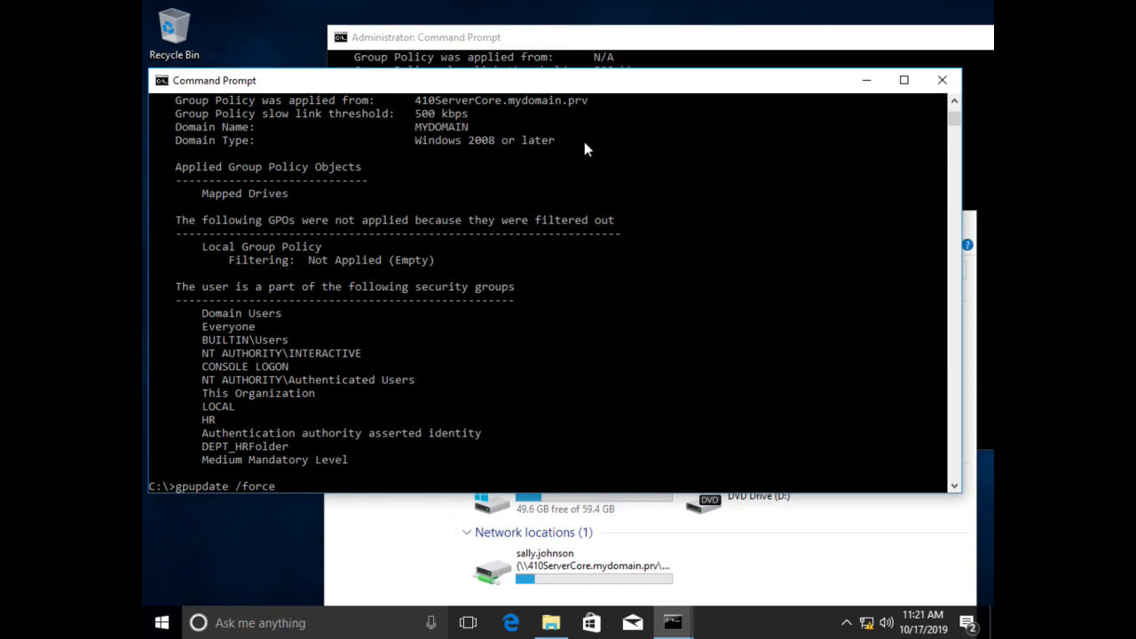
pyautogui.press('Enter')
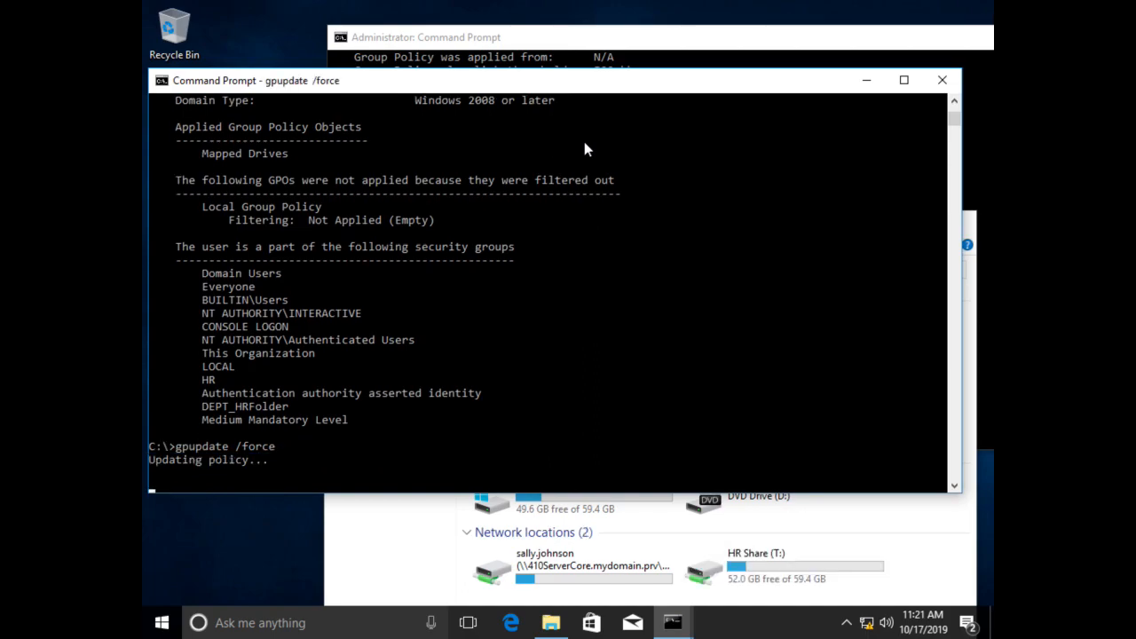
pyautogui.moveTo(716, 489)
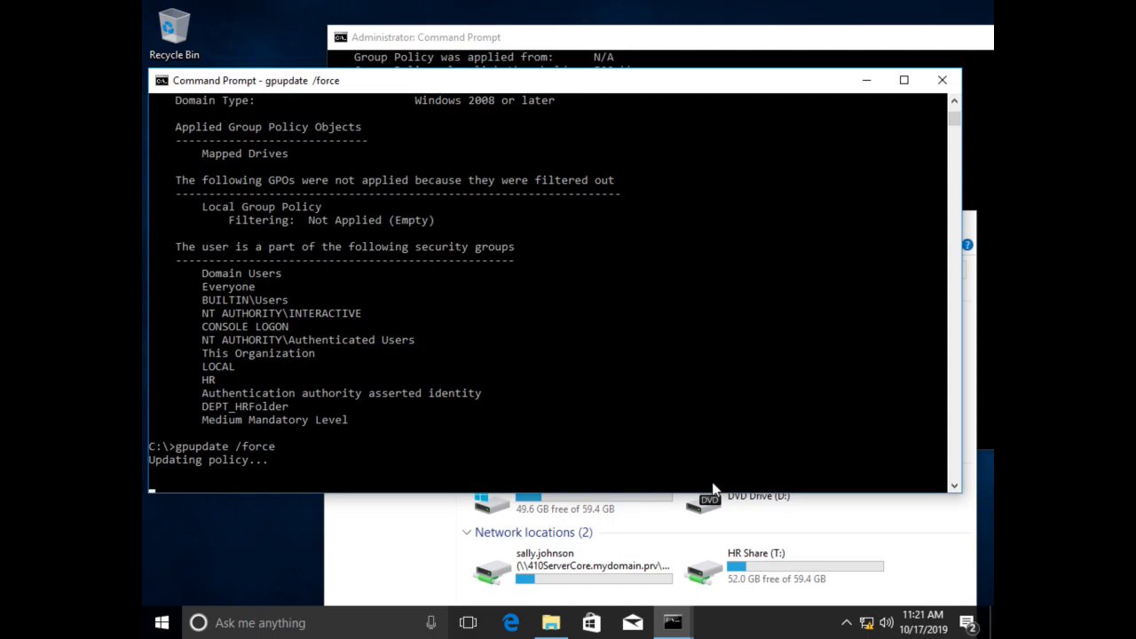
pyautogui.moveTo(949, 570)
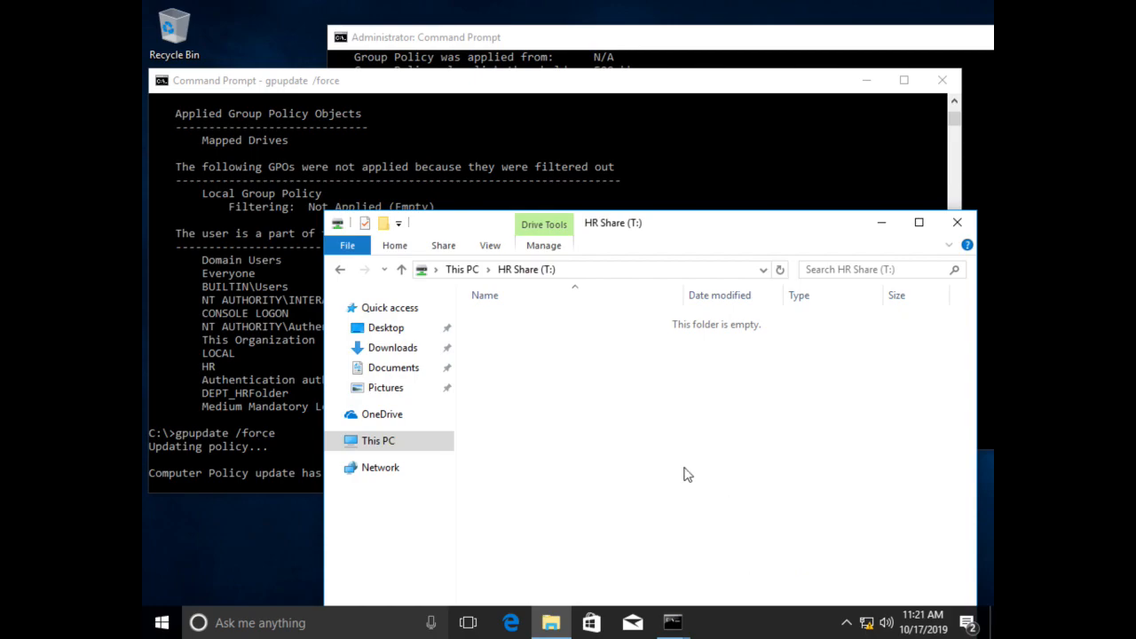
pyautogui.moveTo(559, 384)
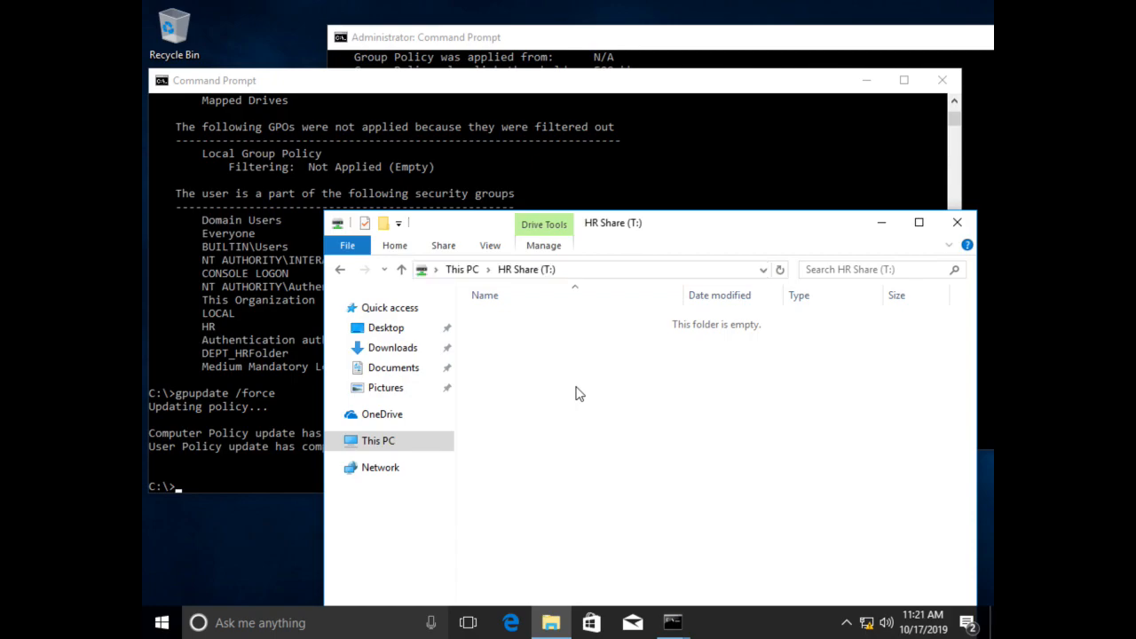
# Step: Create a text document named 'new hr policies' on the HR Share (T:) drive
pyautogui.rightClick(576, 393)
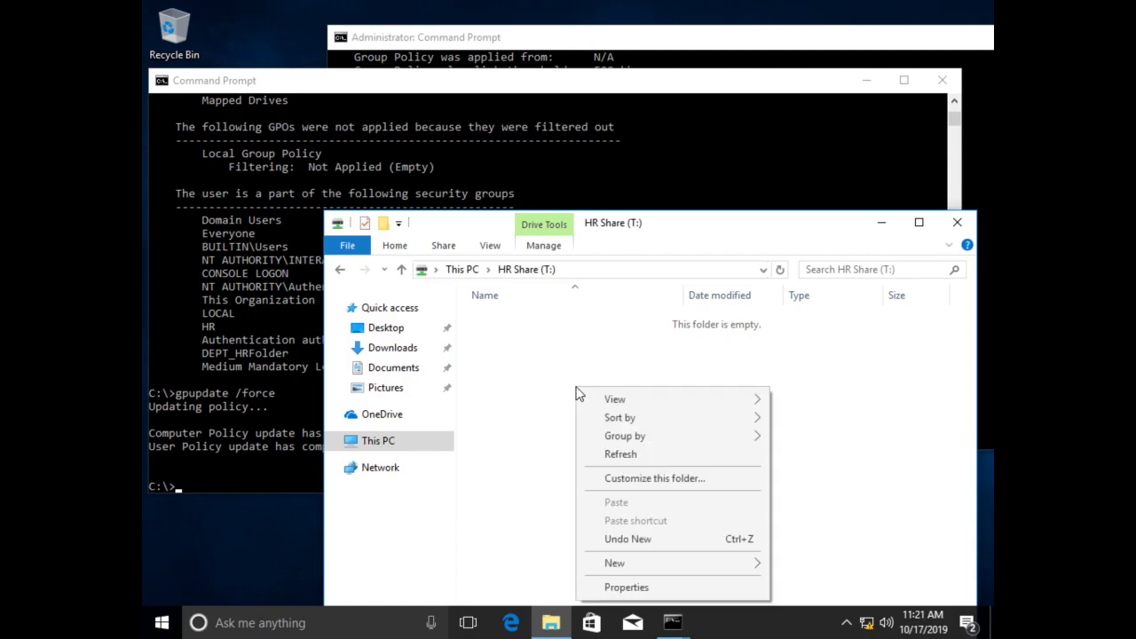
pyautogui.click(614, 562)
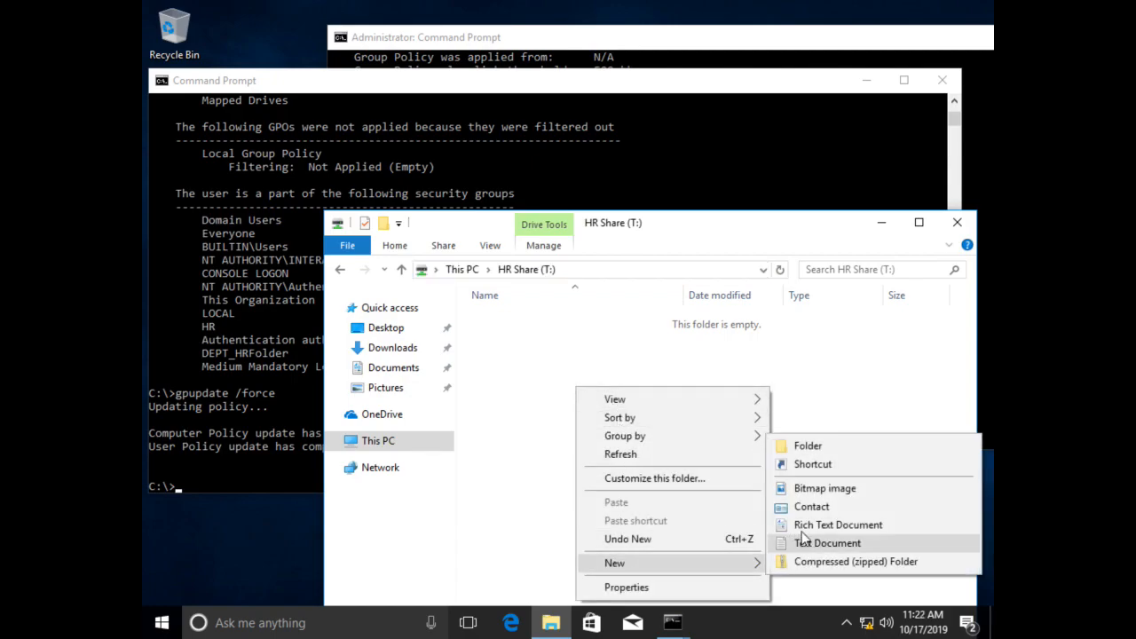
pyautogui.click(826, 542)
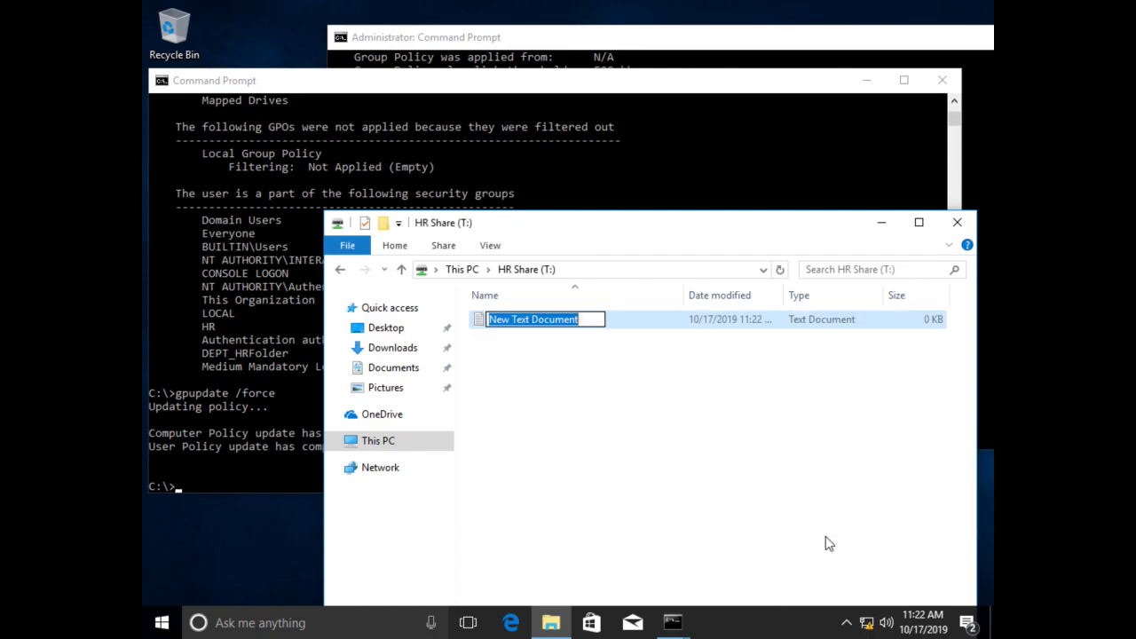
pyautogui.write('new hr')
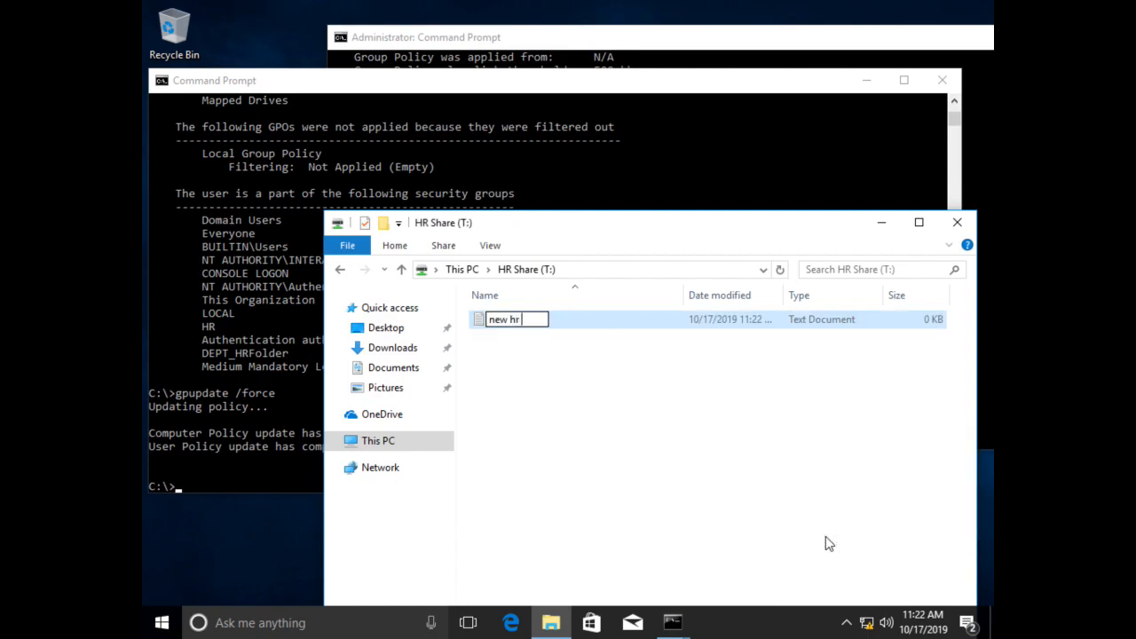
pyautogui.write('policies')
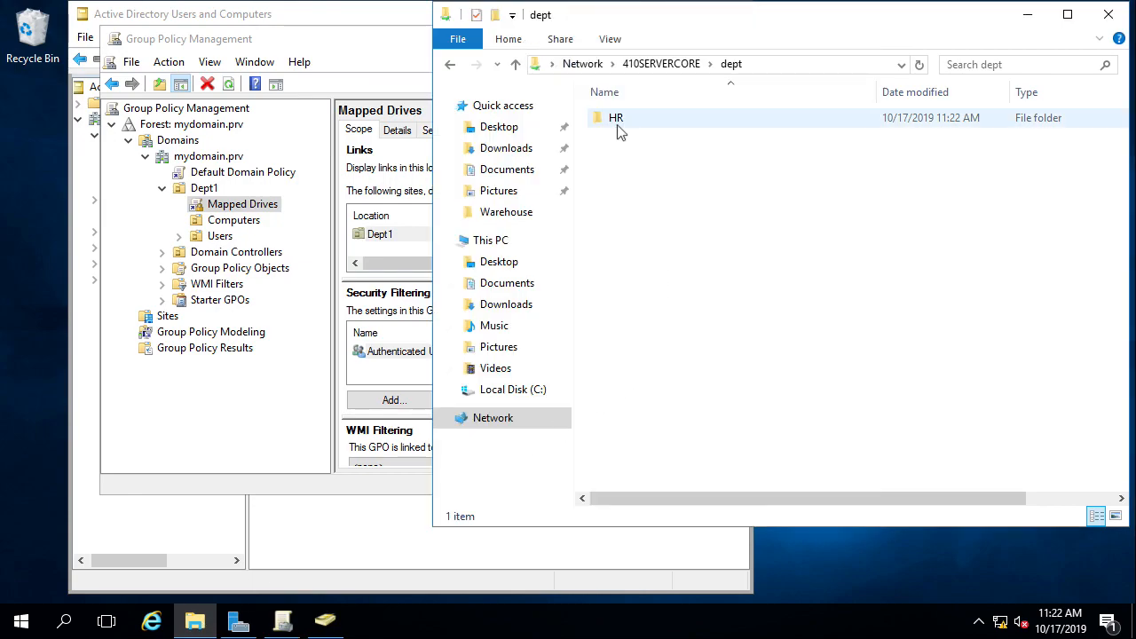
# Step: Open the HR folder on \\410SERVERCORE\dept and select the 'new hr policies' file
pyautogui.doubleClick(616, 117)
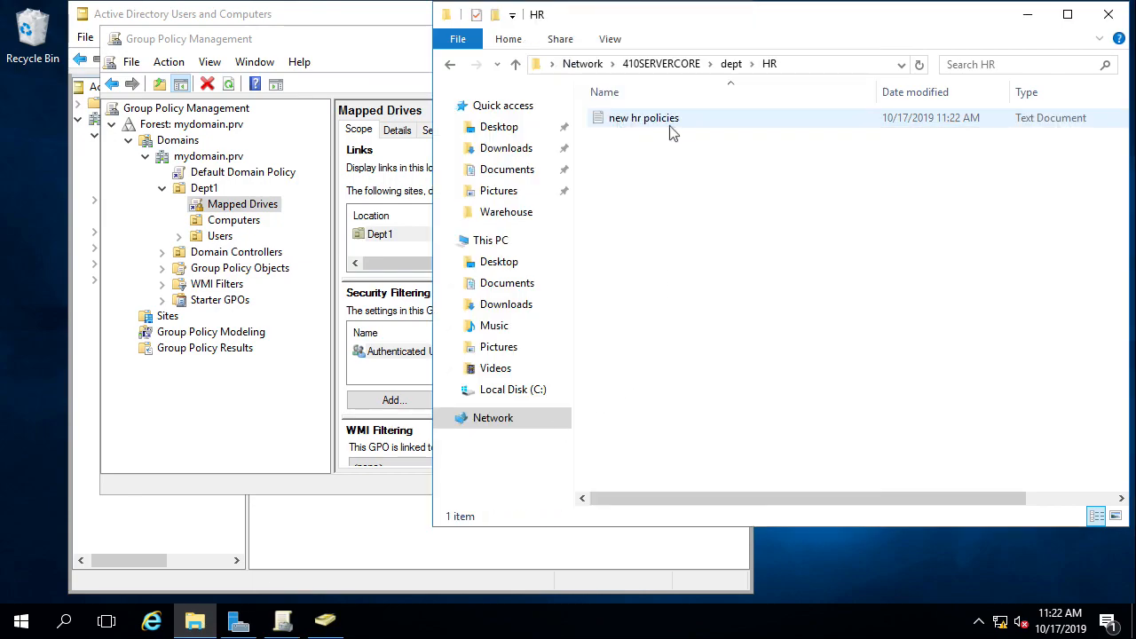
pyautogui.click(803, 222)
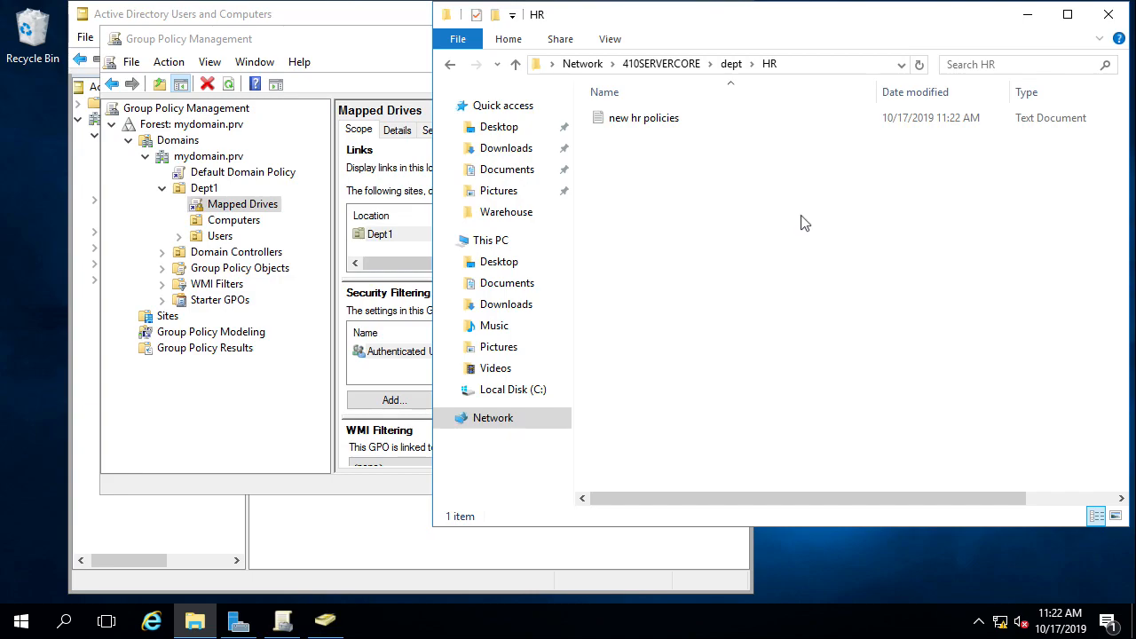
pyautogui.moveTo(460, 385)
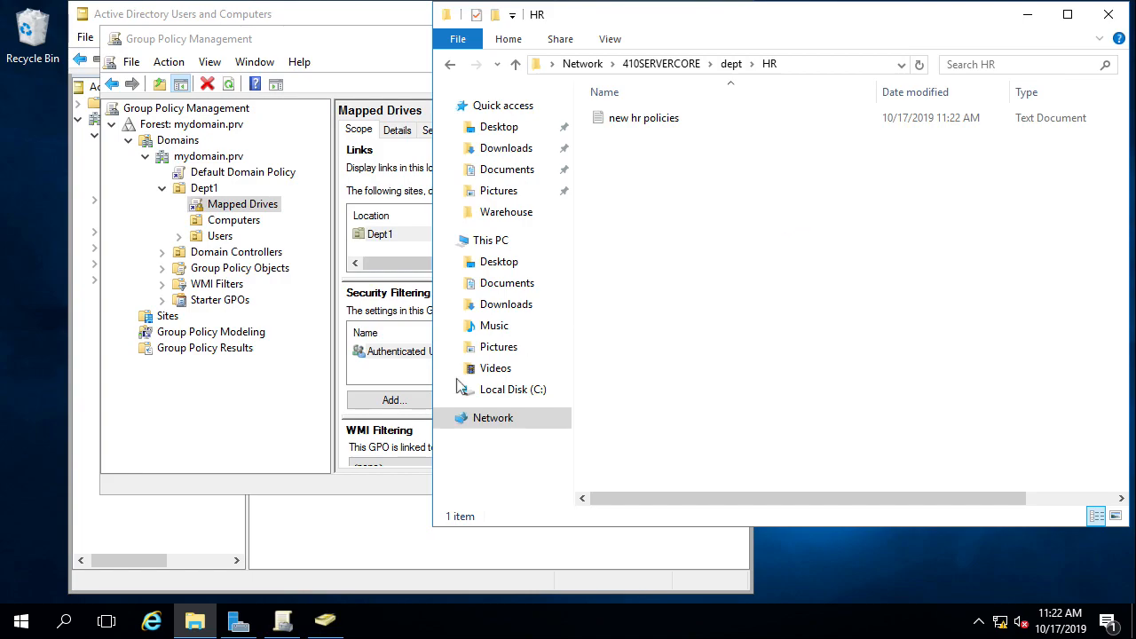
pyautogui.moveTo(336, 509)
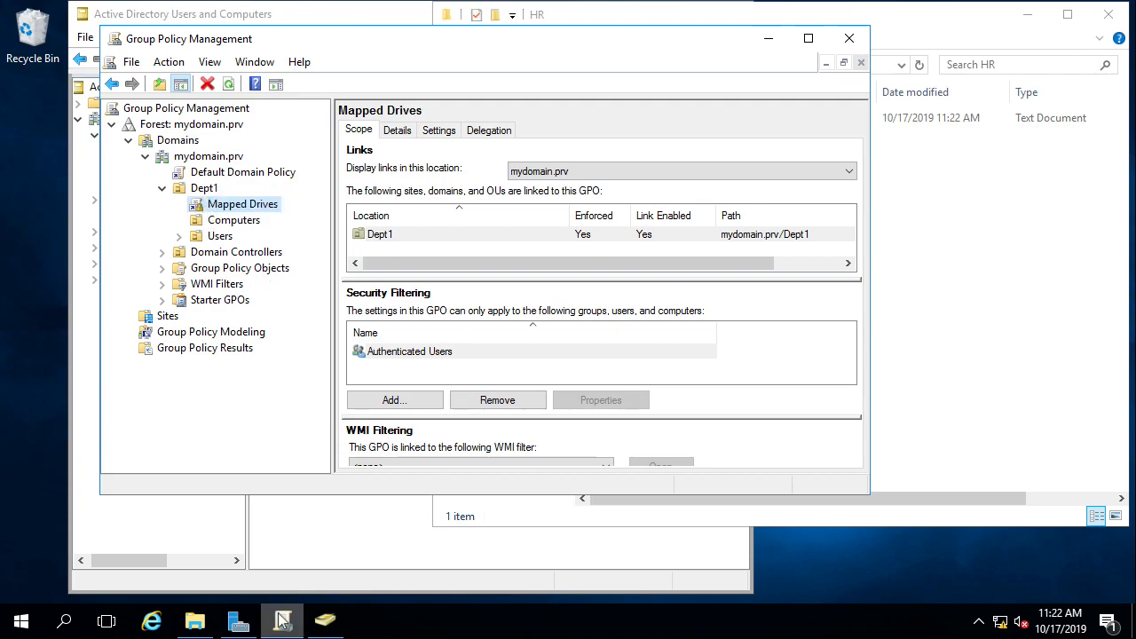
pyautogui.moveTo(283, 619)
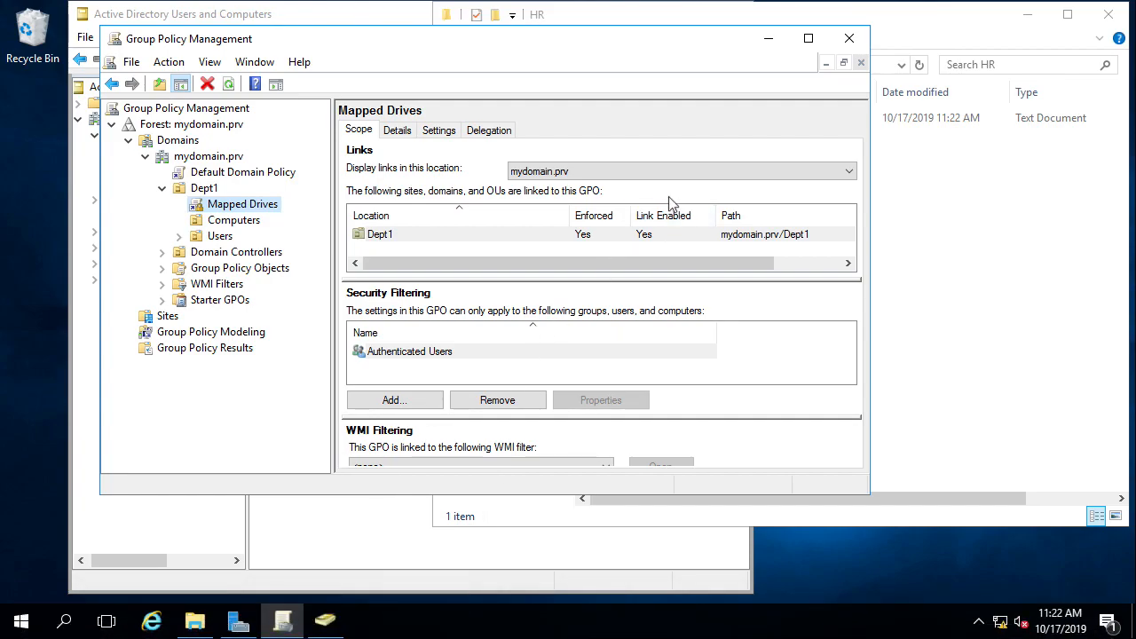
pyautogui.moveTo(723, 60)
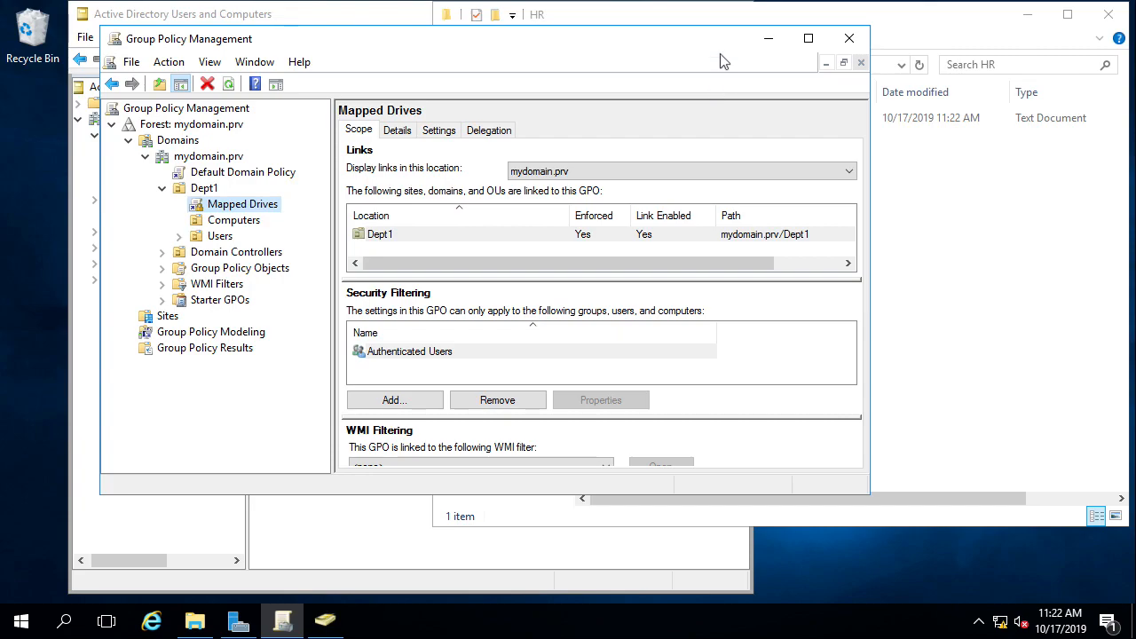